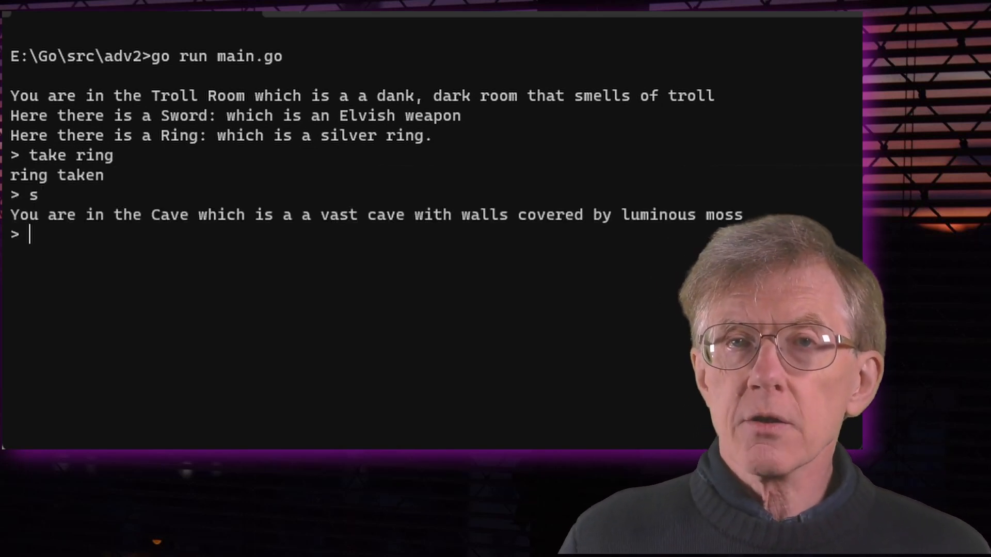
# Step: Move east and north into the Dungeon, drop the ring and take the sword
pyautogui.write('e')
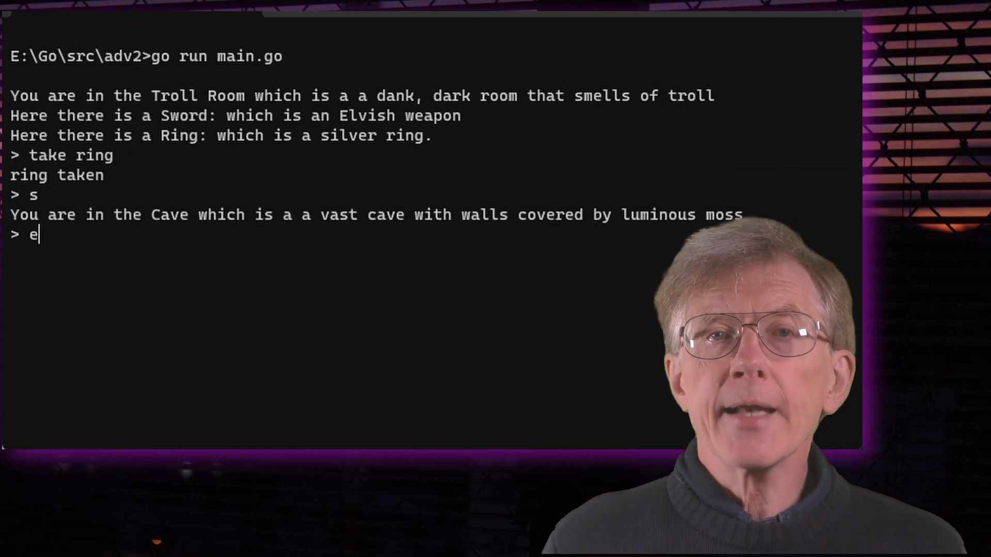
pyautogui.press('Return')
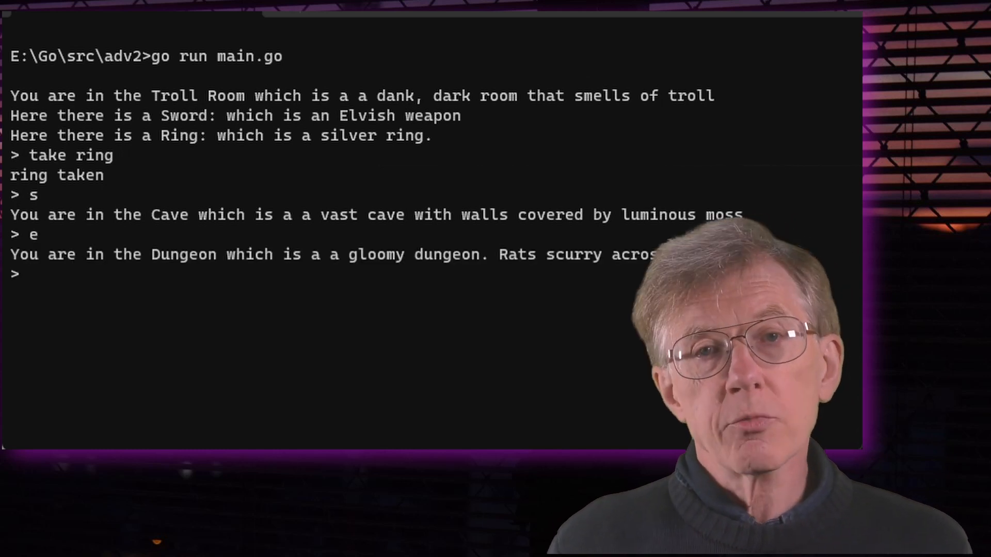
pyautogui.write('n')
pyautogui.write('d')
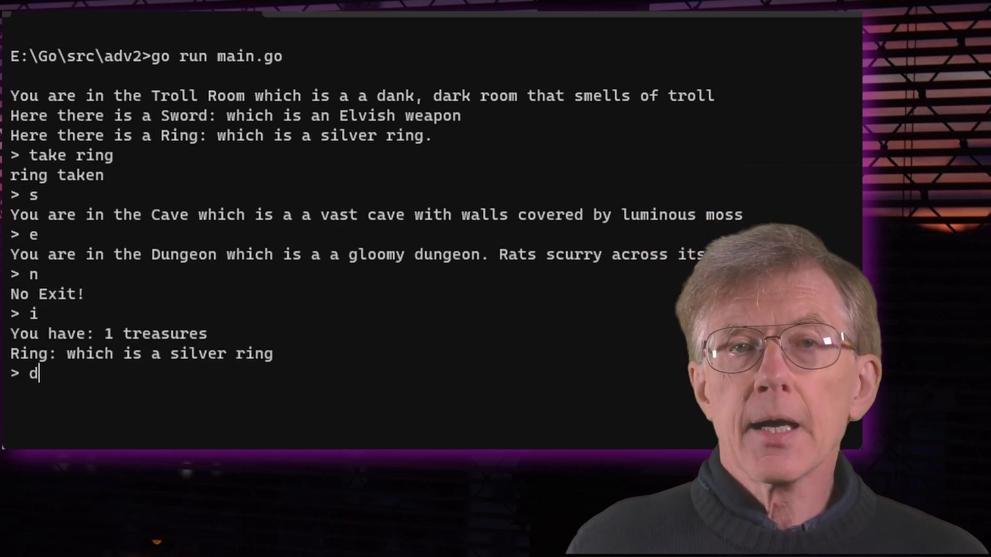
pyautogui.write('rop ring')
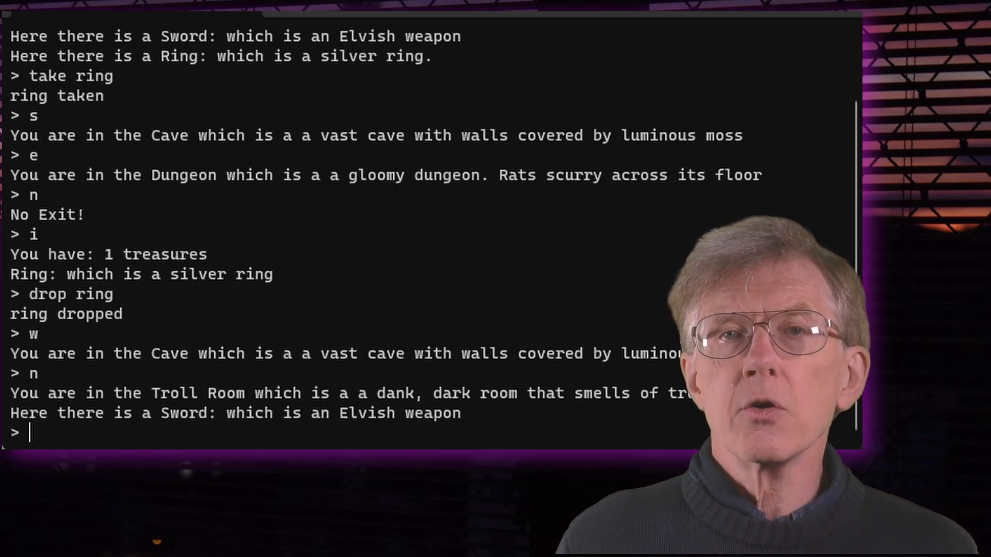
pyautogui.write('take')
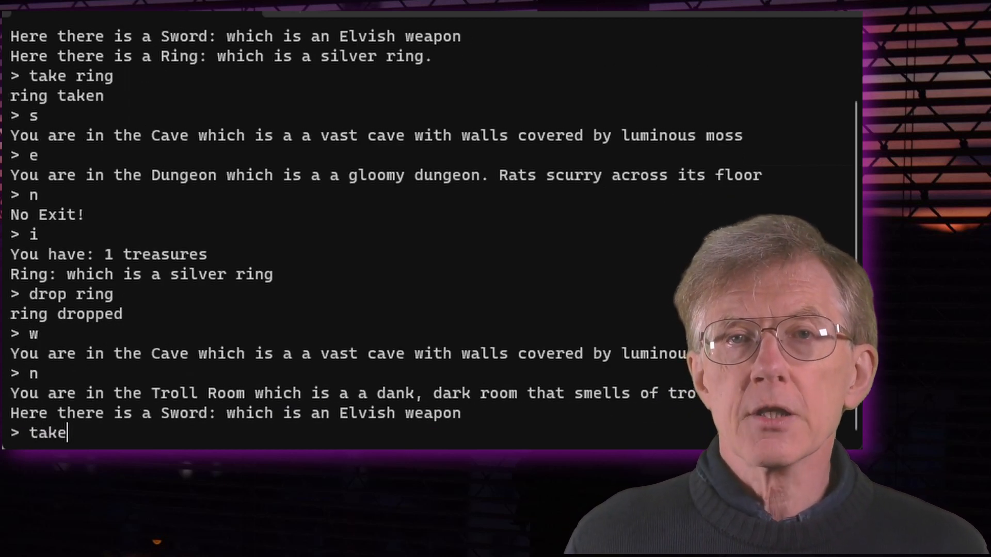
pyautogui.write('sword')
pyautogui.write('e')
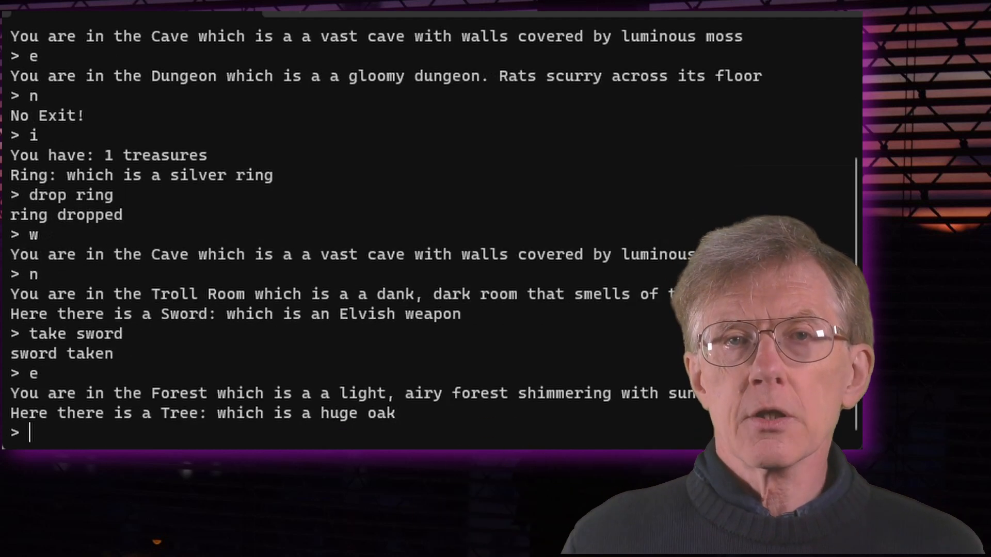
# Step: Try taking the tree in the Forest, then enter a drop command
pyautogui.write('take')
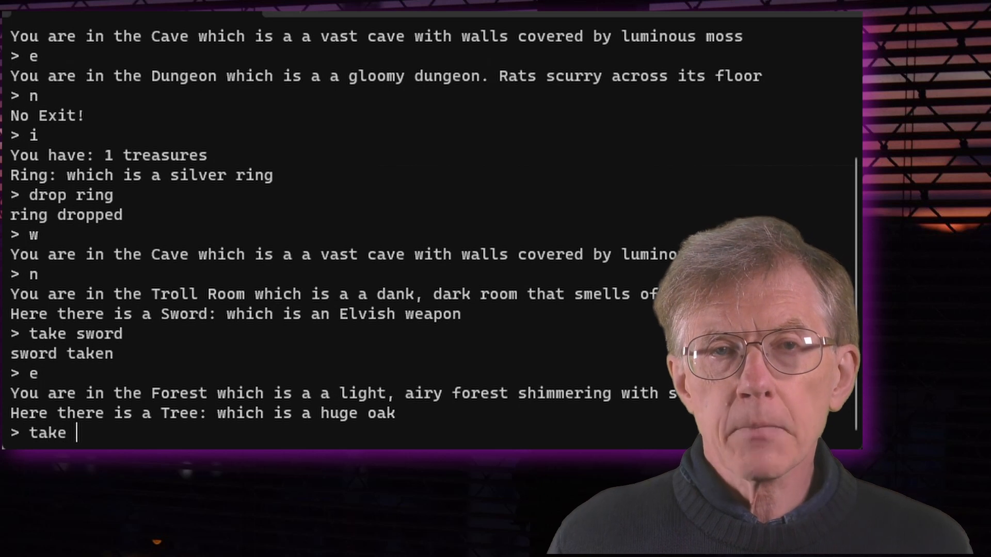
pyautogui.write('tree')
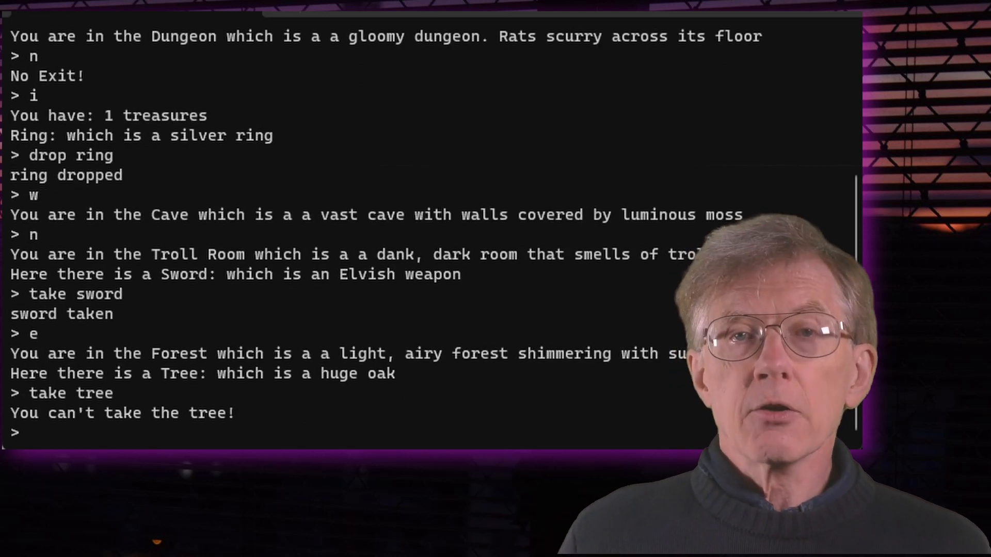
pyautogui.write('d')
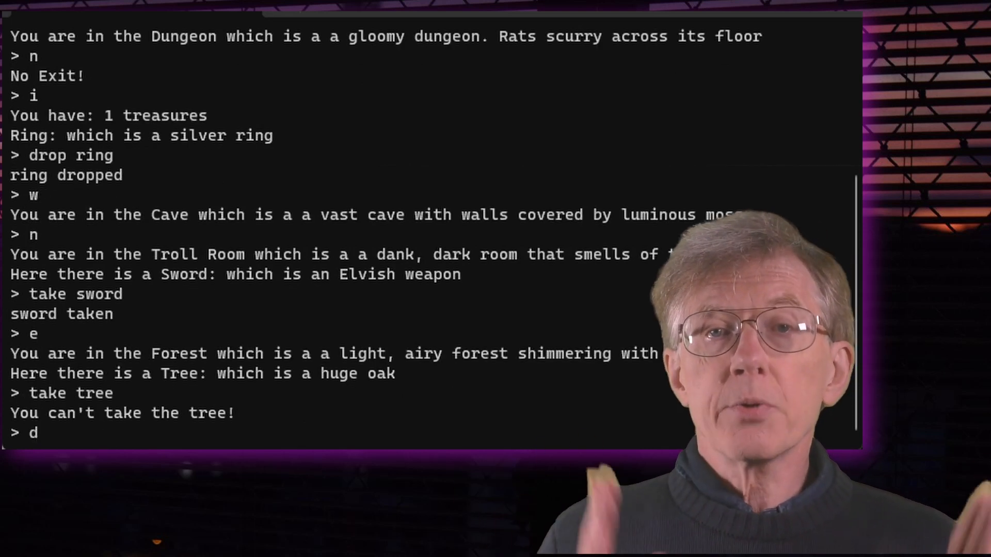
pyautogui.write('rop')
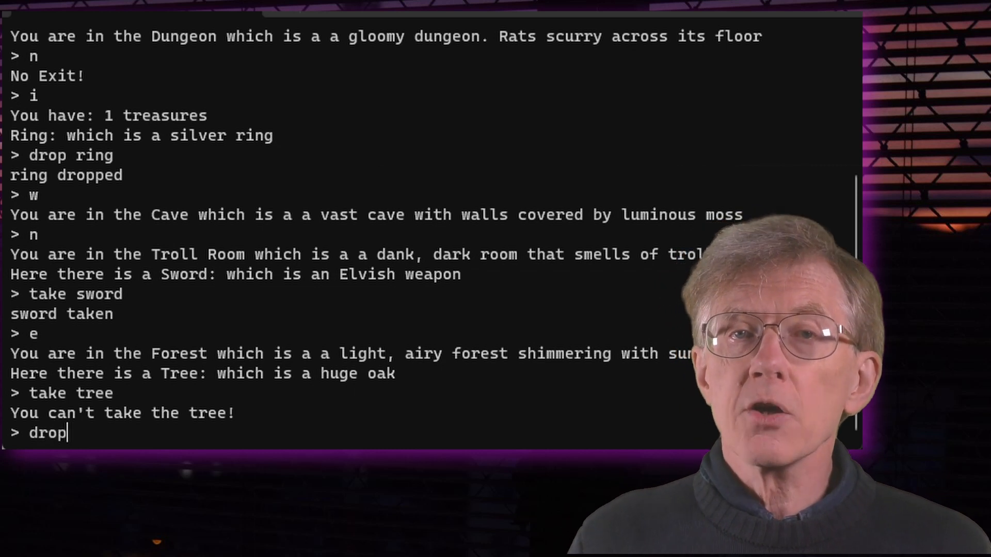
pyautogui.press('Return')
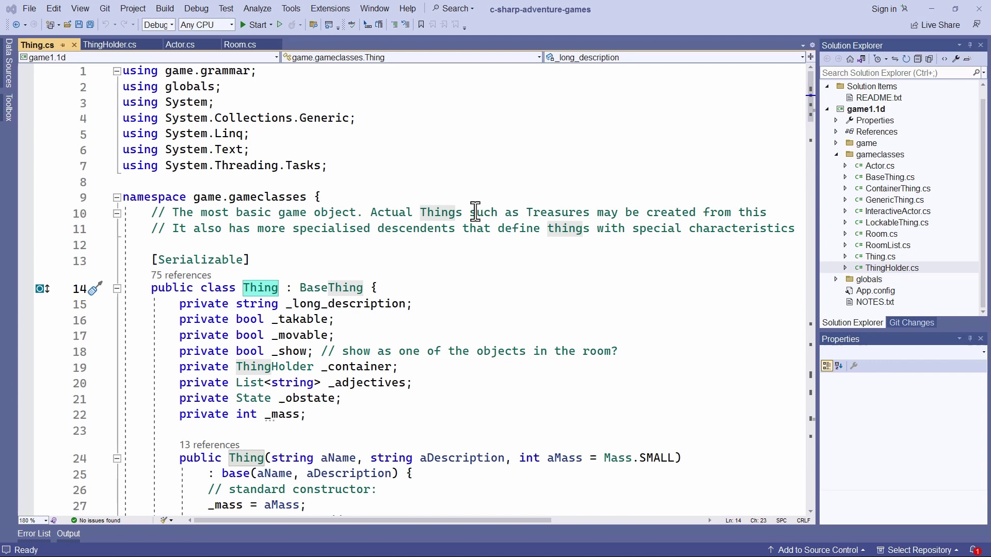
pyautogui.moveTo(417, 272)
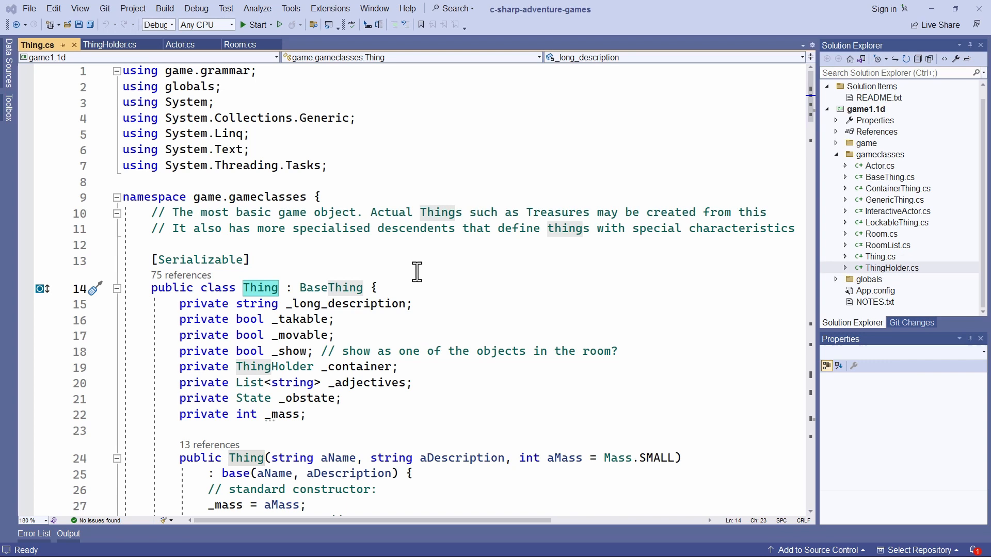
pyautogui.moveTo(383, 319)
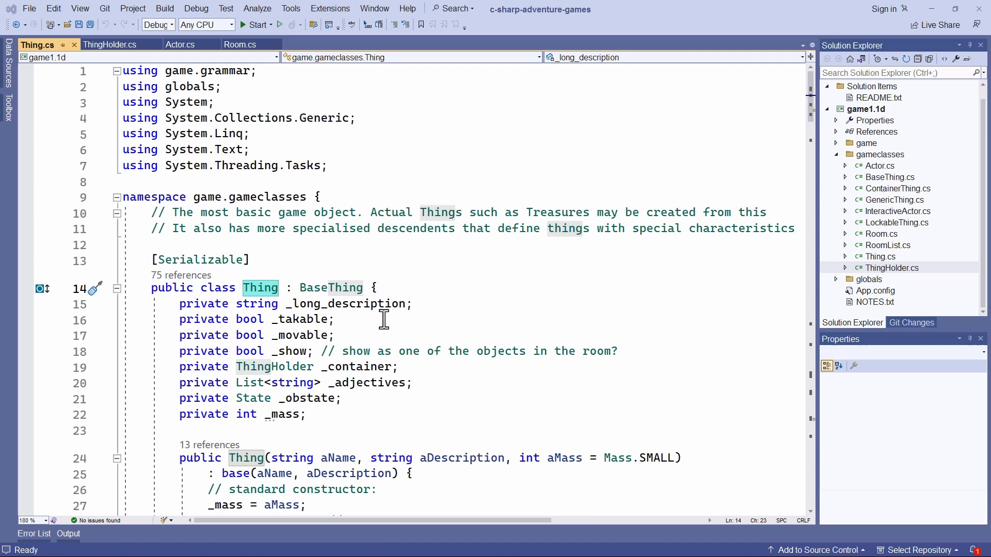
pyautogui.moveTo(210, 117)
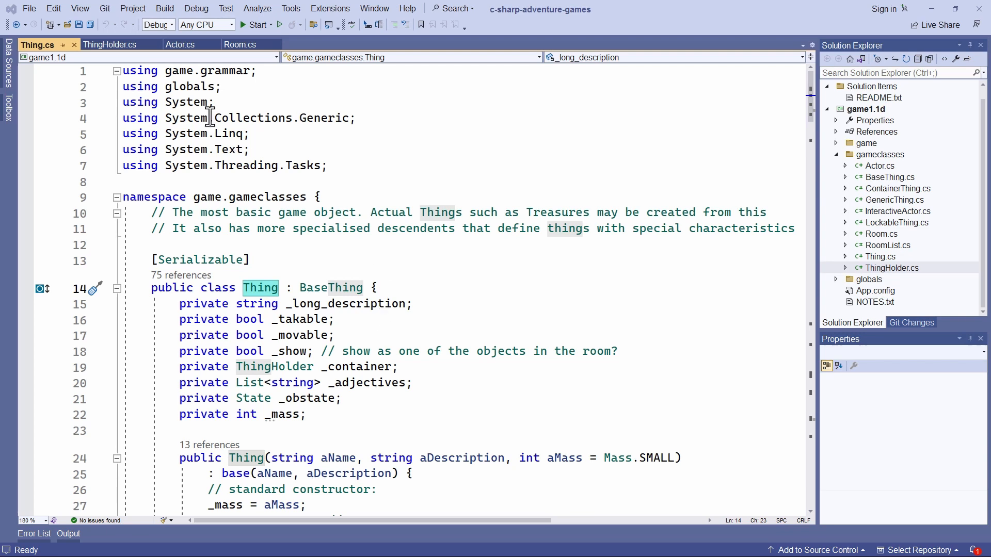
# Step: View the ThingHolder.cs, Actor.cs and Room.cs class files in turn
pyautogui.click(109, 45)
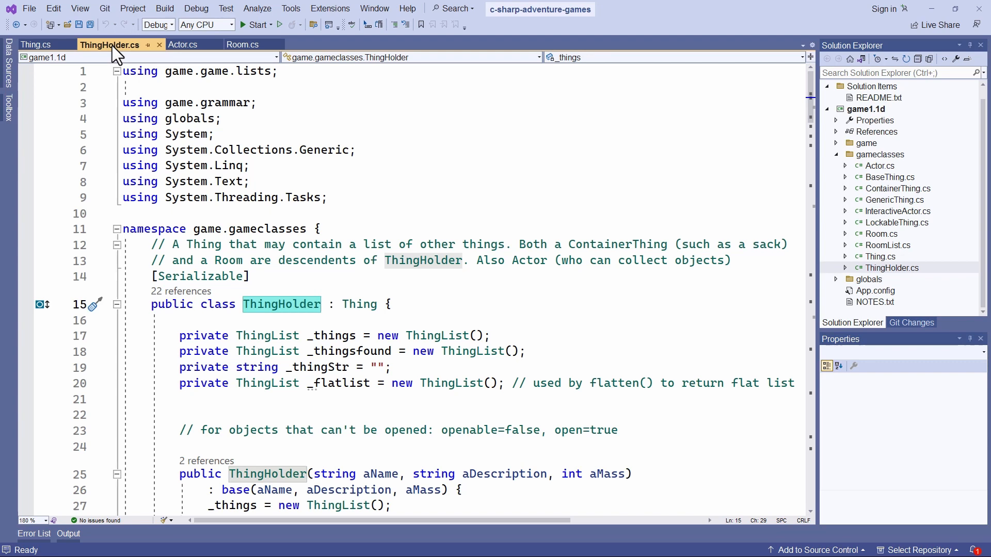
pyautogui.moveTo(183, 44)
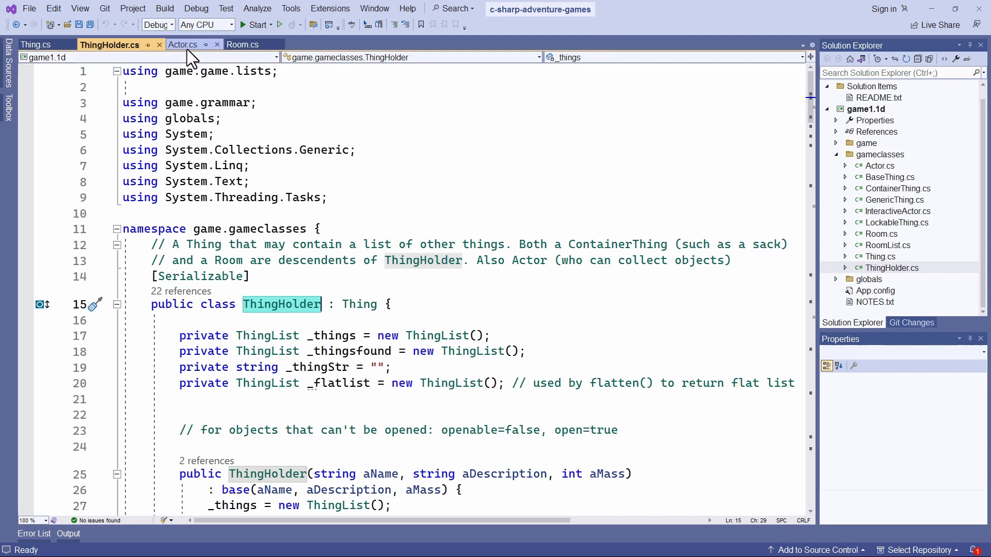
pyautogui.moveTo(184, 44)
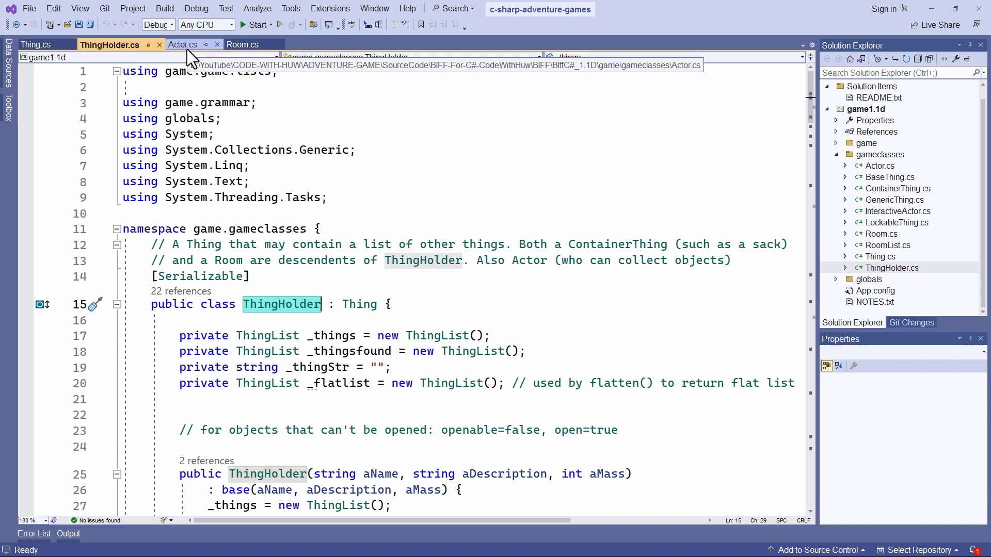
pyautogui.click(182, 44)
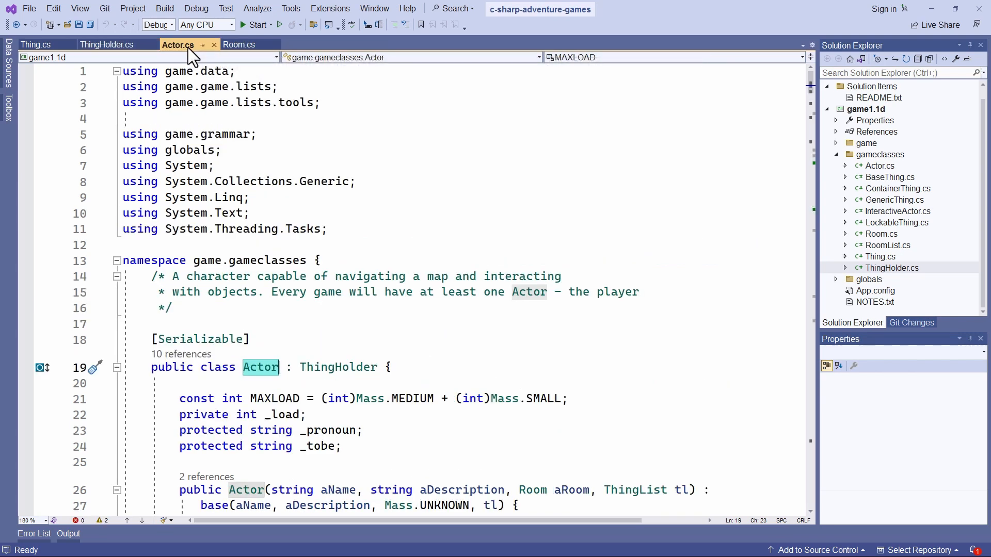
pyautogui.moveTo(237, 65)
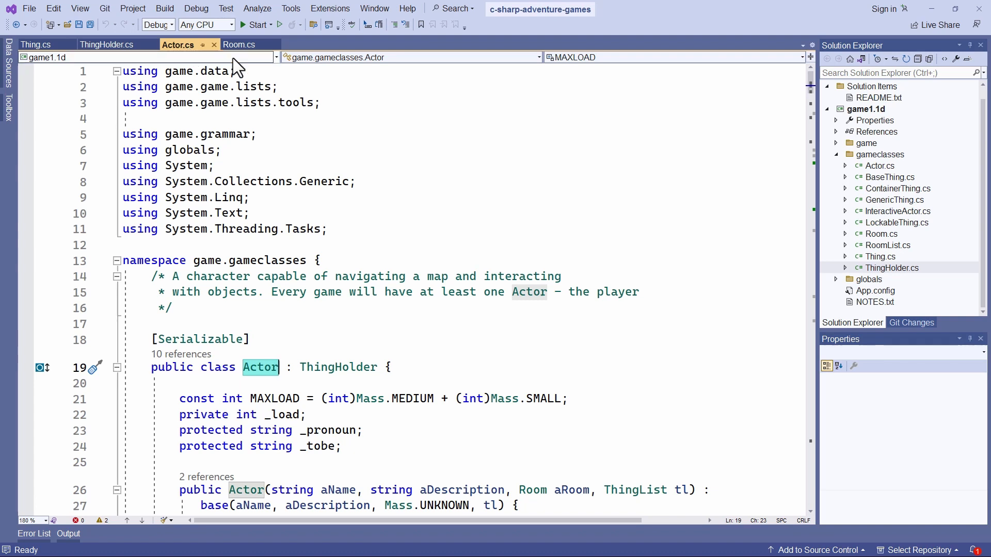
pyautogui.click(239, 44)
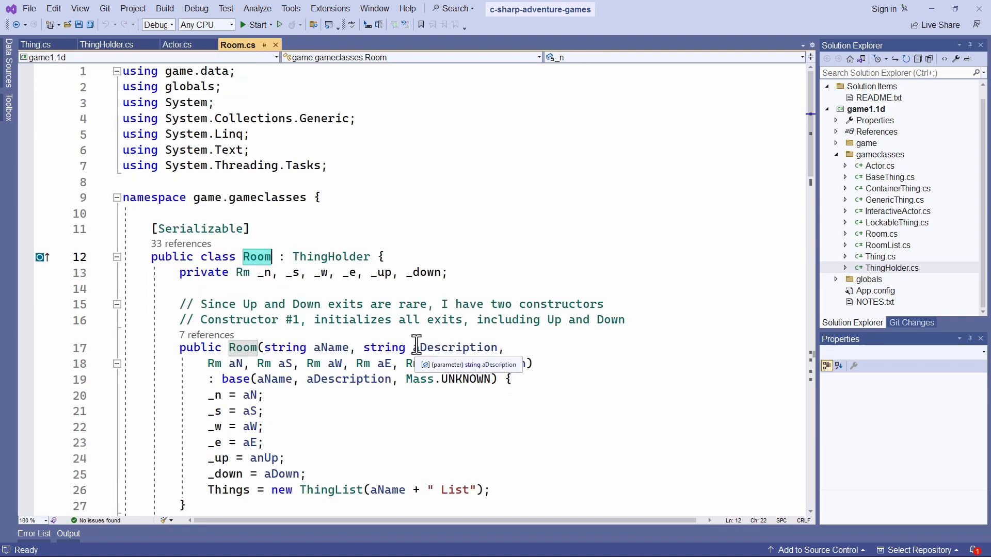
pyautogui.moveTo(9, 346)
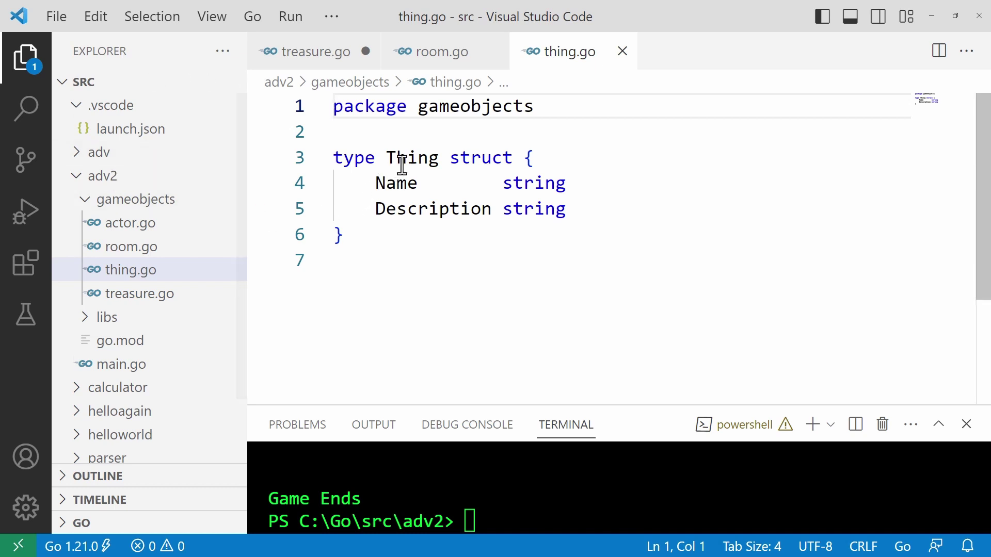
# Step: Highlight Thing in thing.go, then view the treasure.go and room.go structs
pyautogui.doubleClick(411, 157)
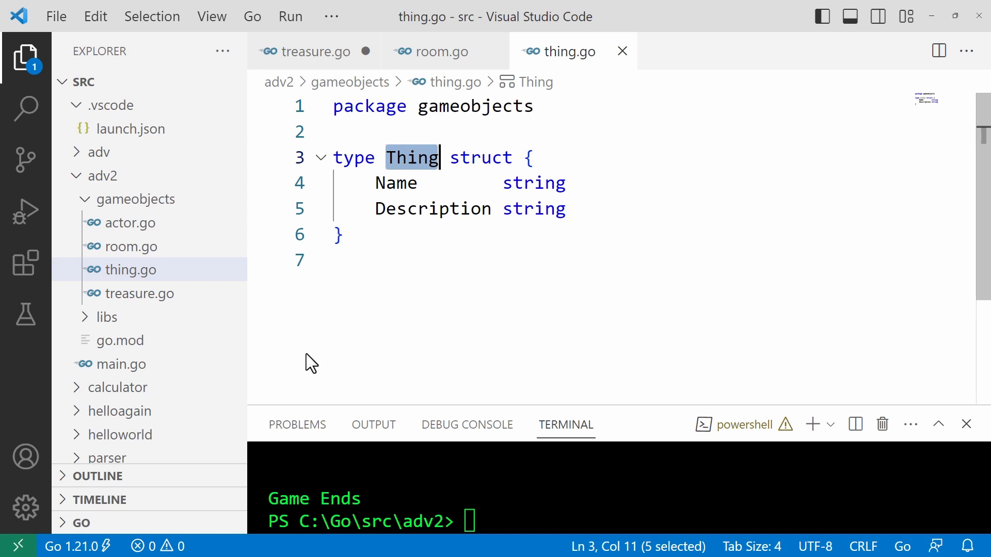
pyautogui.moveTo(386, 63)
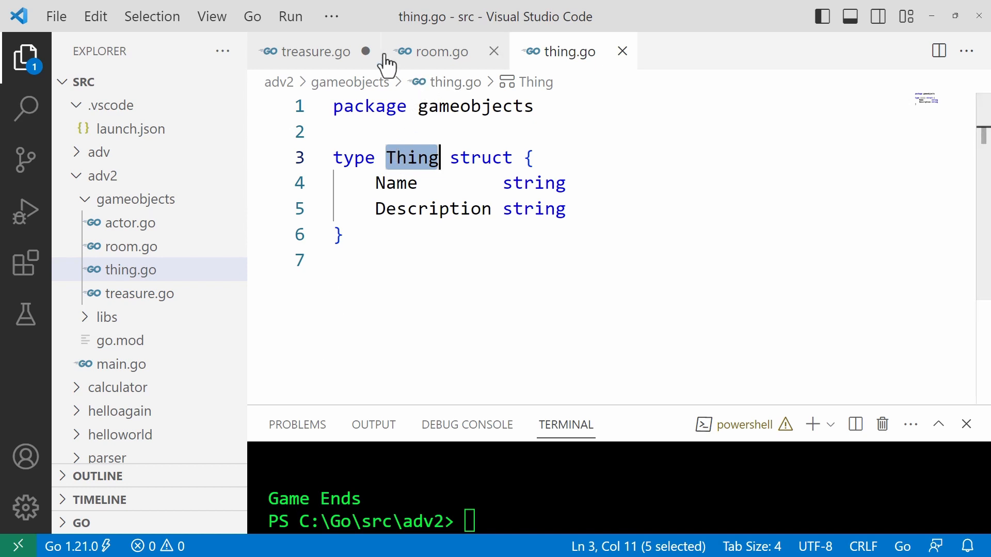
pyautogui.click(315, 51)
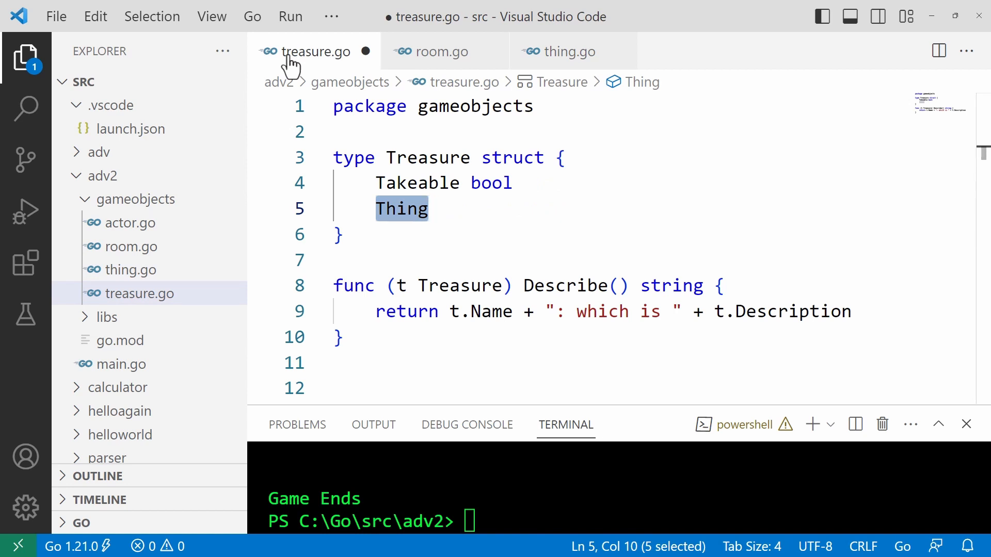
pyautogui.moveTo(310, 62)
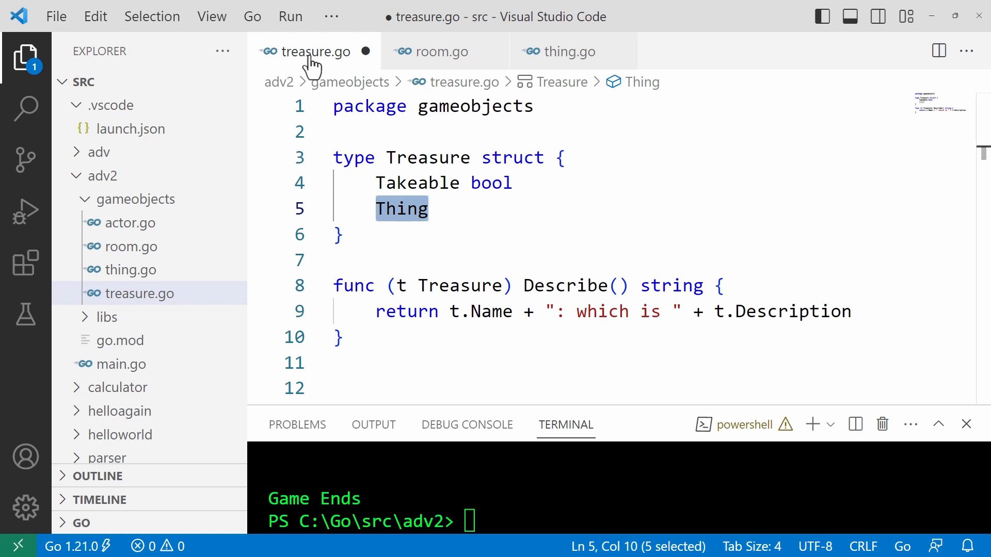
pyautogui.moveTo(436, 52)
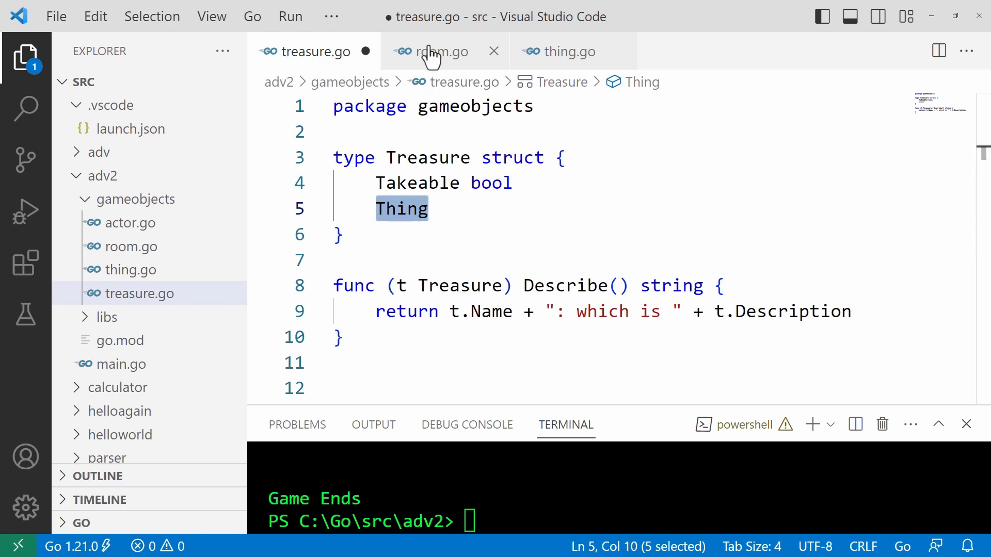
pyautogui.click(441, 51)
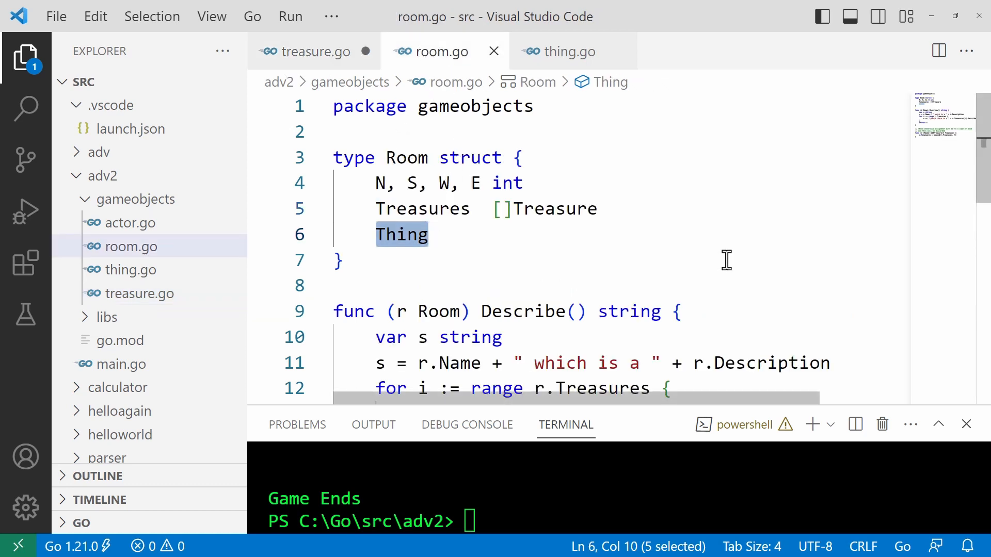
pyautogui.moveTo(736, 280)
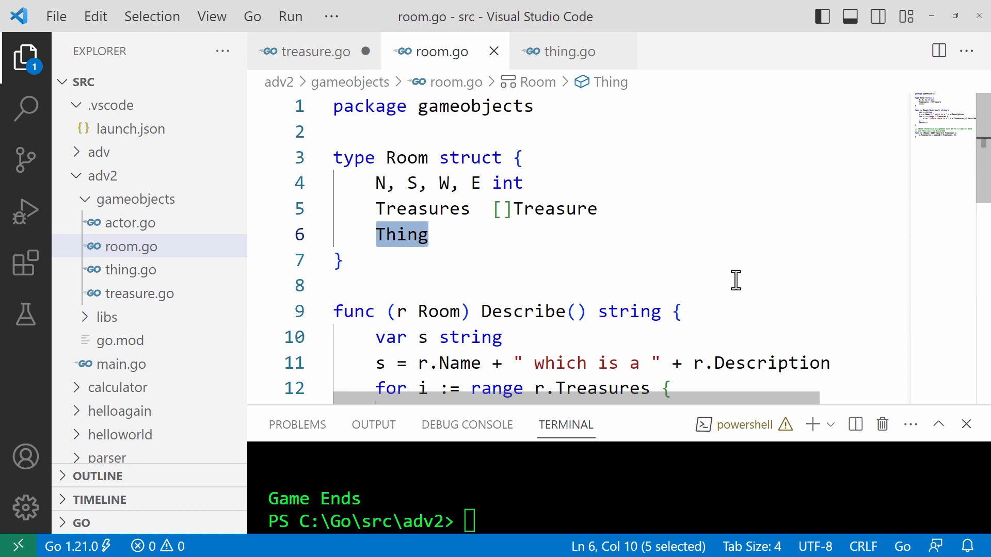
pyautogui.moveTo(730, 265)
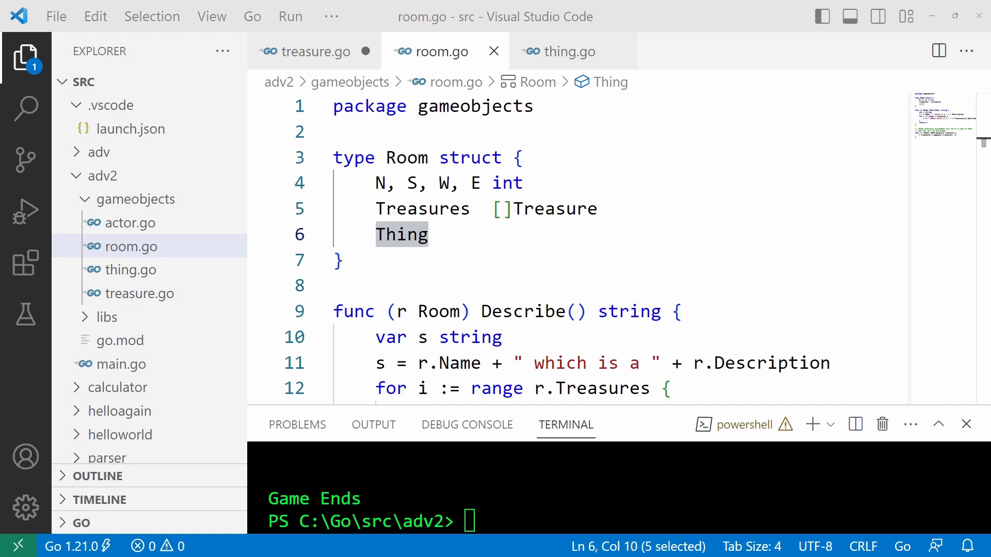
pyautogui.moveTo(555, 57)
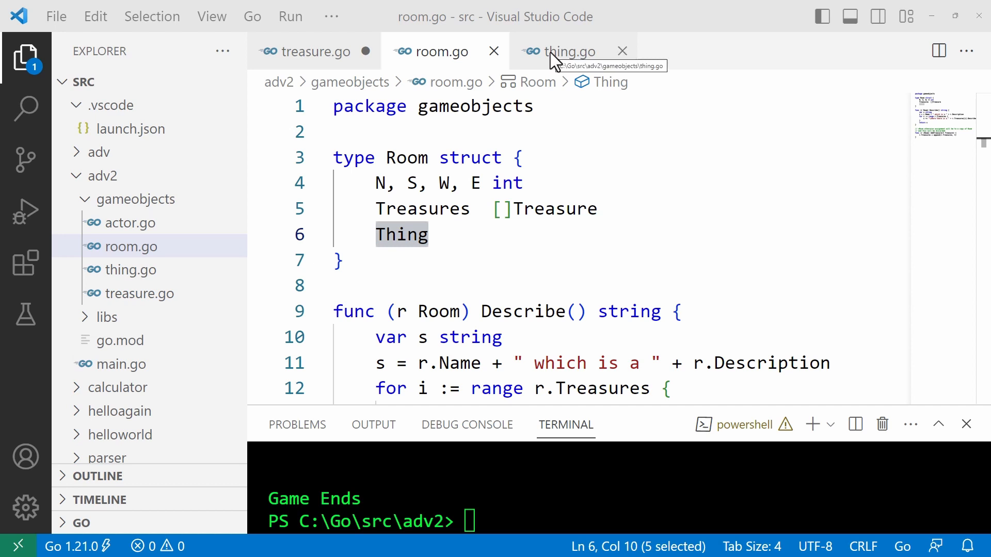
pyautogui.click(566, 51)
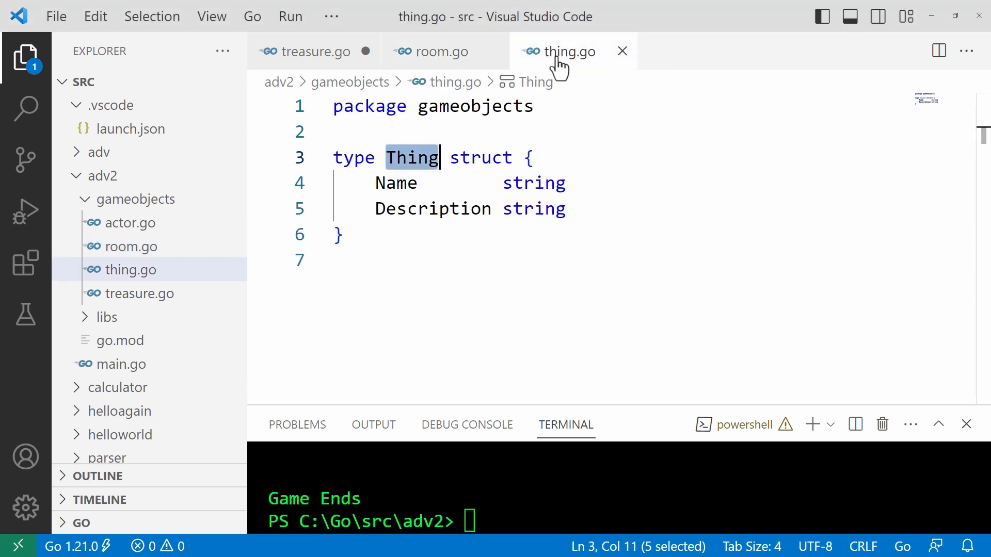
pyautogui.moveTo(681, 264)
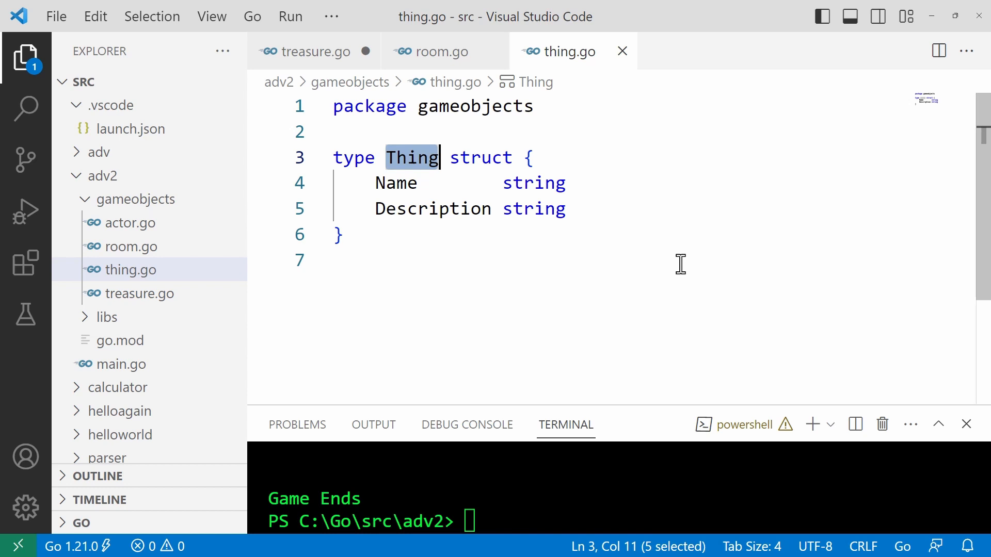
pyautogui.moveTo(662, 235)
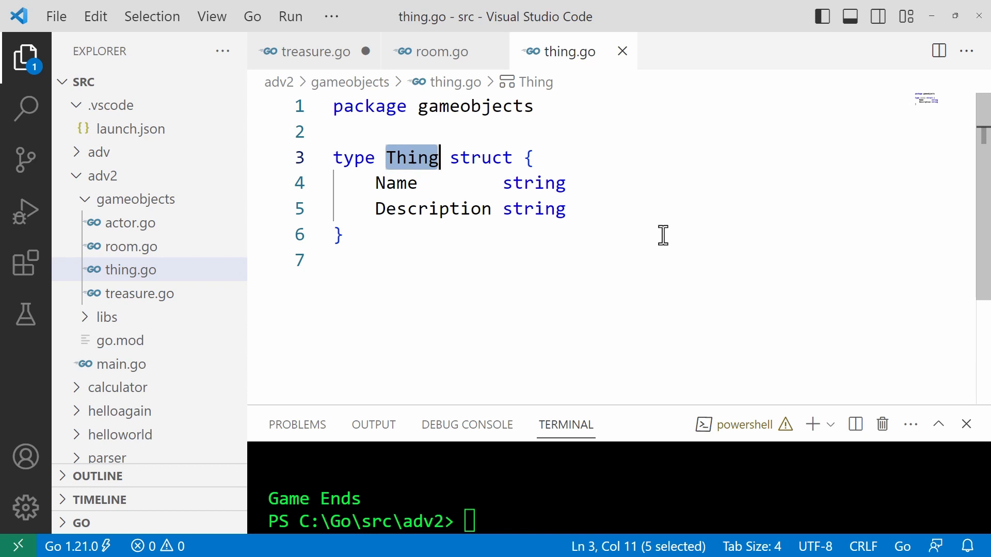
pyautogui.moveTo(654, 236)
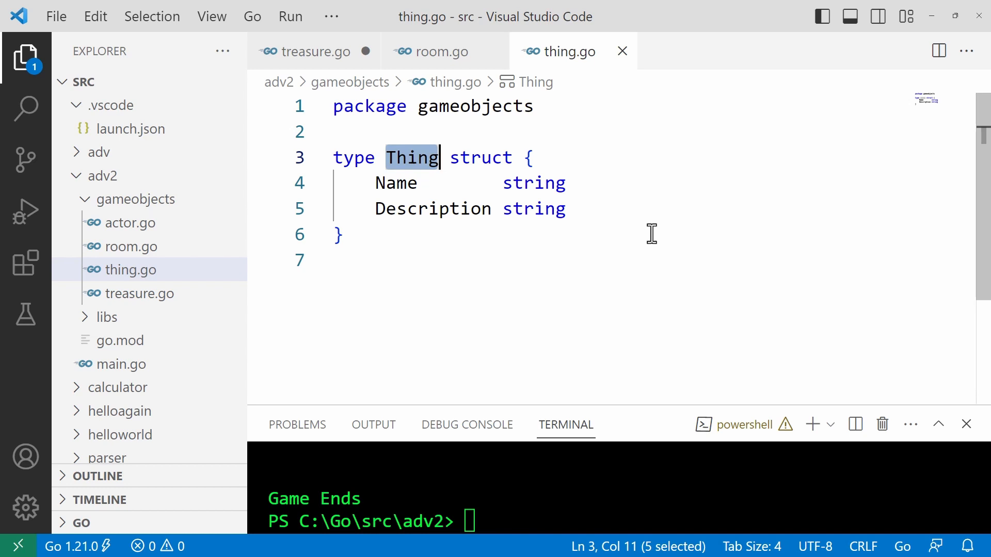
pyautogui.moveTo(671, 361)
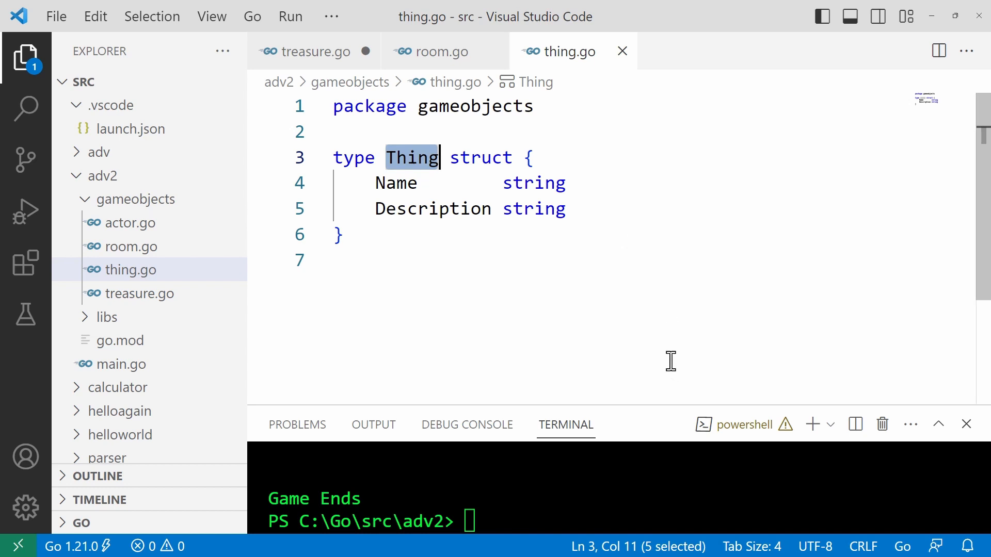
pyautogui.moveTo(676, 349)
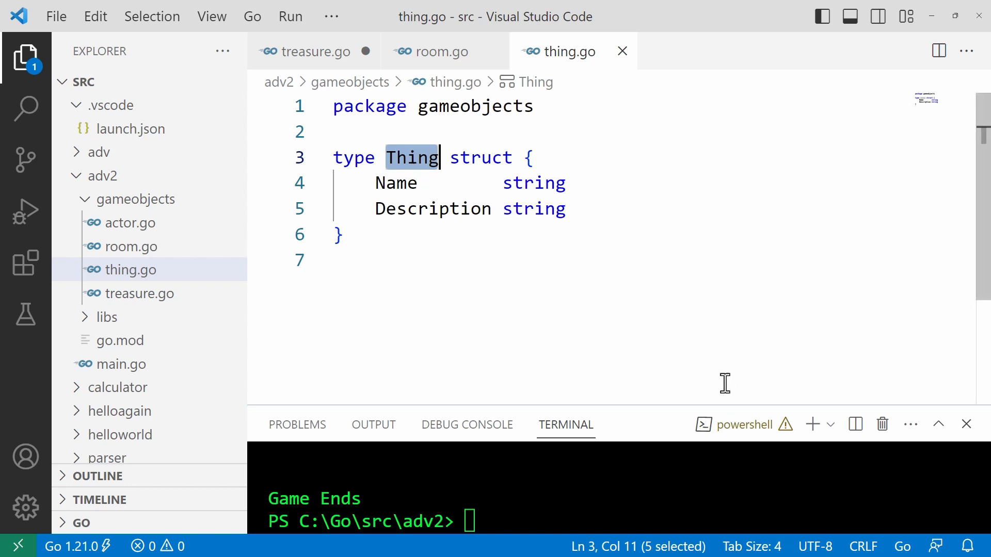
pyautogui.moveTo(660, 248)
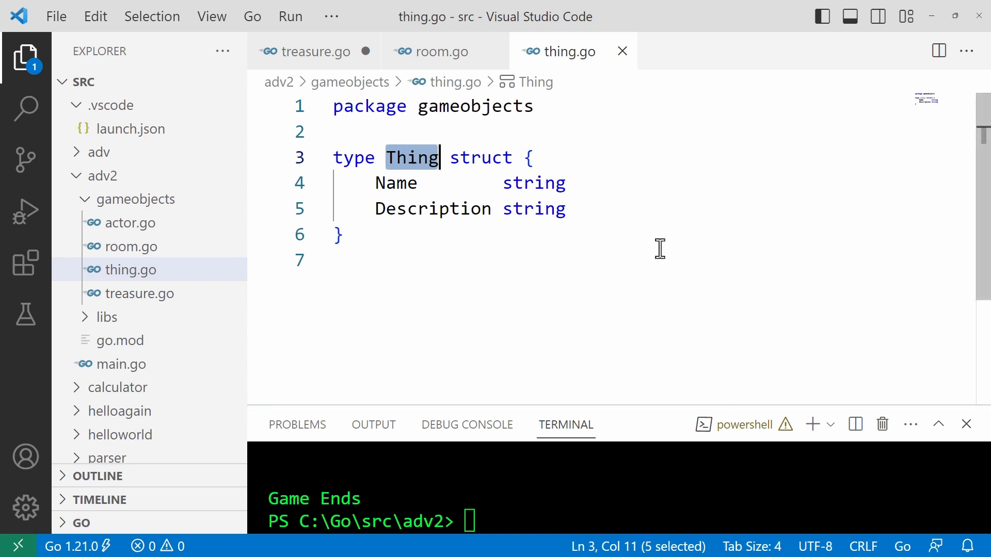
pyautogui.moveTo(630, 221)
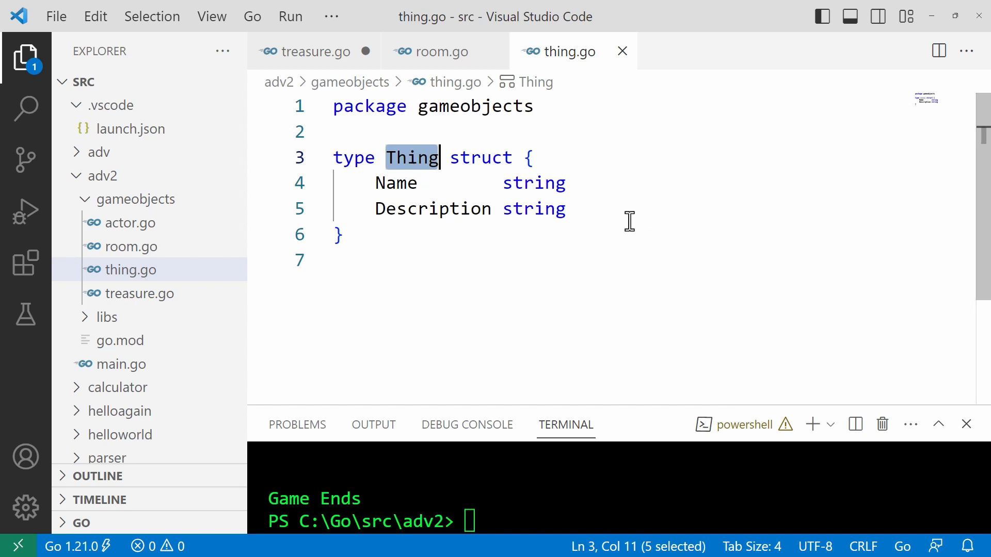
pyautogui.click(315, 51)
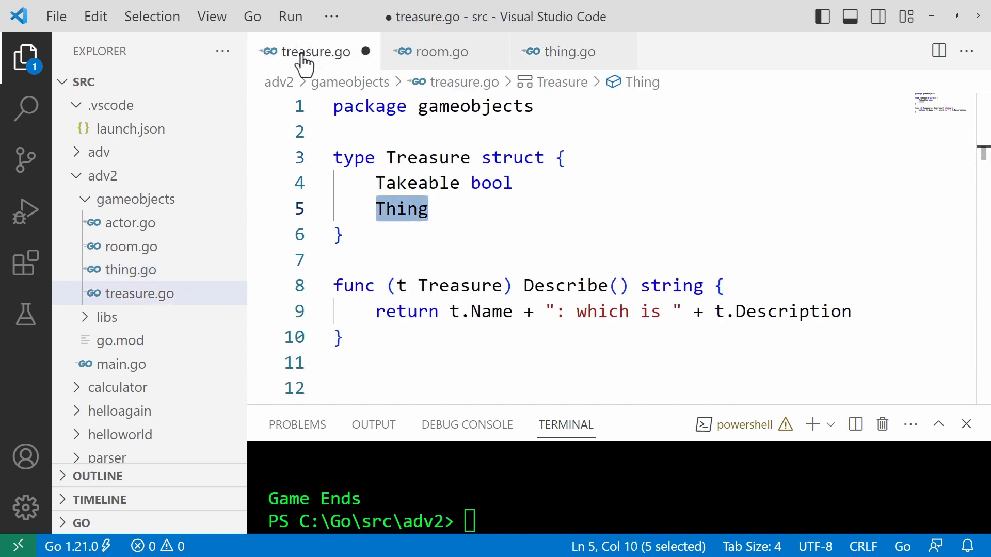
pyautogui.moveTo(761, 479)
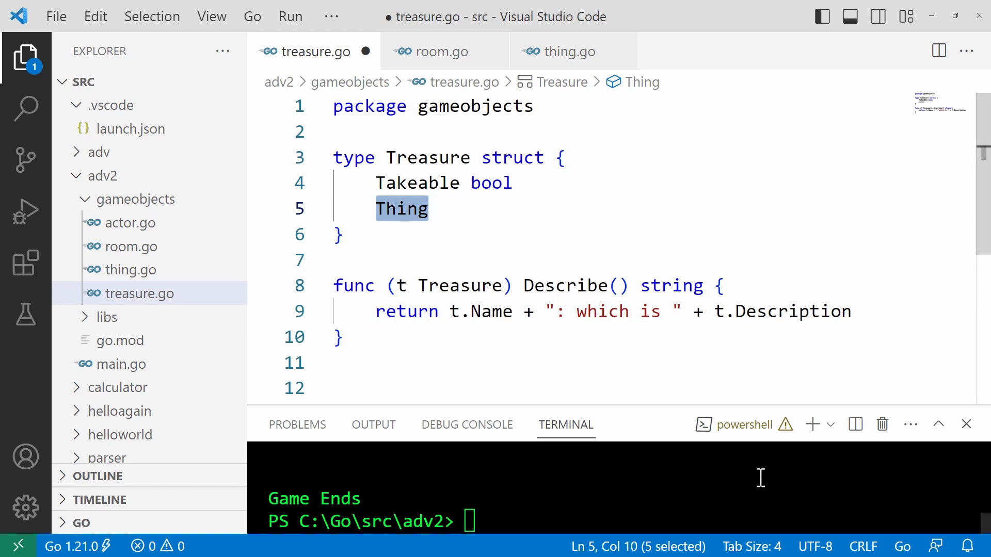
pyautogui.moveTo(445, 60)
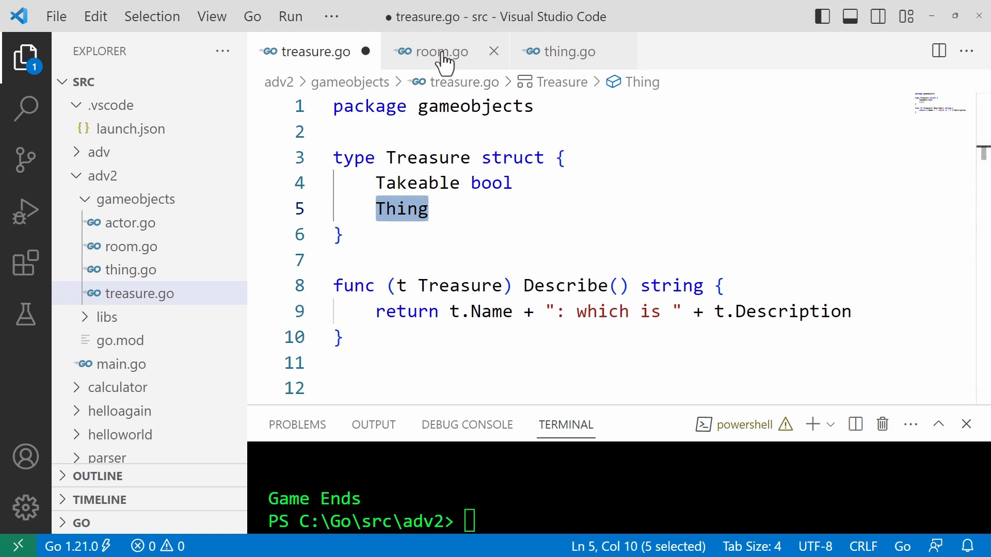
pyautogui.click(437, 51)
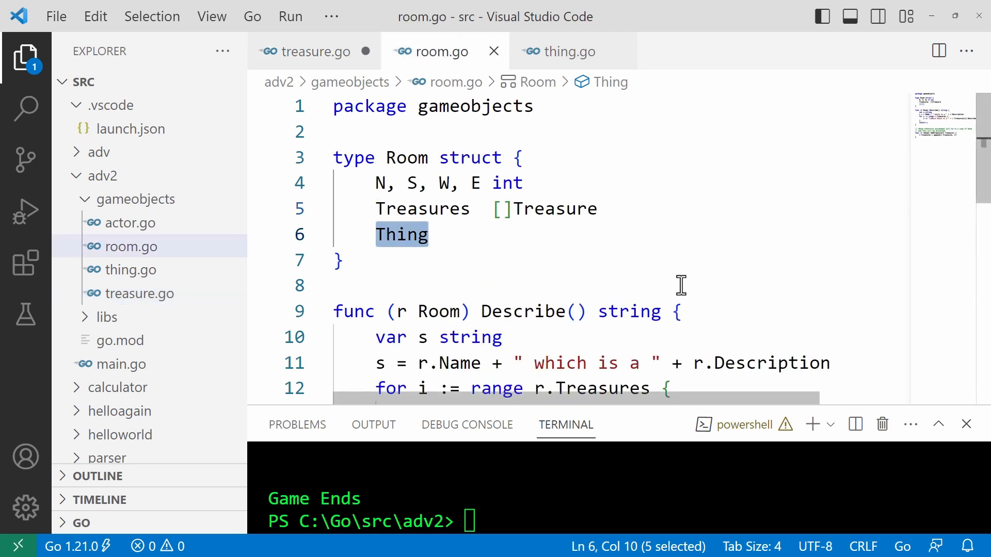
pyautogui.moveTo(686, 285)
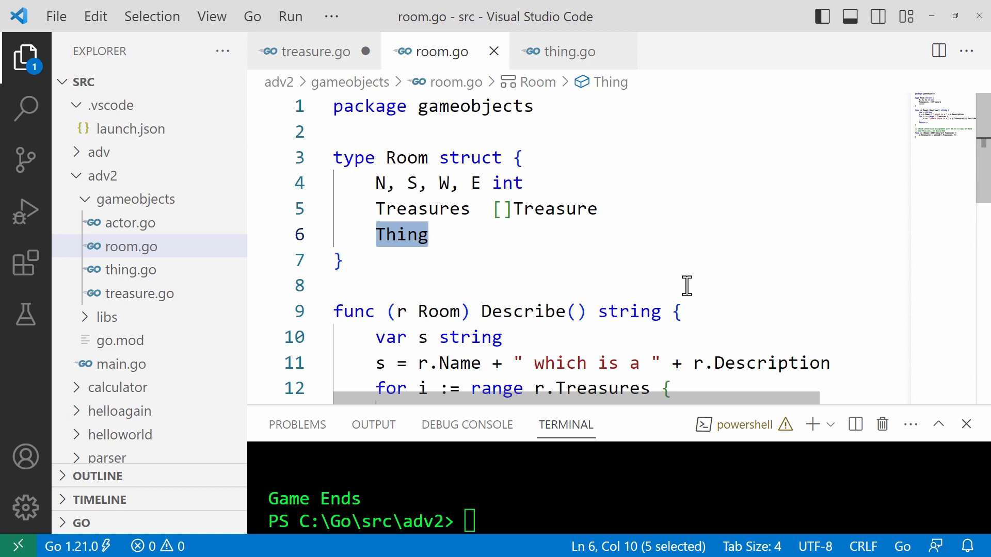
pyautogui.moveTo(647, 252)
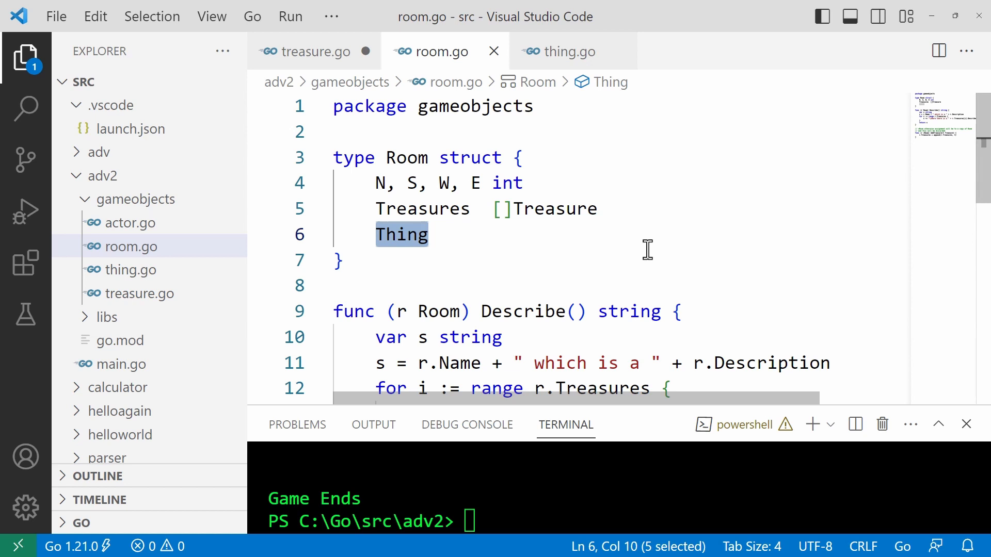
pyautogui.click(565, 51)
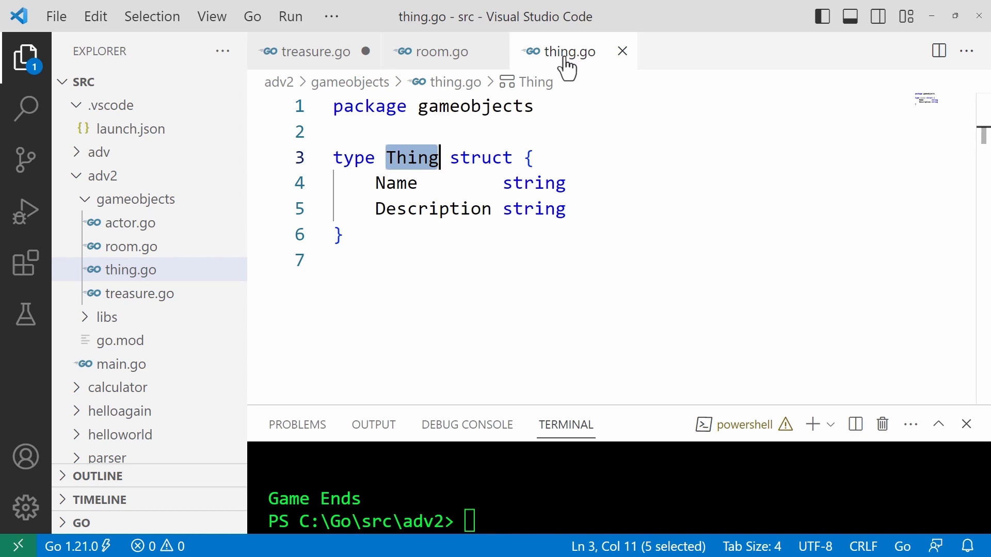
pyautogui.moveTo(564, 60)
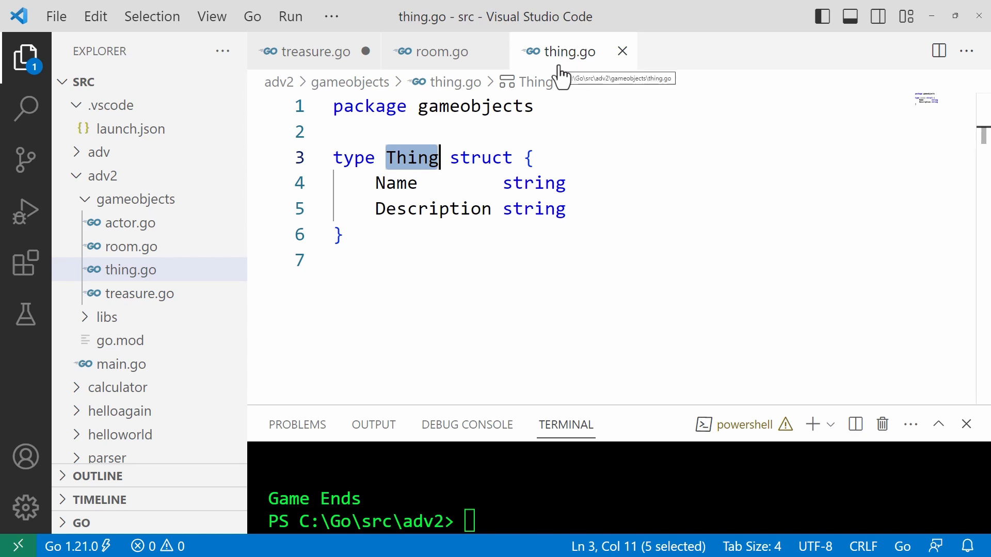
pyautogui.moveTo(540, 82)
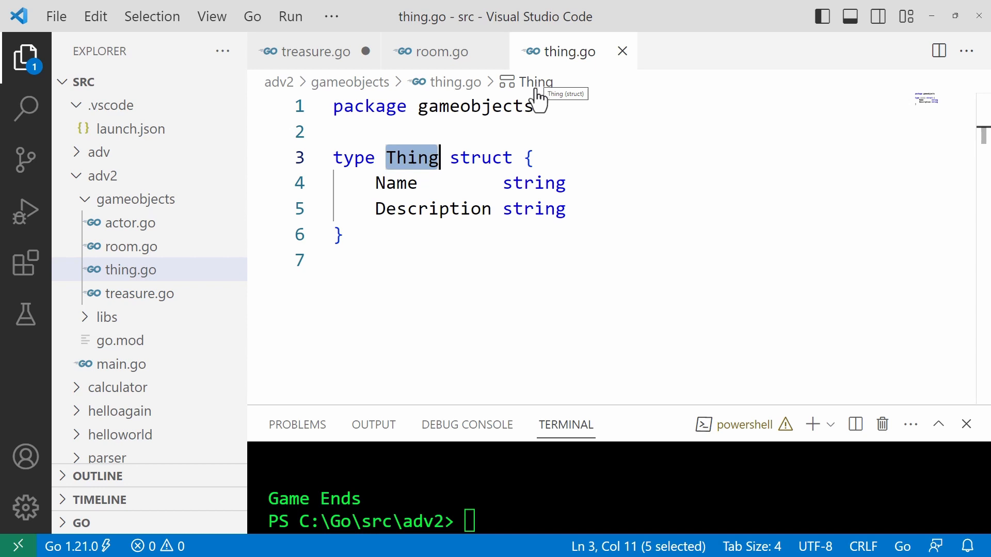
pyautogui.moveTo(446, 60)
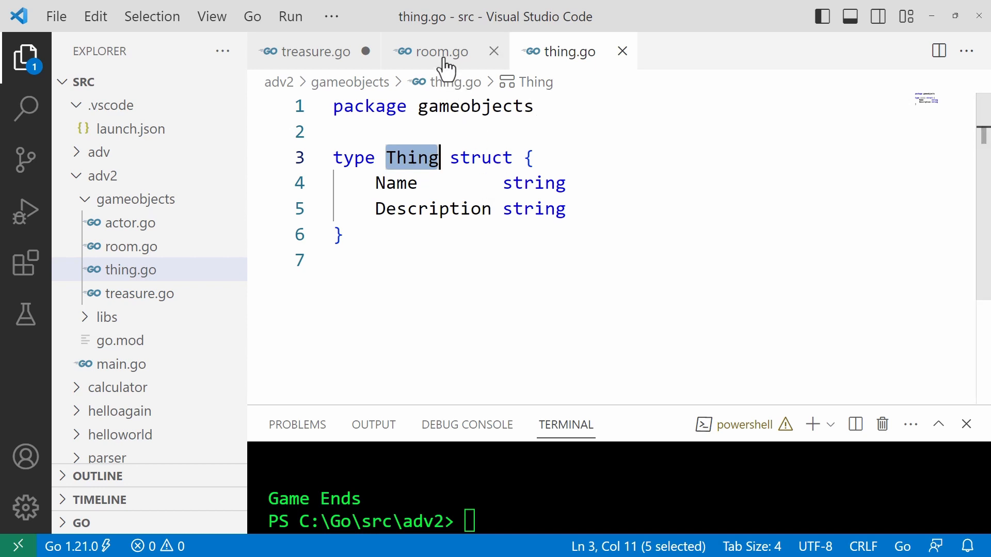
# Step: Switch from room.go to treasure.go and highlight the Takeable field
pyautogui.click(441, 51)
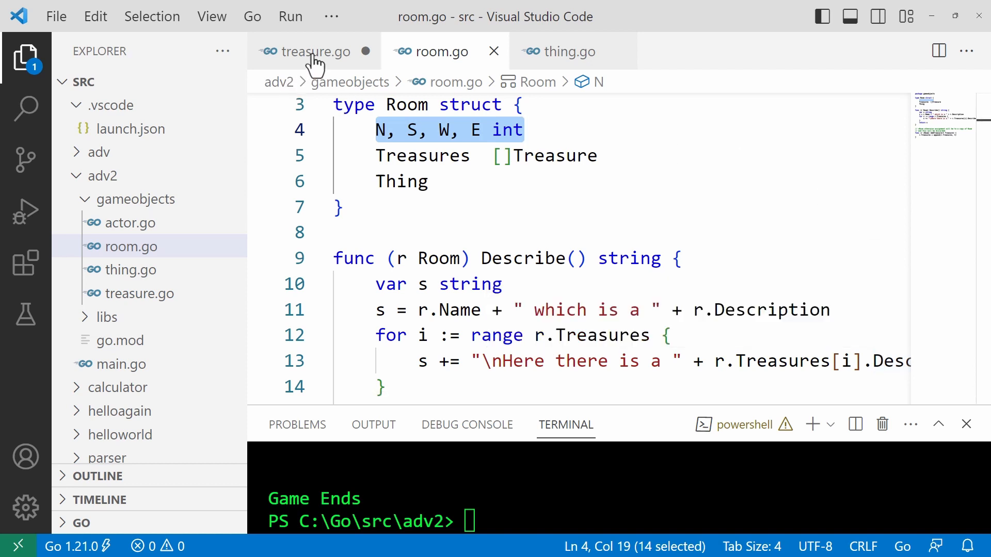
pyautogui.click(314, 51)
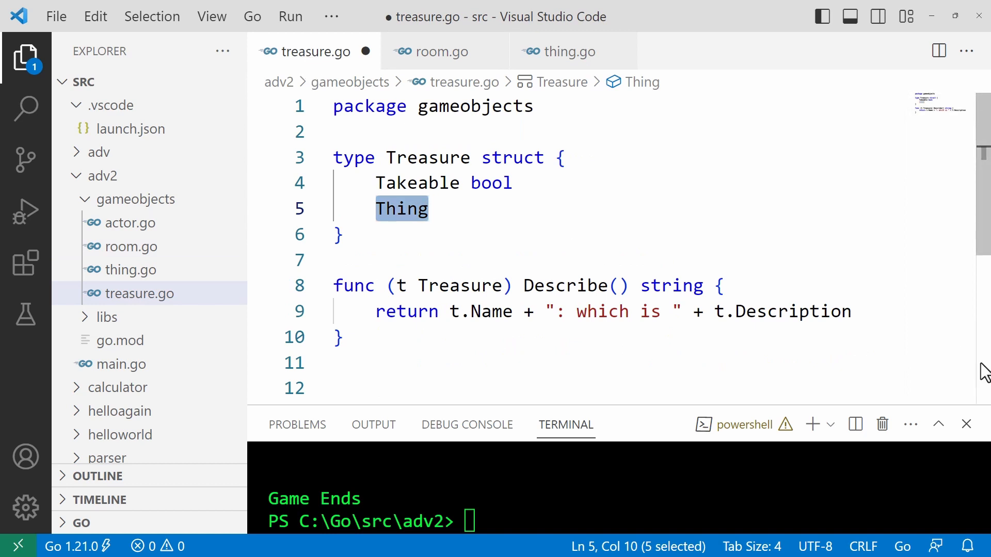
pyautogui.moveTo(982, 375)
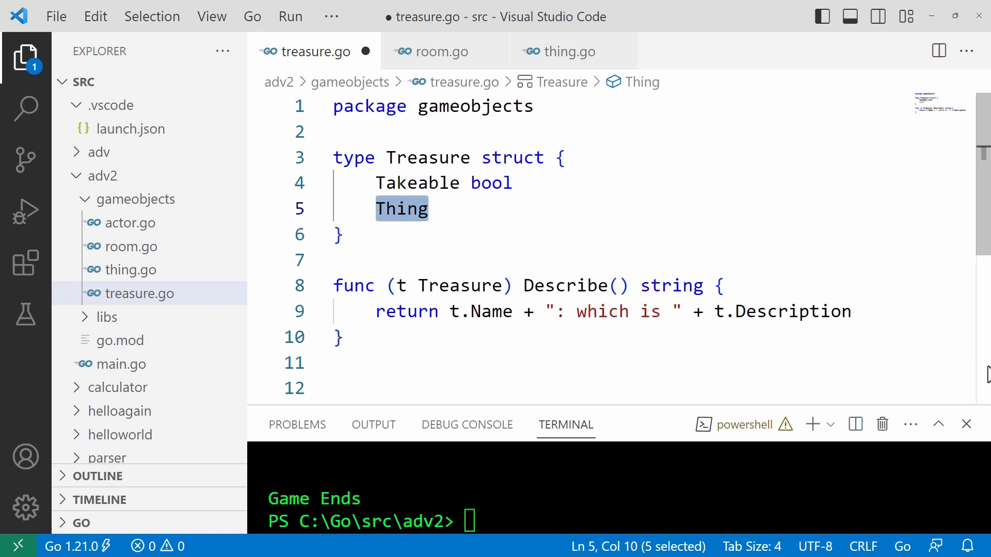
pyautogui.doubleClick(417, 182)
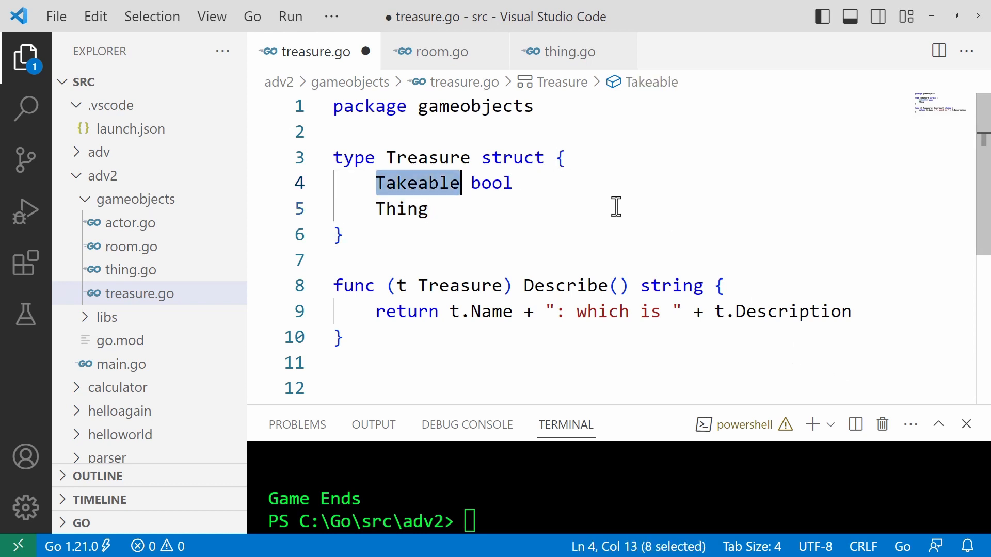
pyautogui.moveTo(668, 219)
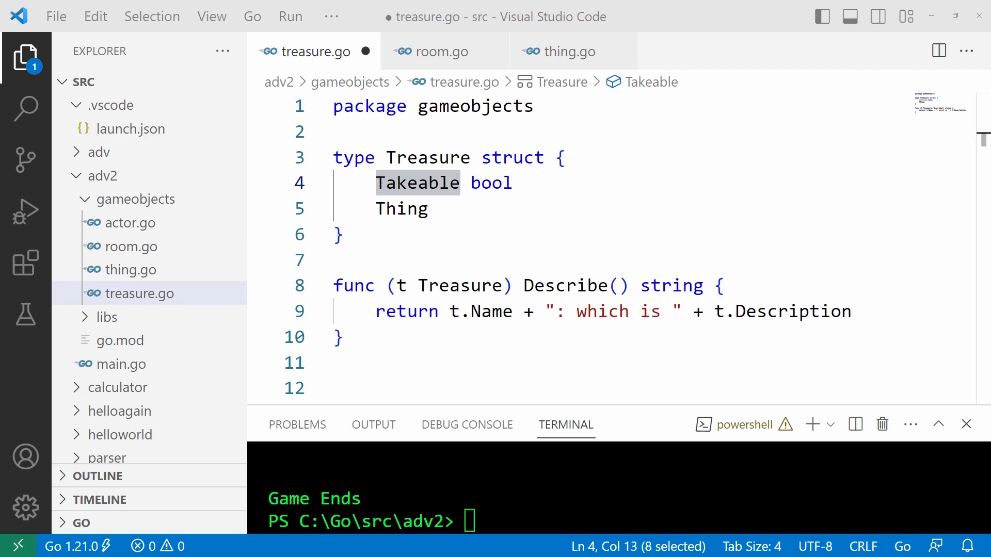
# Step: In room.go, highlight Describe's Room receiver and AddTreasure's *Room pointer receiver
pyautogui.click(440, 51)
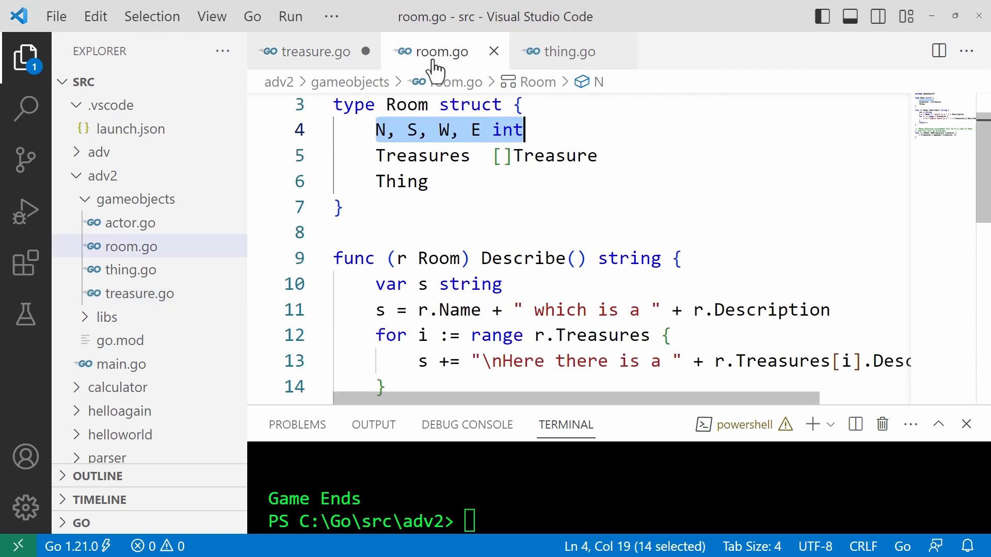
pyautogui.moveTo(540, 209)
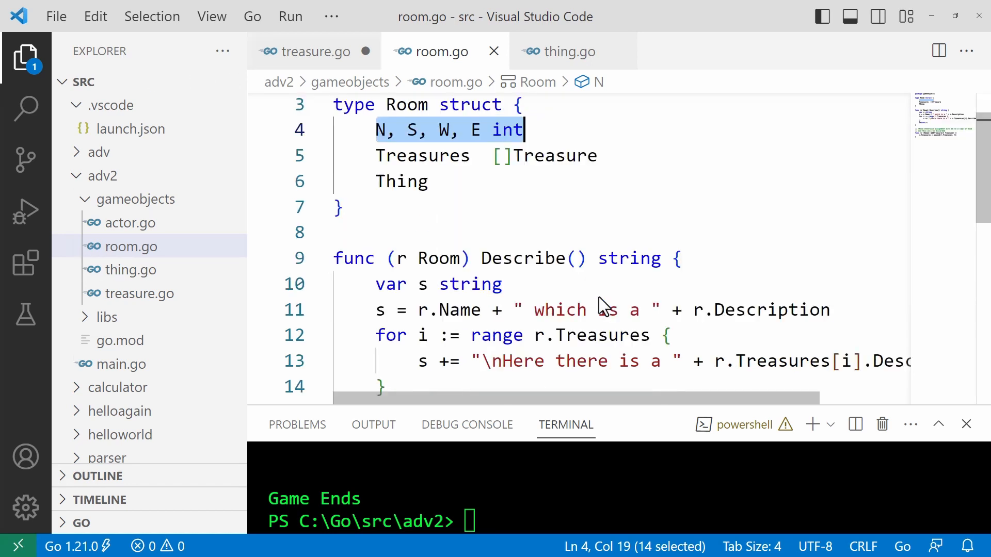
pyautogui.doubleClick(523, 258)
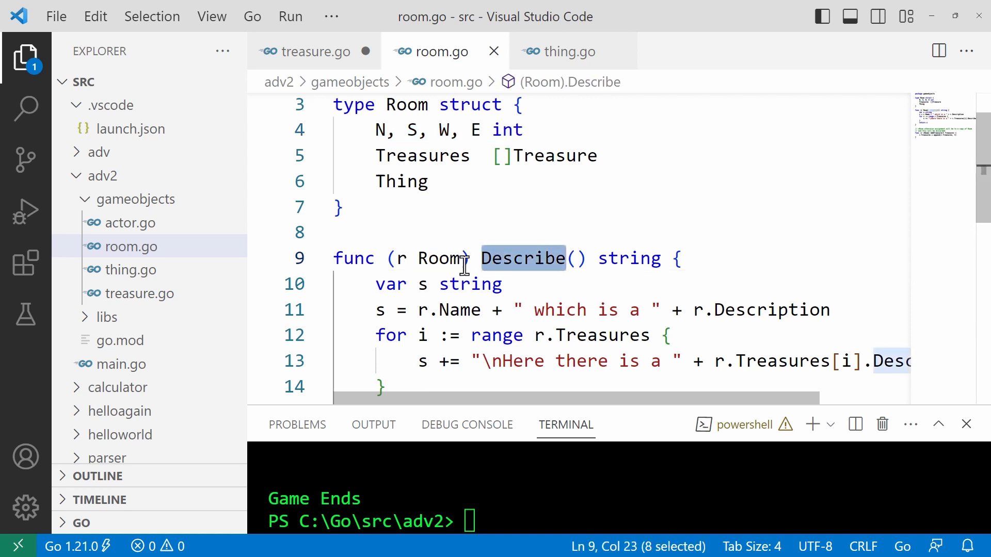
pyautogui.doubleClick(439, 258)
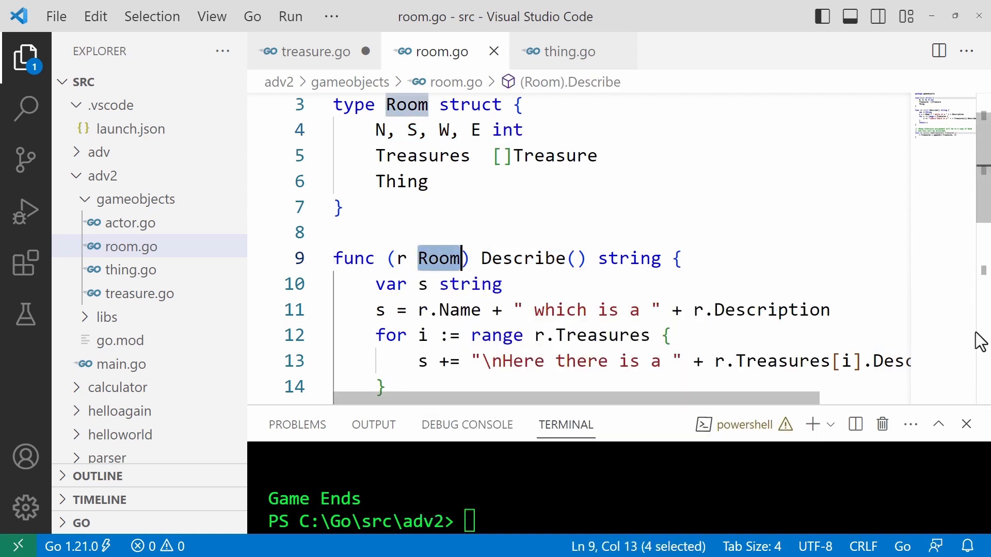
pyautogui.scroll(-3)
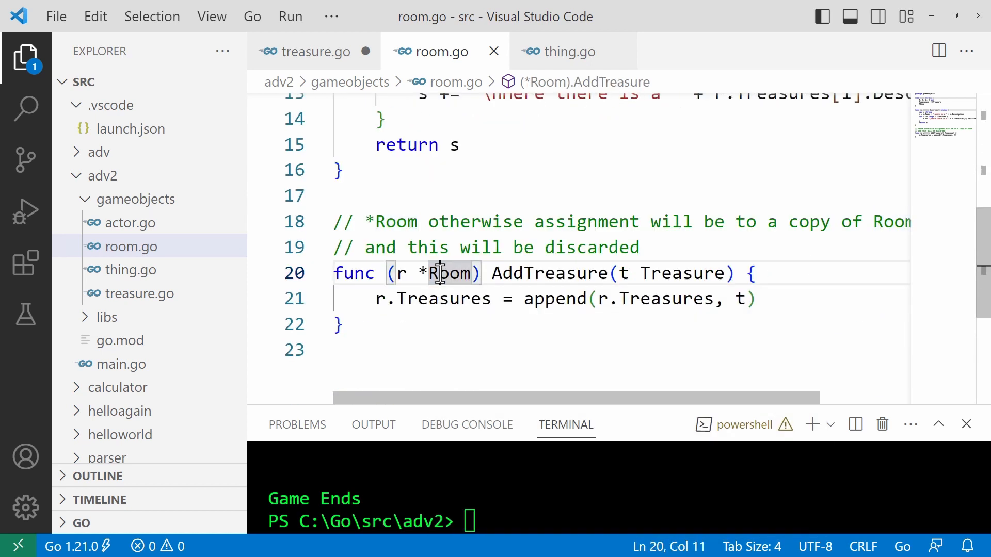
pyautogui.doubleClick(448, 273)
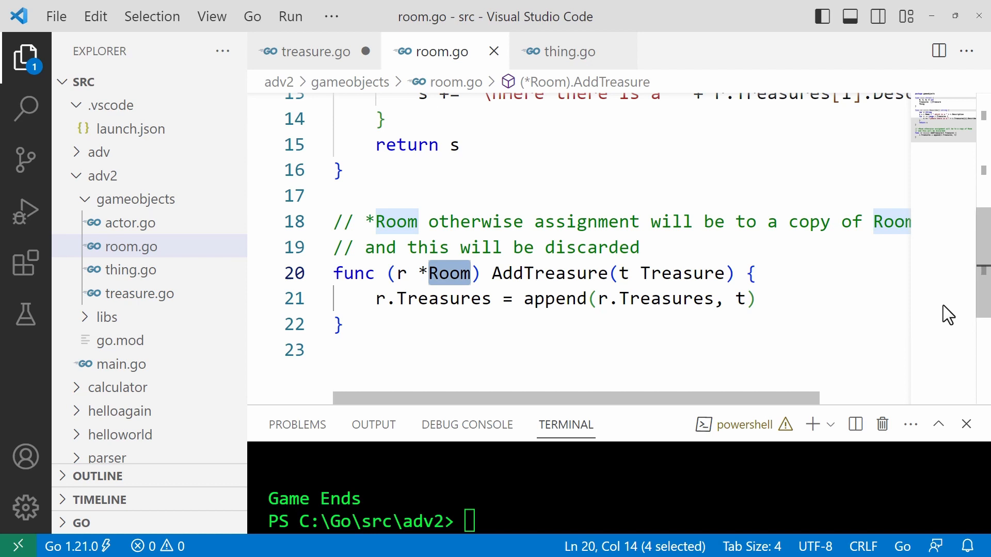
pyautogui.click(420, 273)
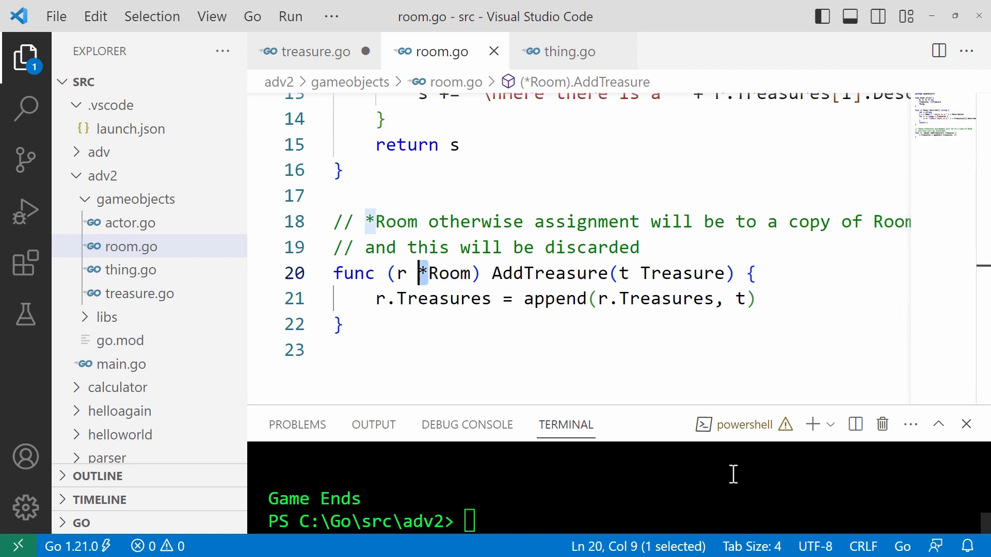
pyautogui.moveTo(758, 452)
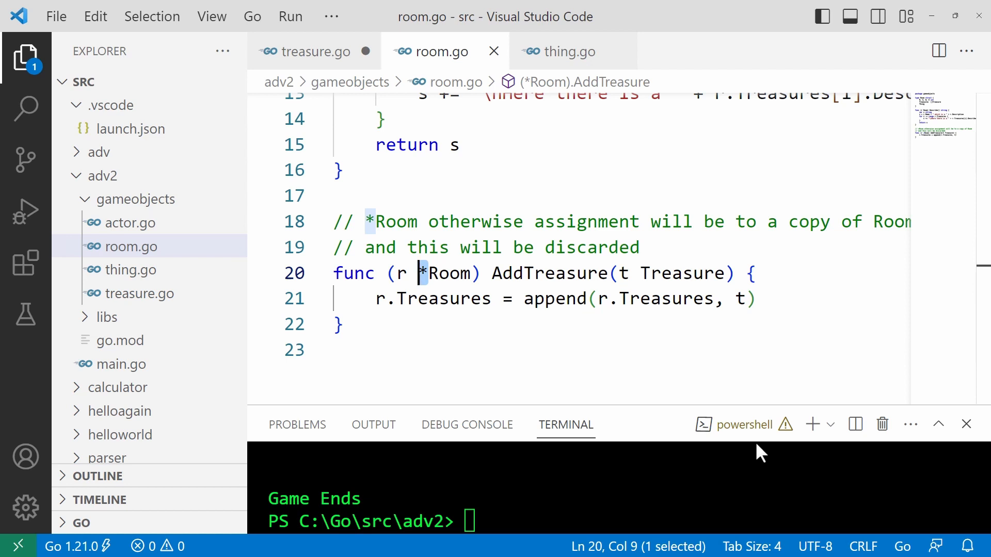
pyautogui.moveTo(594, 404)
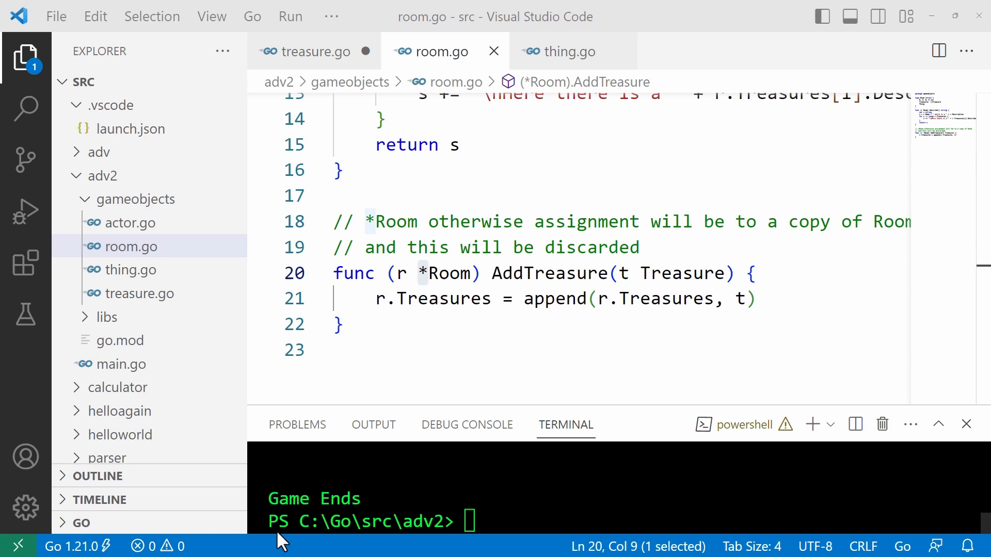
pyautogui.moveTo(141, 392)
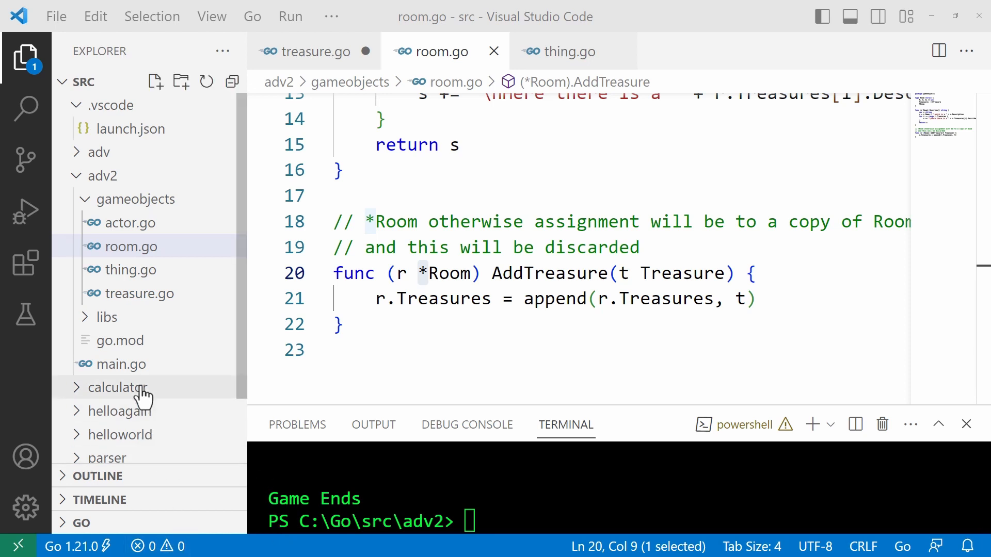
pyautogui.moveTo(113, 363)
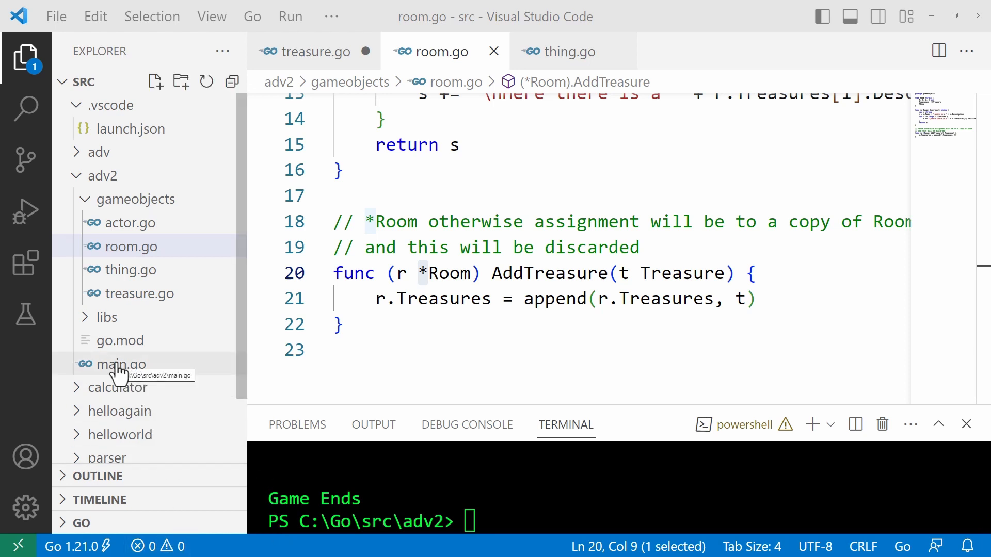
# Step: Open main.go, scroll past the imports, and highlight the gamemap and player variables
pyautogui.click(119, 364)
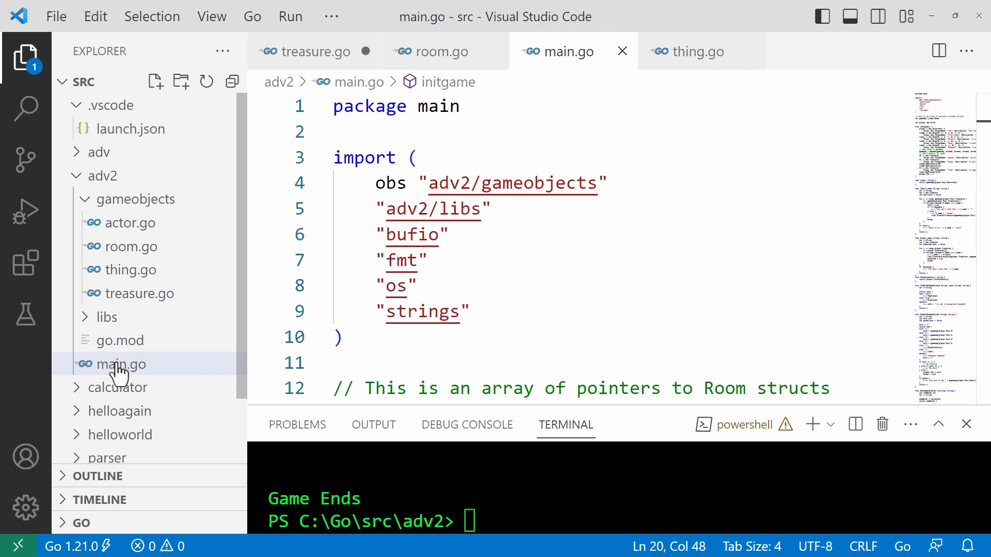
pyautogui.moveTo(802, 376)
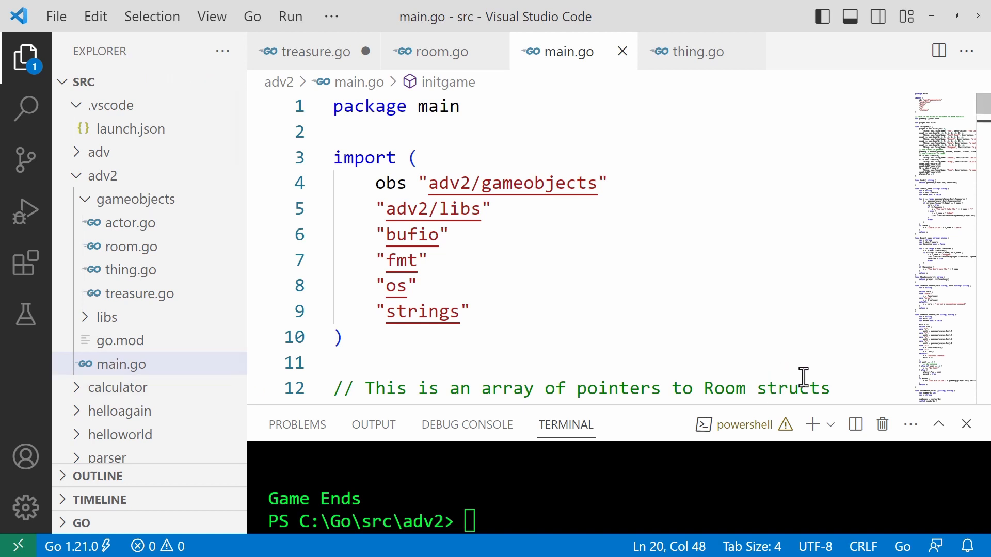
pyautogui.moveTo(805, 378)
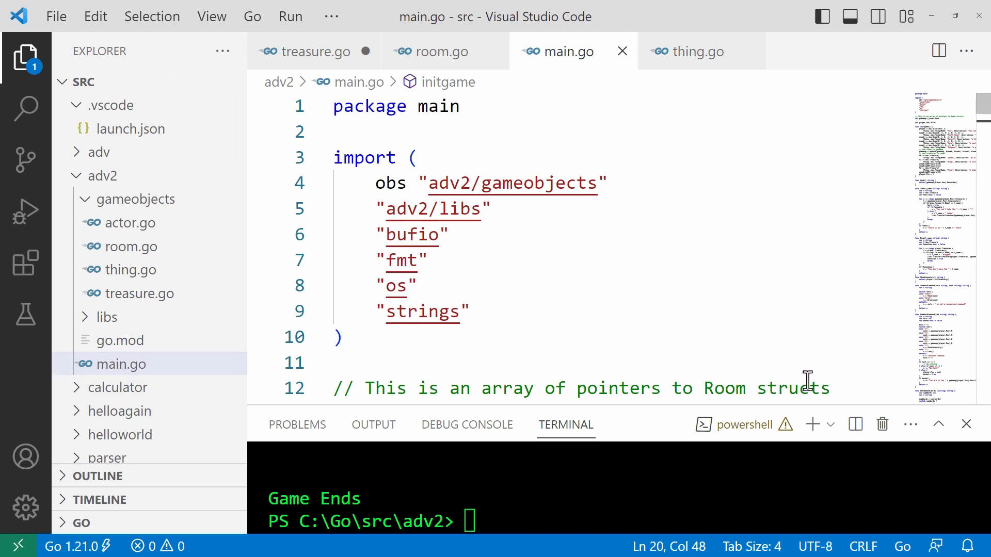
pyautogui.moveTo(770, 352)
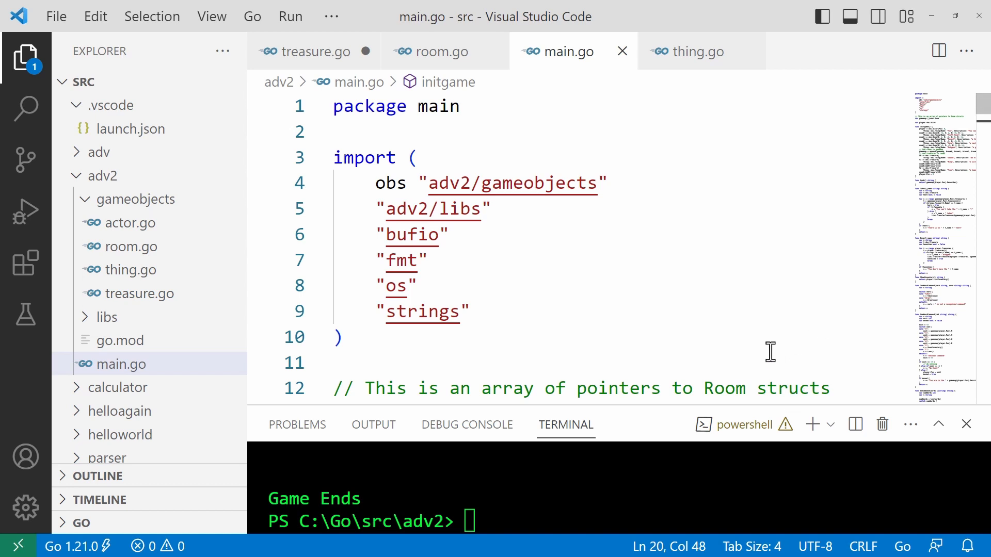
pyautogui.scroll(-3)
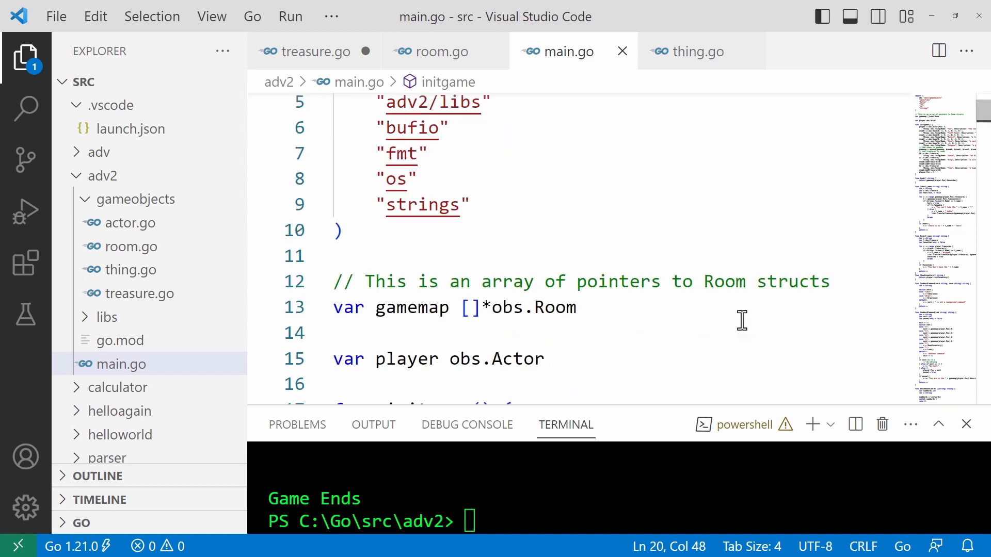
pyautogui.scroll(-3)
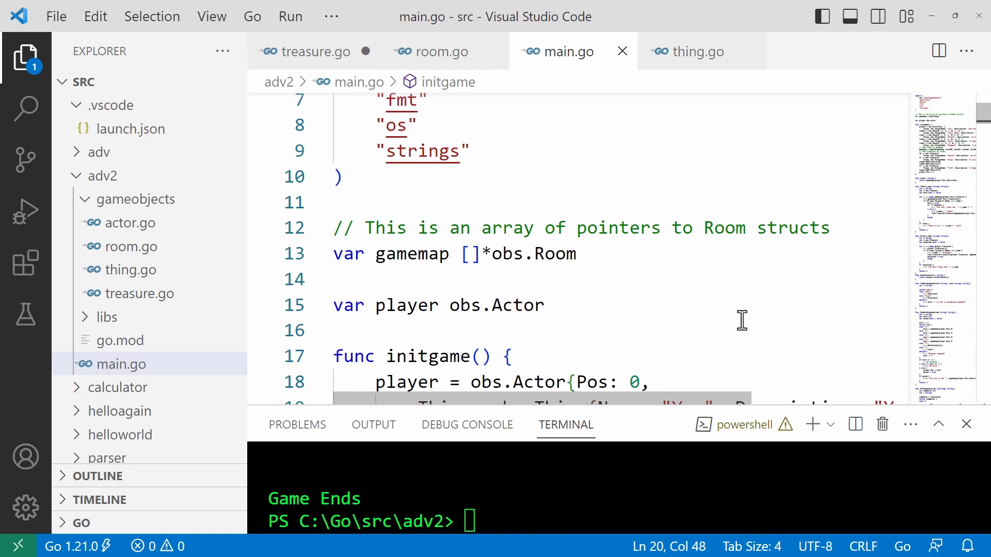
pyautogui.moveTo(501, 390)
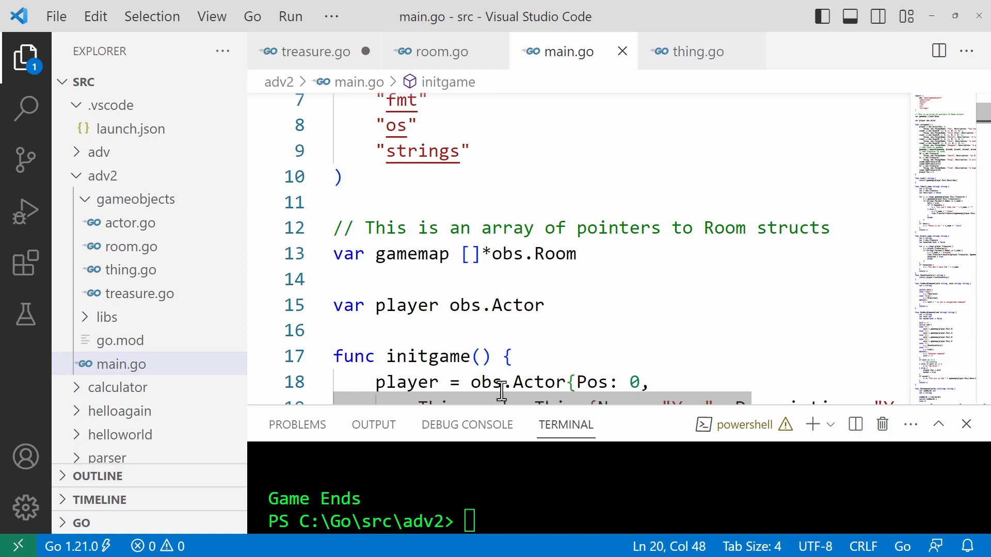
pyautogui.doubleClick(411, 254)
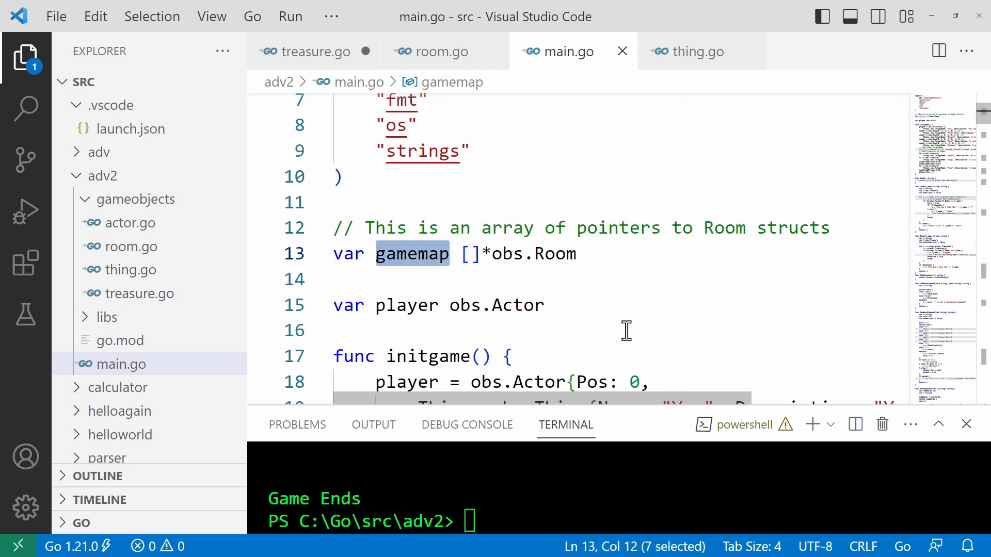
pyautogui.moveTo(630, 272)
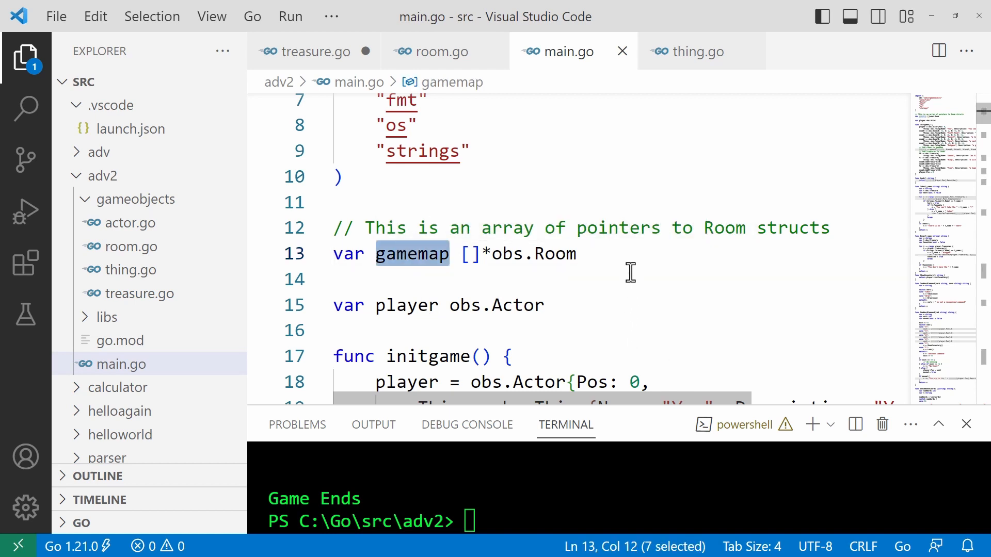
pyautogui.moveTo(600, 254)
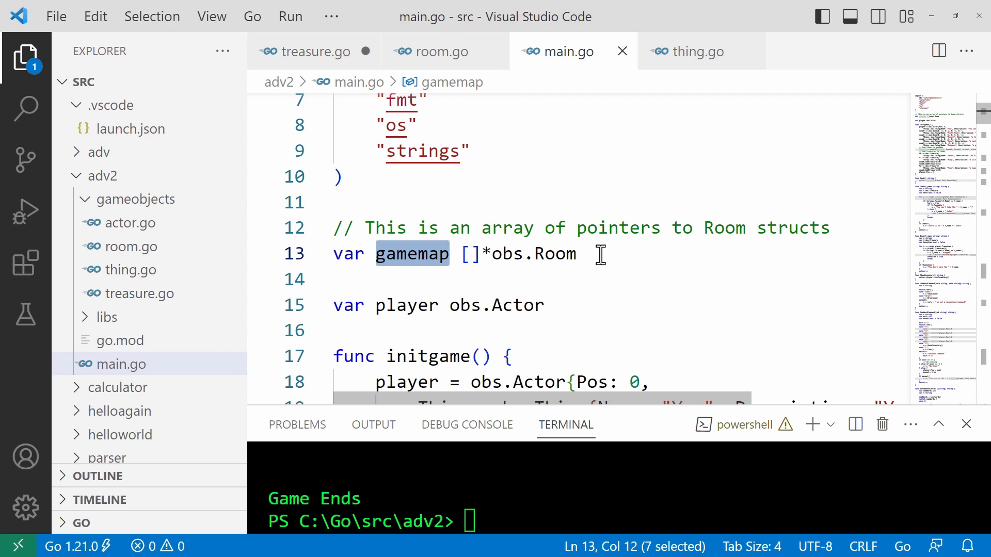
pyautogui.click(397, 253)
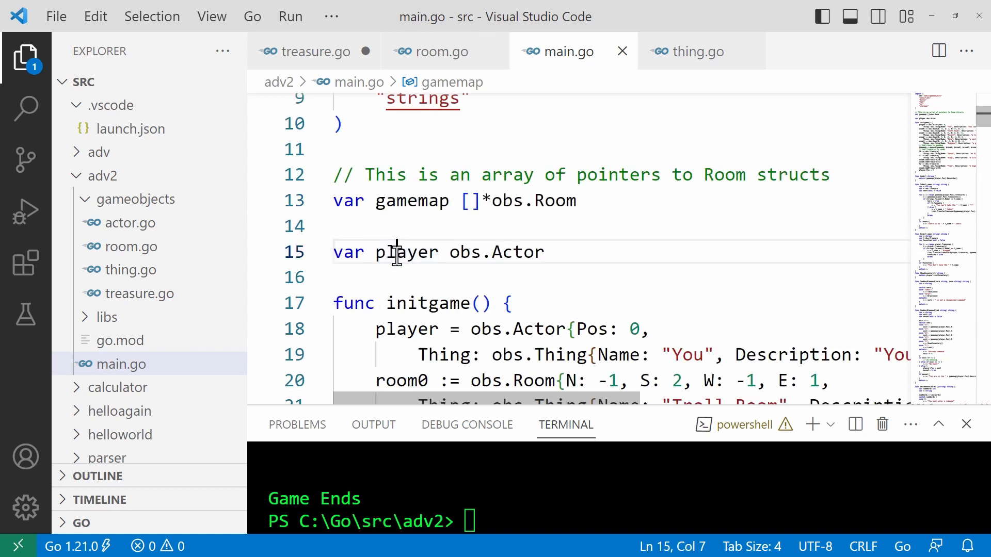
pyautogui.doubleClick(406, 252)
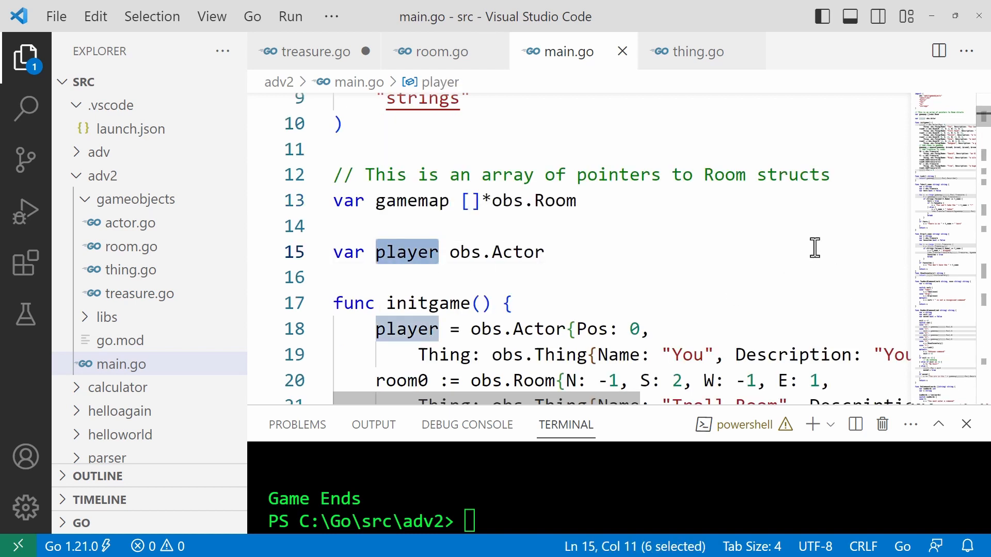
pyautogui.scroll(-3)
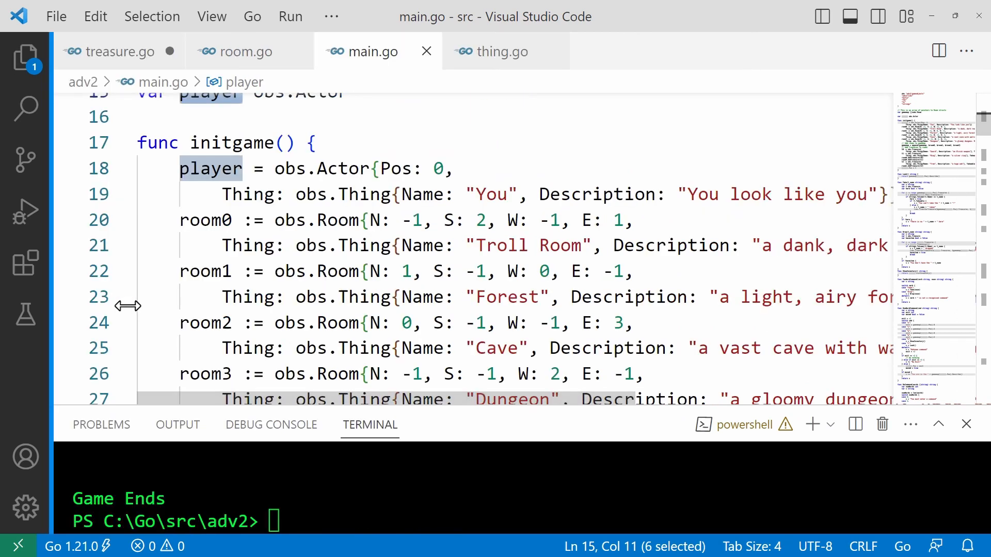
pyautogui.moveTo(787, 329)
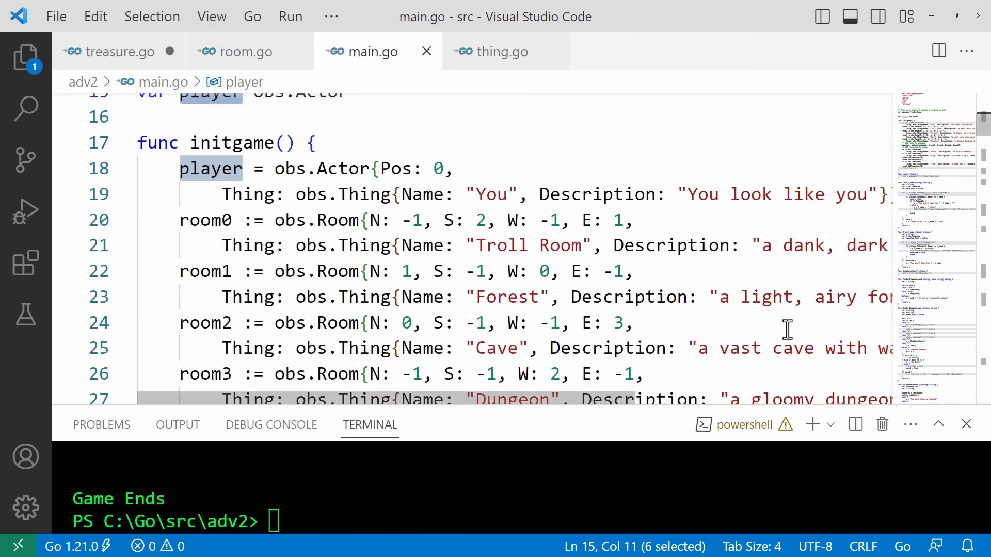
# Step: Highlight initgame, room0 and gamemap while scrolling through initgame down to Look
pyautogui.doubleClick(231, 143)
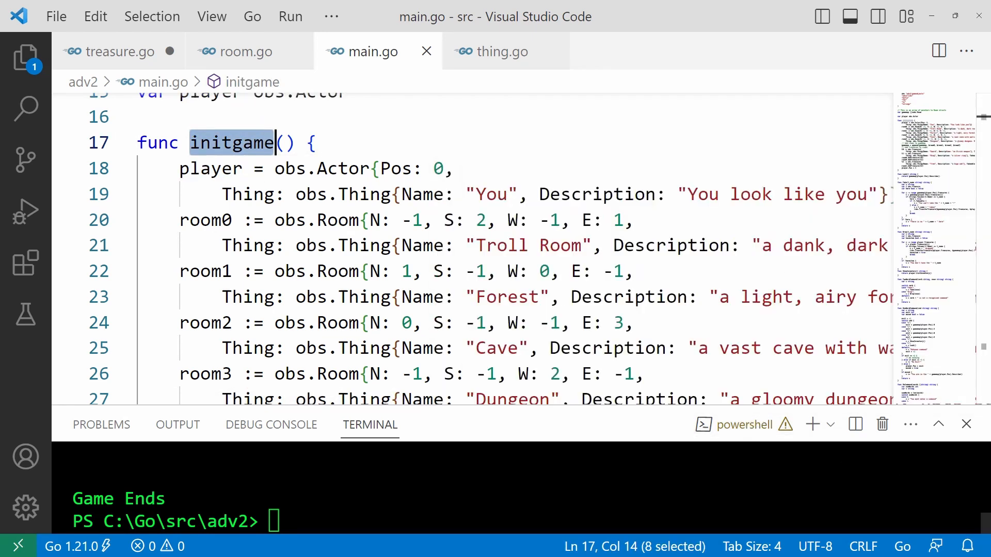
pyautogui.moveTo(657, 476)
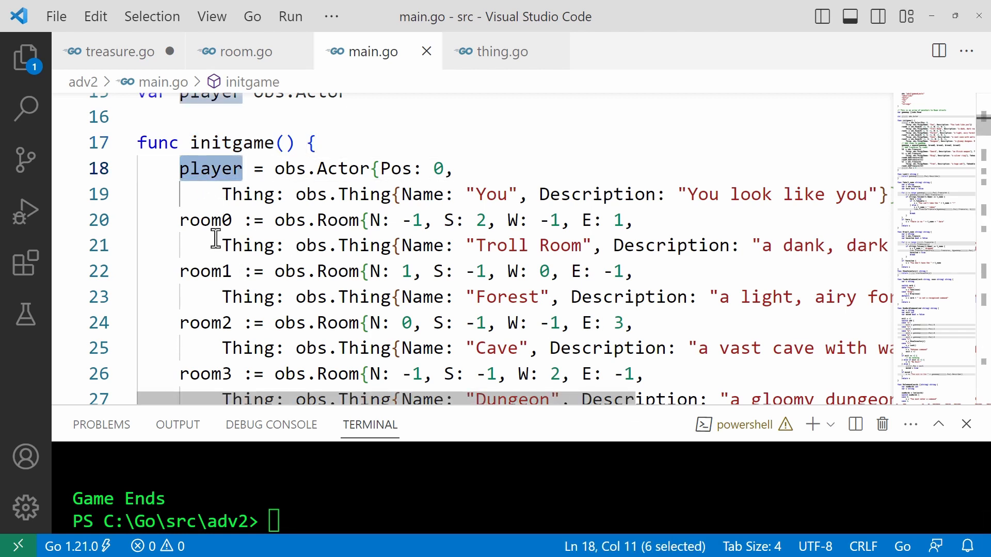
pyautogui.doubleClick(205, 220)
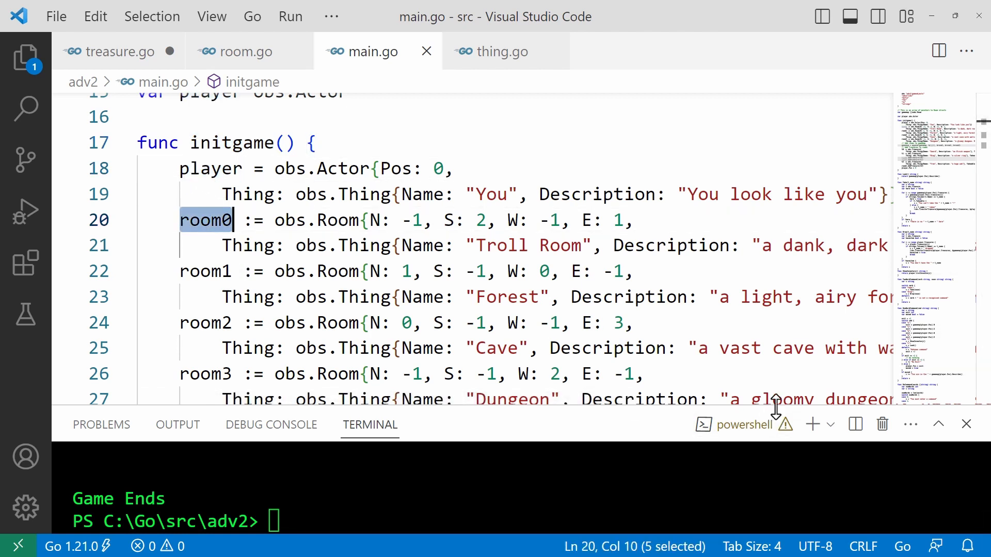
pyautogui.moveTo(731, 460)
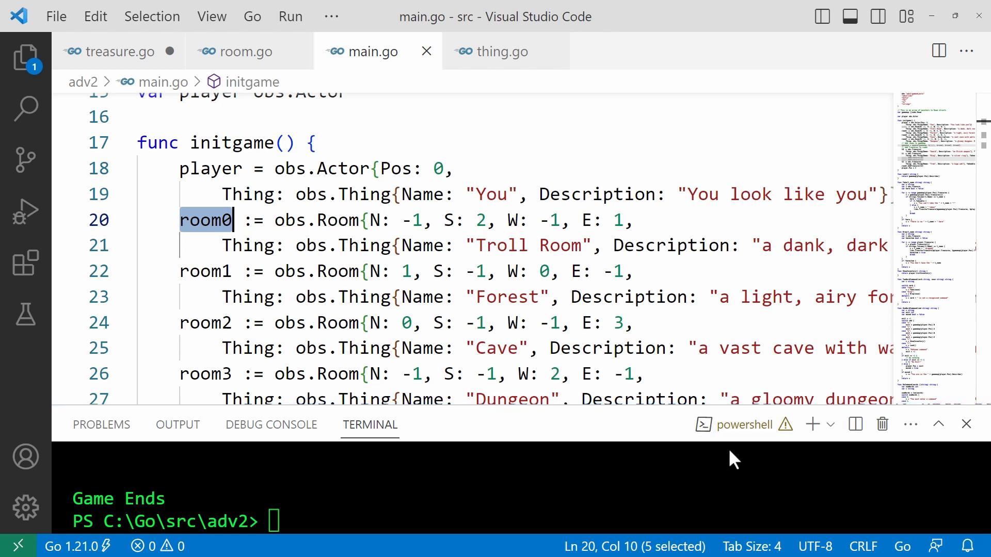
pyautogui.moveTo(545, 297)
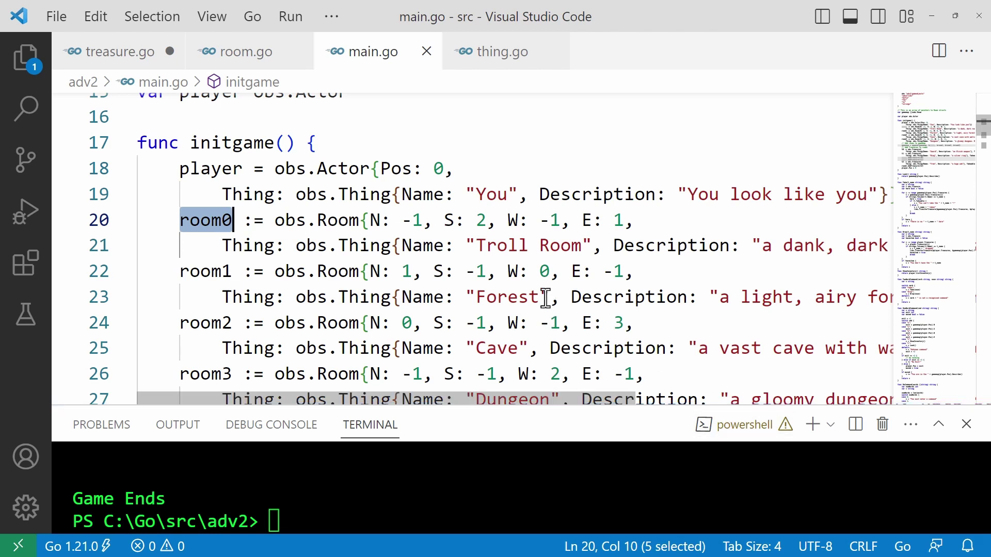
pyautogui.scroll(-3)
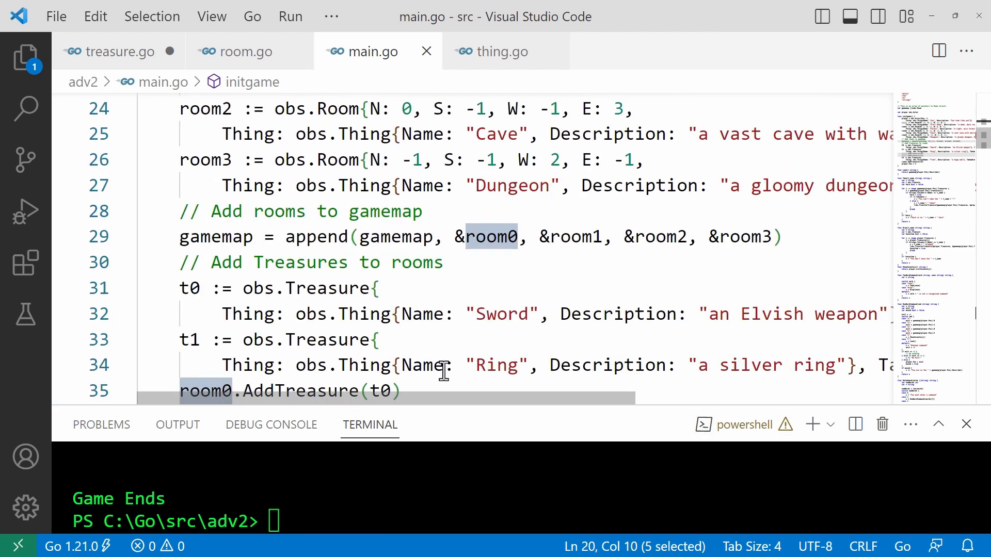
pyautogui.doubleClick(215, 236)
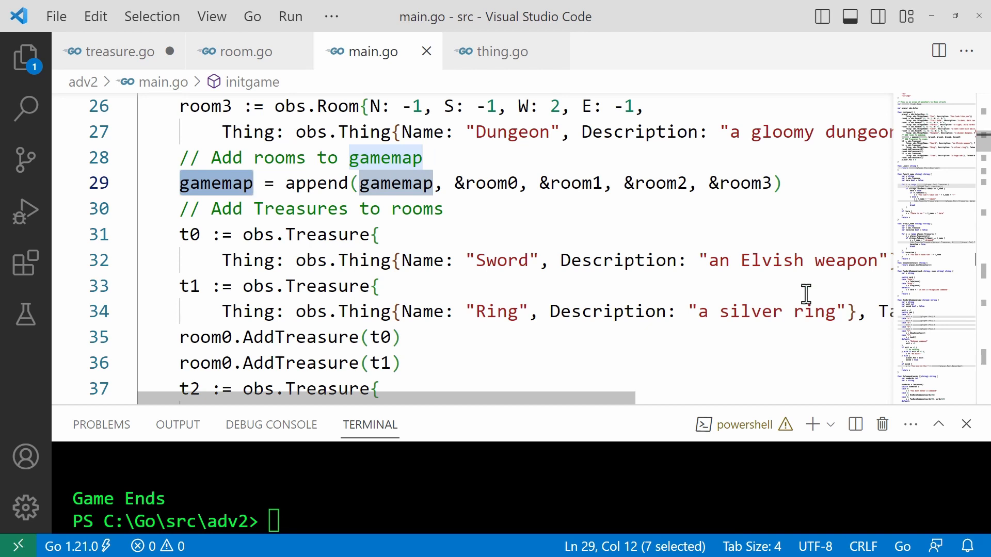
pyautogui.scroll(-3)
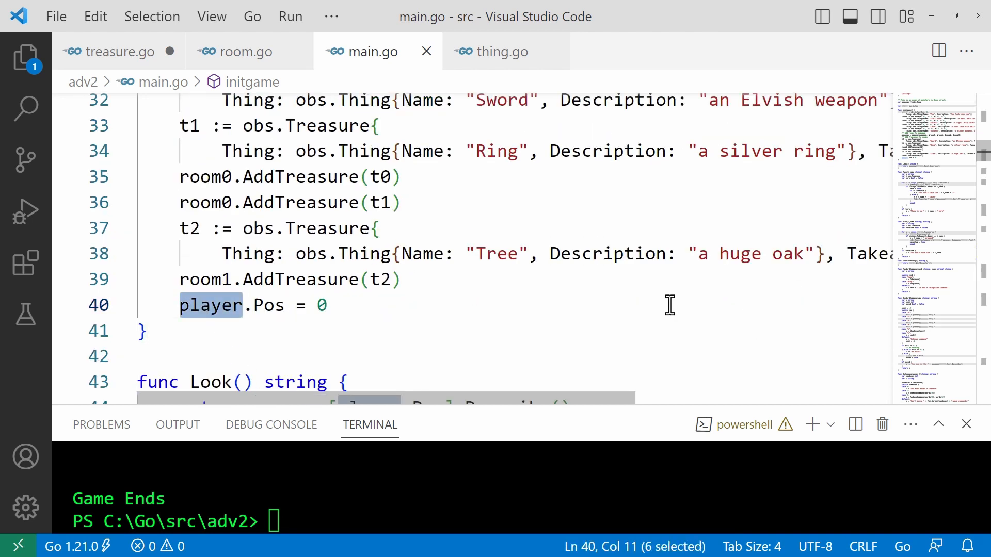
pyautogui.moveTo(872, 373)
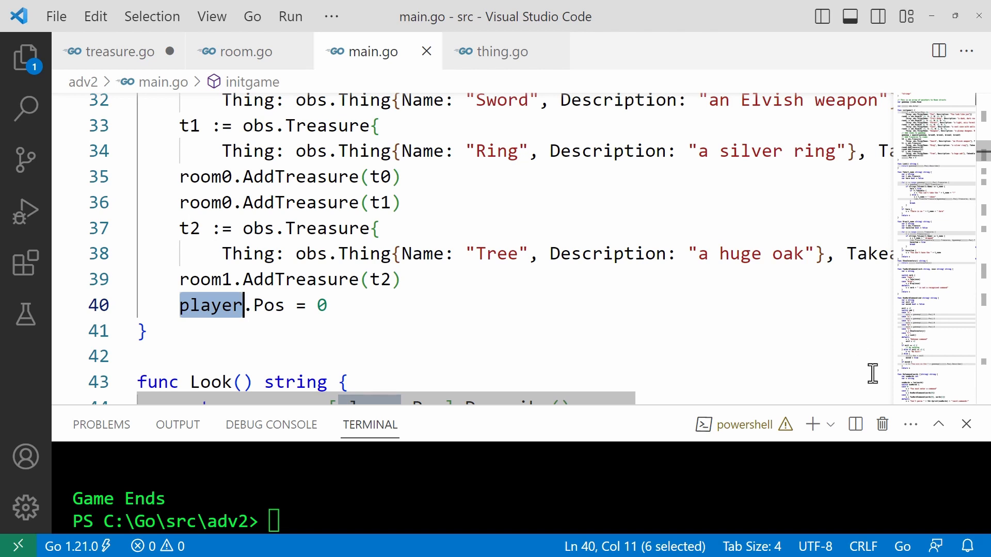
pyautogui.moveTo(681, 315)
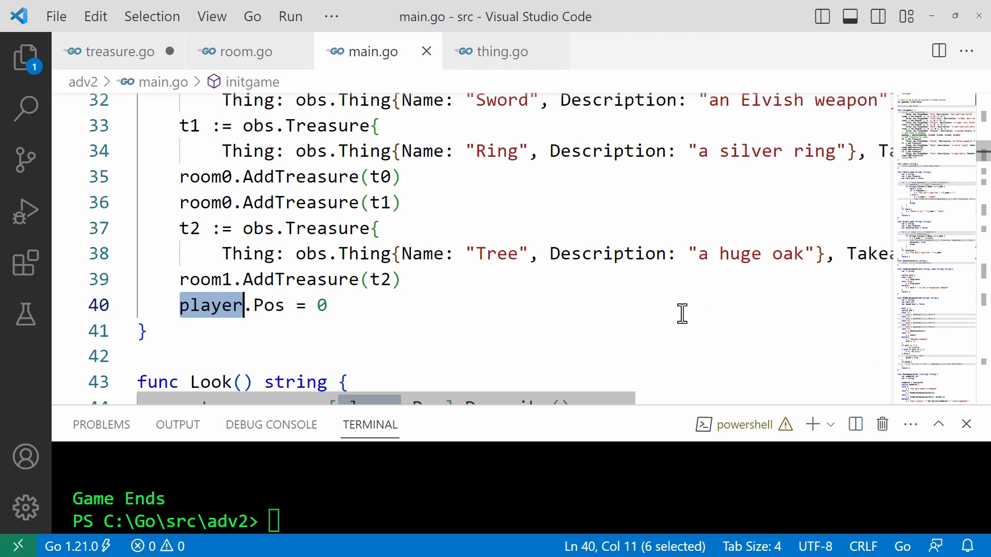
pyautogui.scroll(-3)
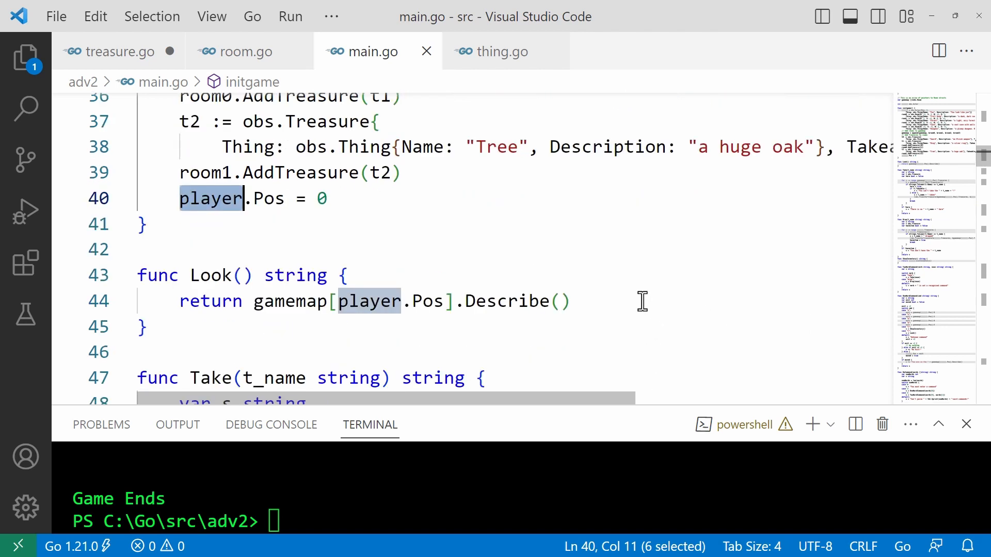
# Step: Scroll past Take, Drop and the command handlers down to func main()
pyautogui.scroll(-3)
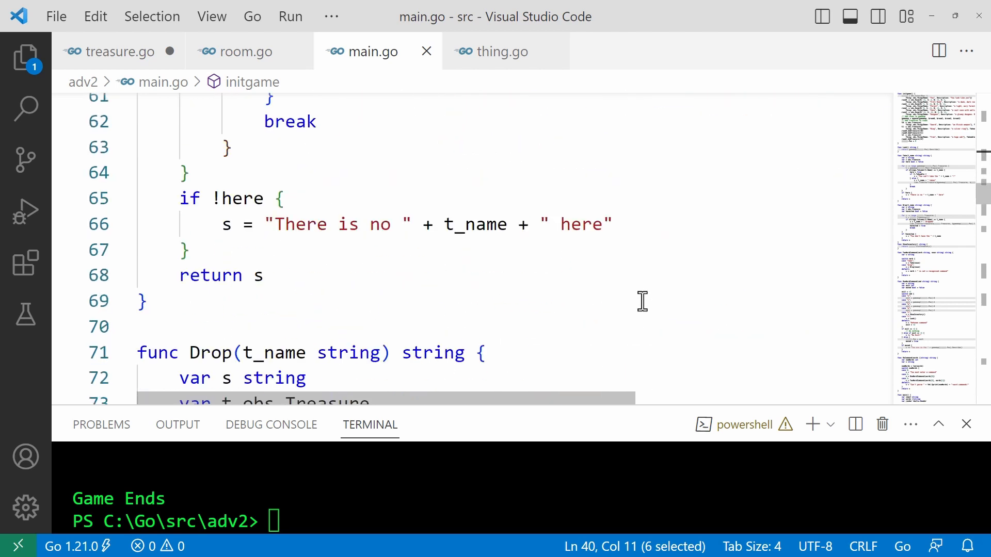
pyautogui.scroll(-3)
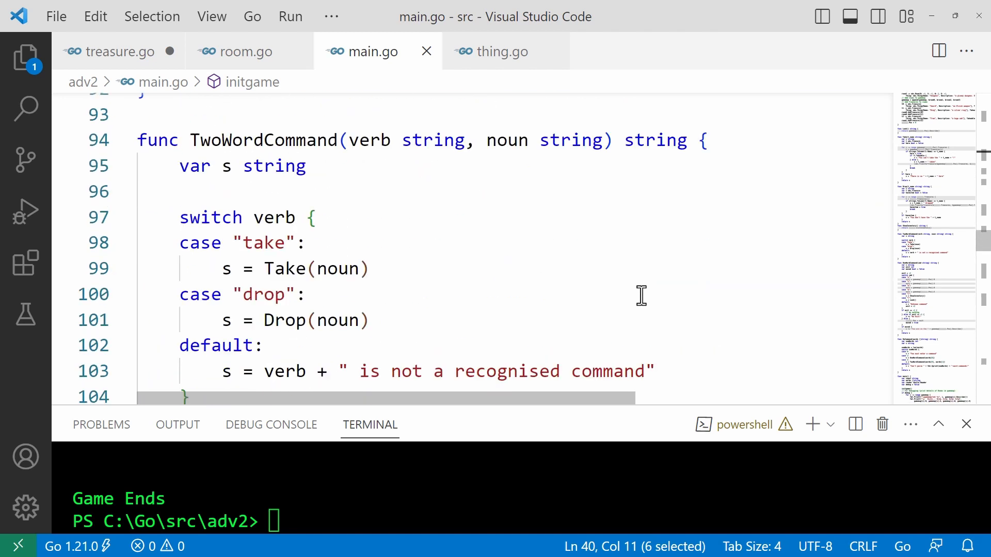
pyautogui.scroll(-3)
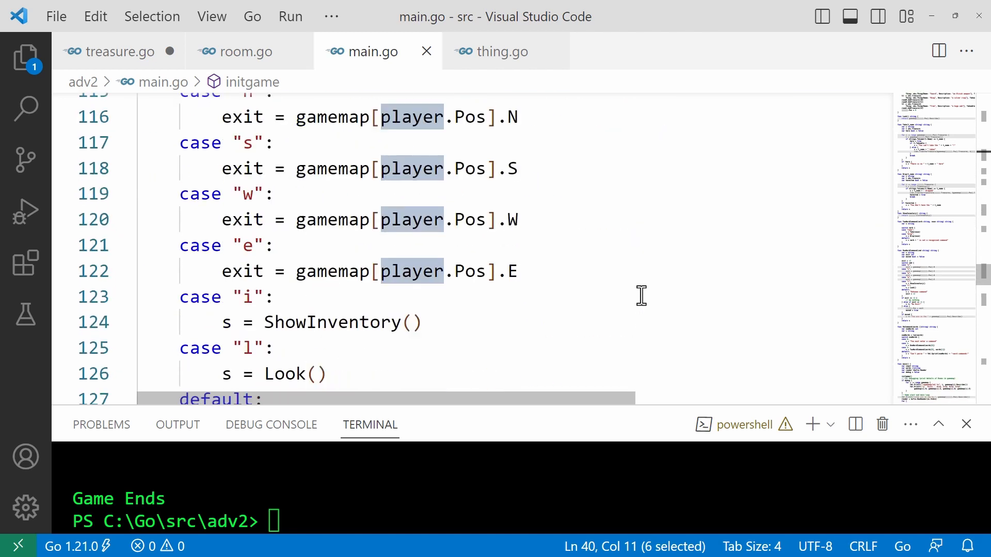
pyautogui.scroll(-3)
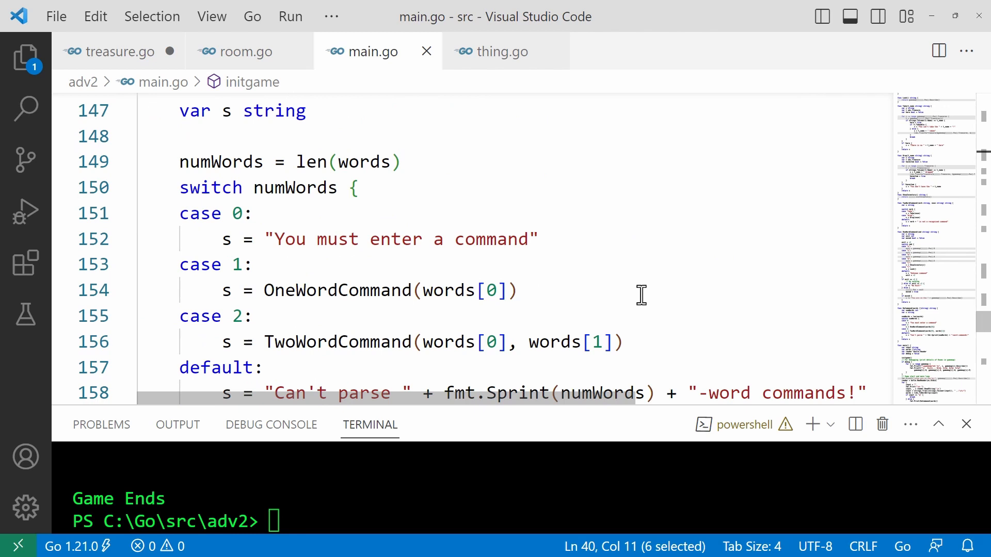
pyautogui.scroll(-3)
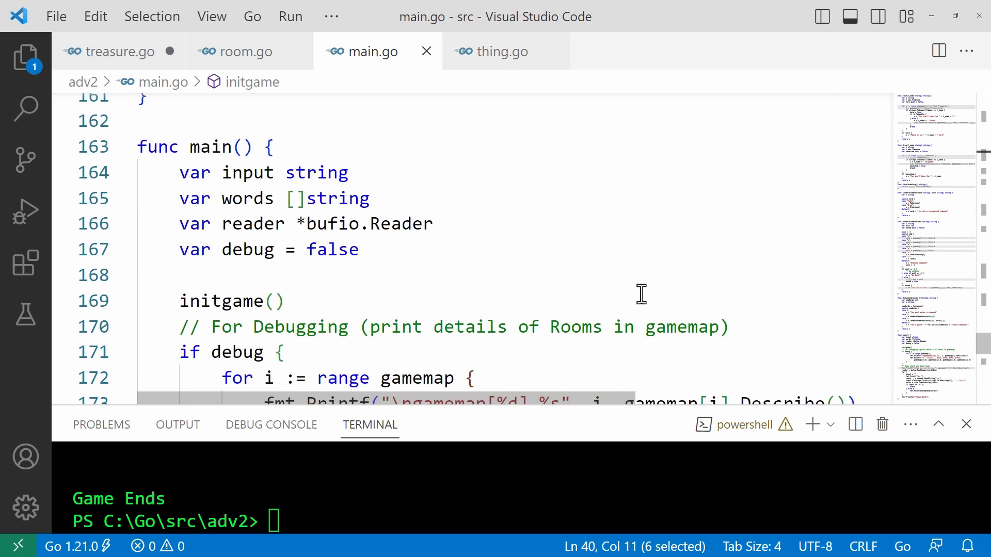
pyautogui.scroll(-3)
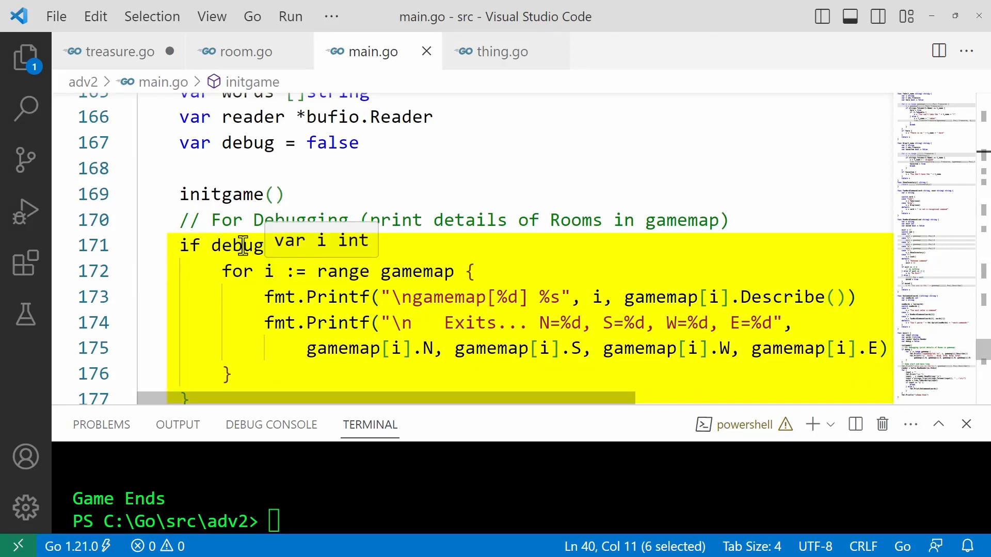
pyautogui.moveTo(546, 234)
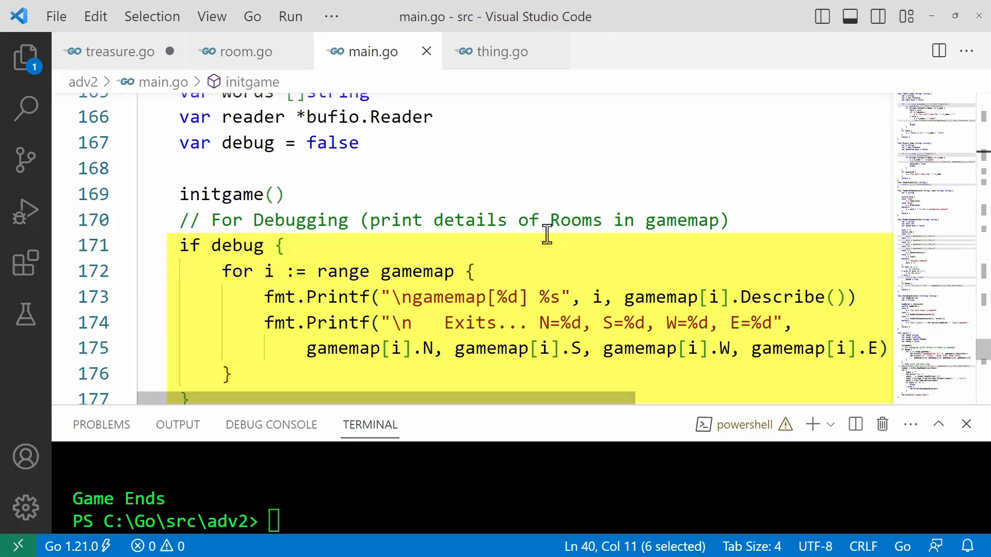
pyautogui.click(535, 245)
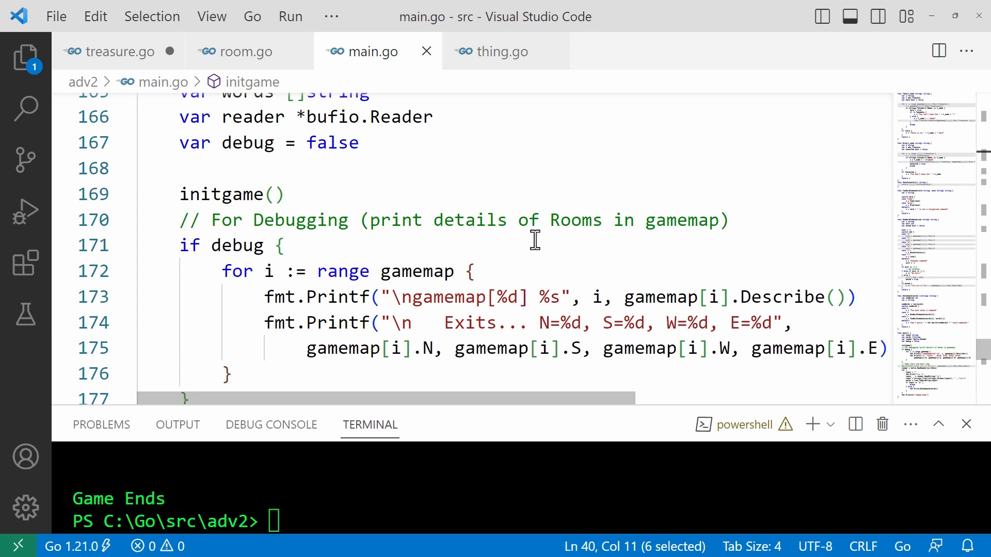
pyautogui.moveTo(461, 373)
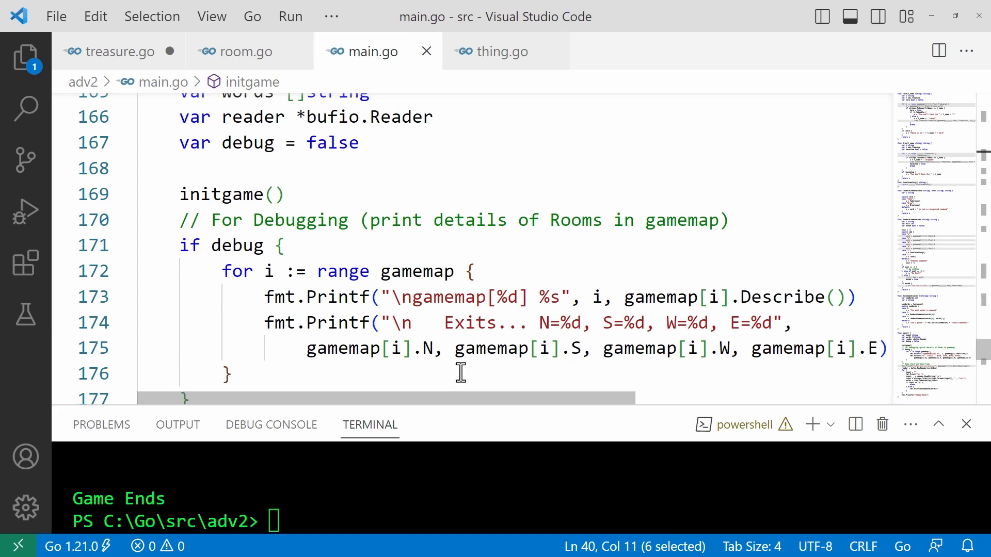
pyautogui.moveTo(569, 307)
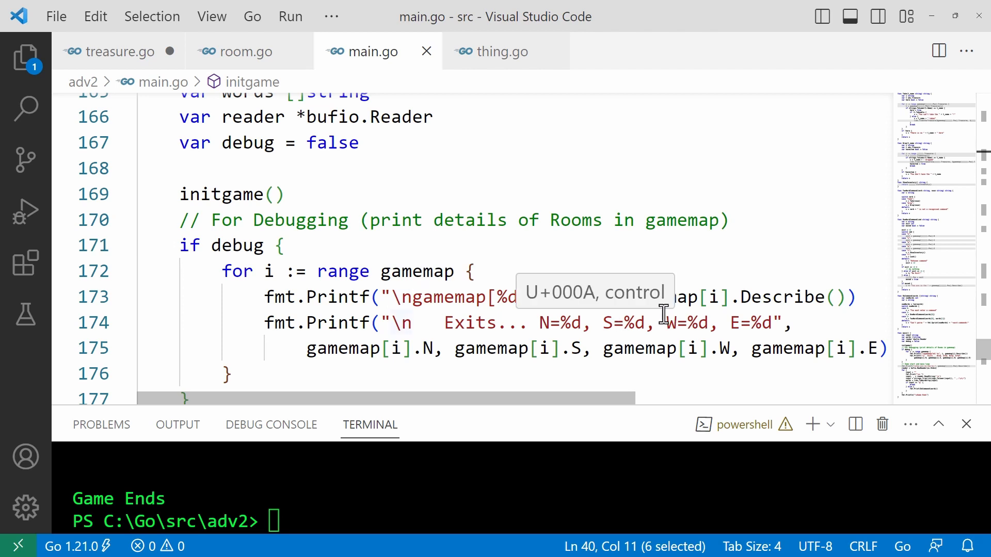
pyautogui.moveTo(471, 314)
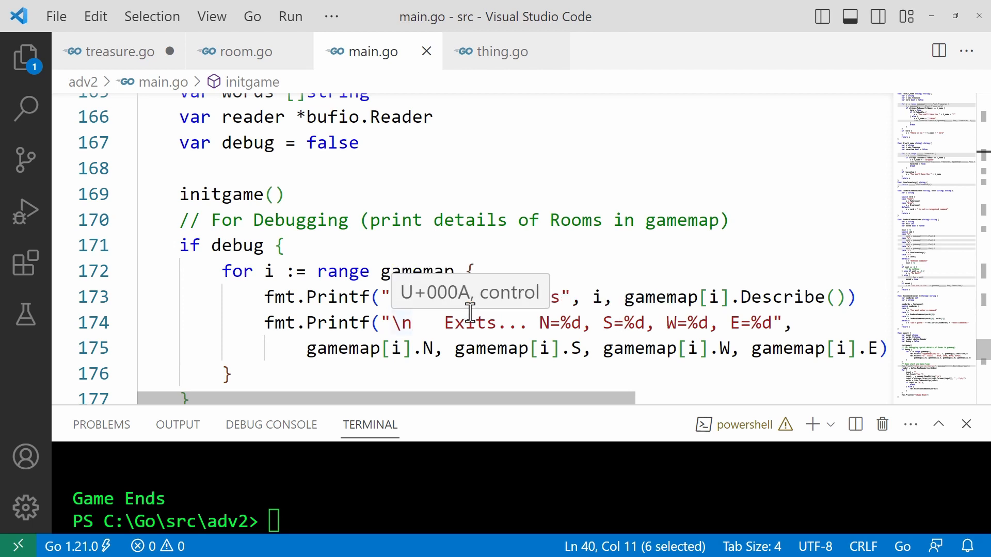
pyautogui.moveTo(428, 318)
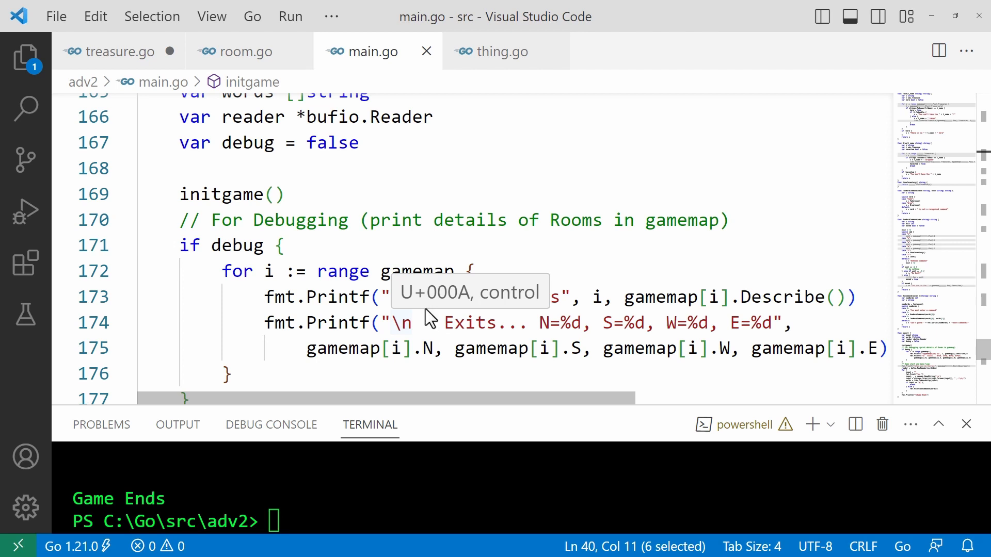
pyautogui.moveTo(372, 258)
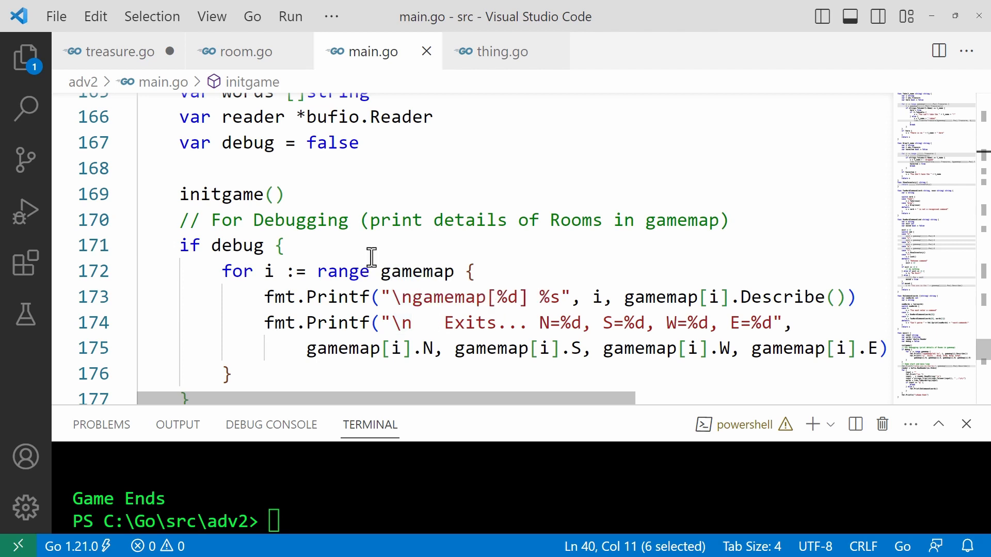
pyautogui.scroll(-3)
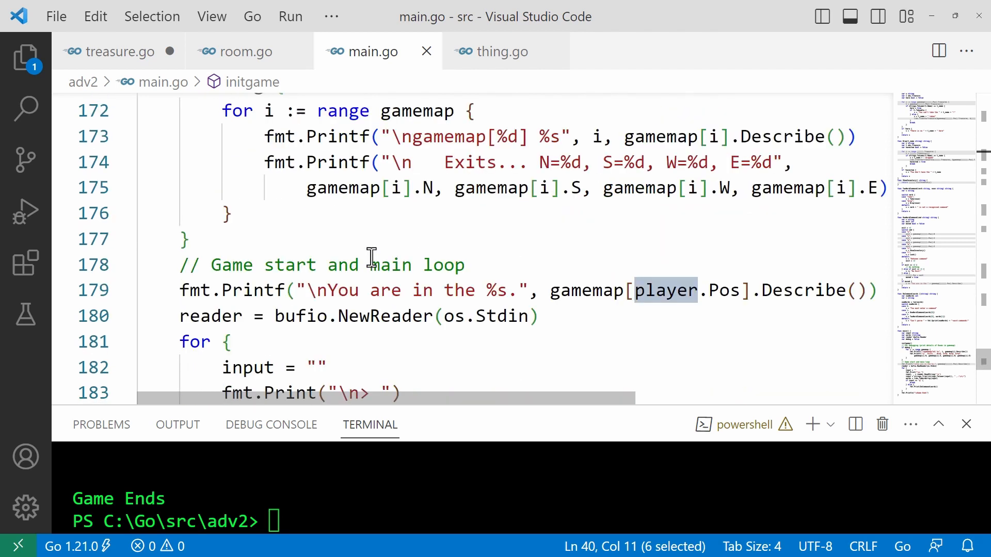
pyautogui.scroll(-3)
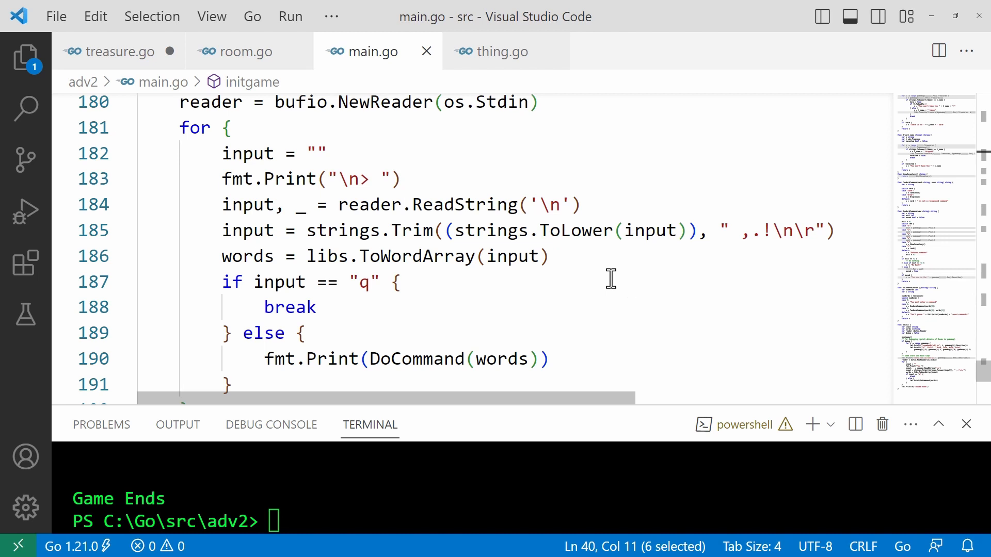
pyautogui.moveTo(805, 310)
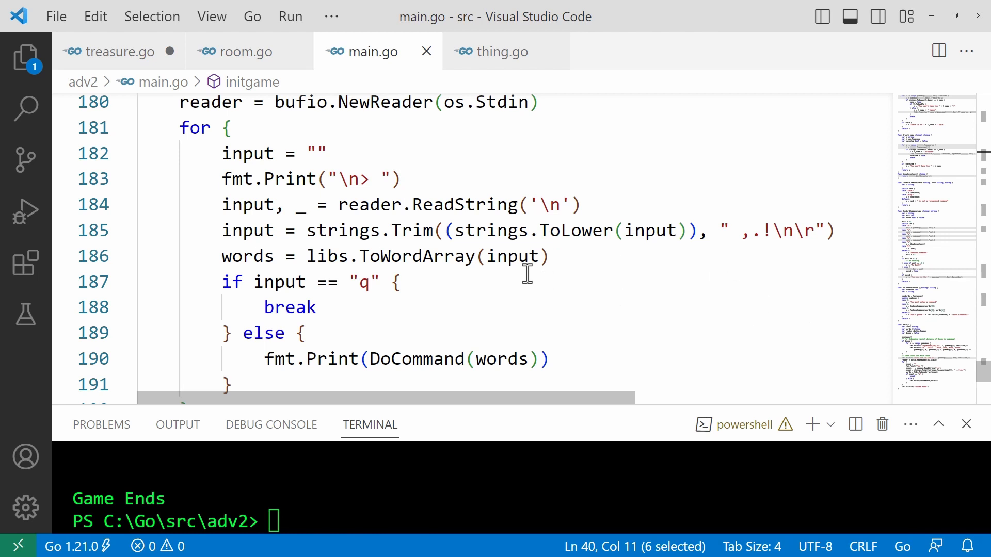
pyautogui.doubleClick(416, 256)
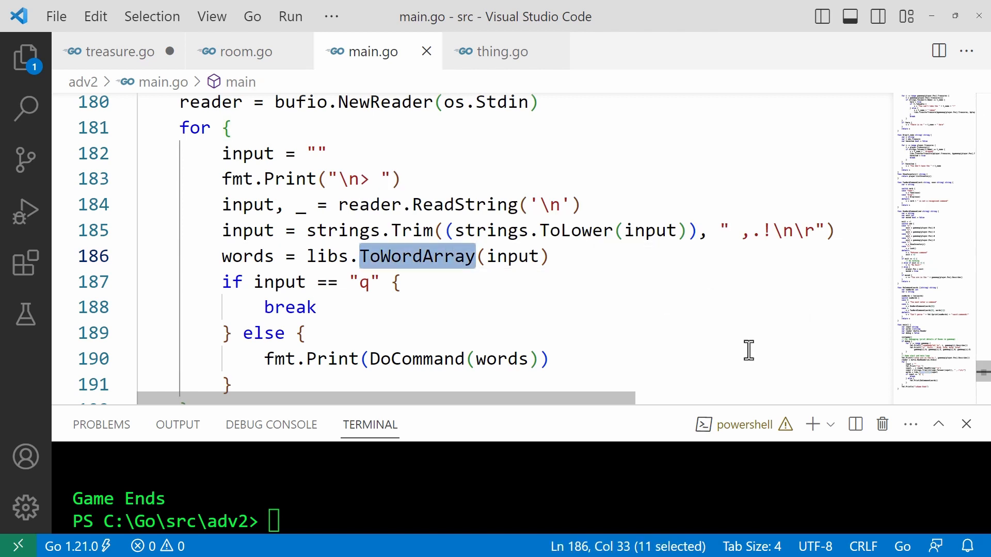
pyautogui.scroll(-3)
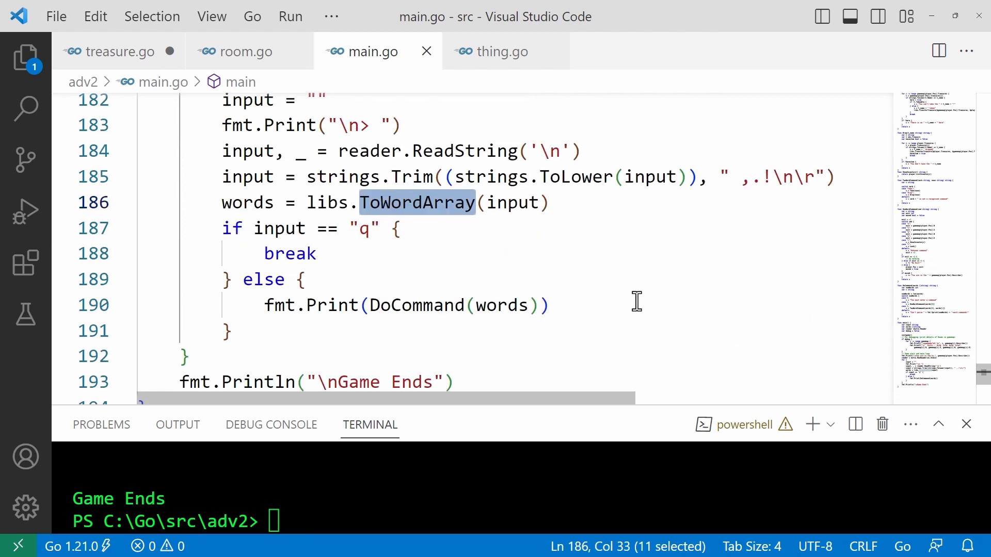
pyautogui.scroll(-3)
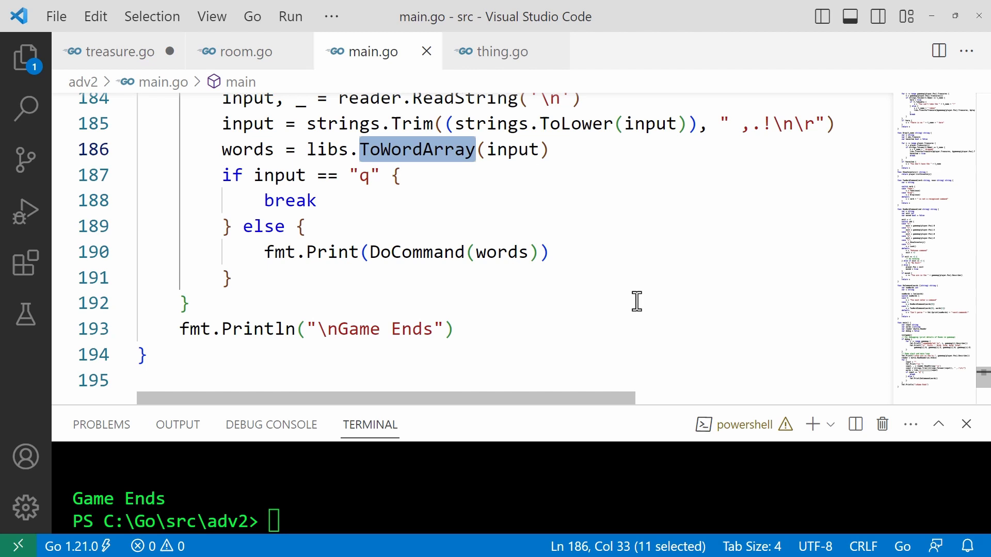
pyautogui.scroll(3)
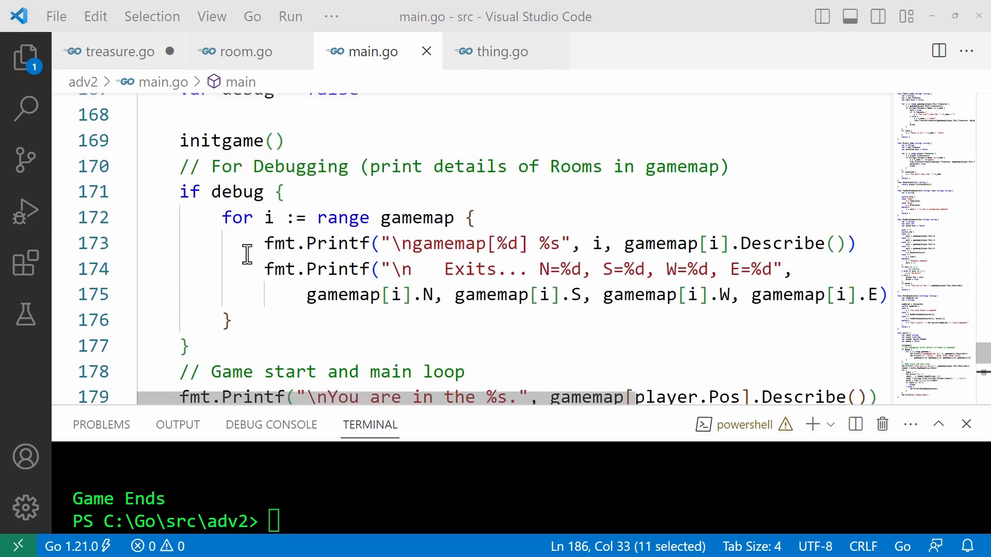
pyautogui.doubleClick(223, 140)
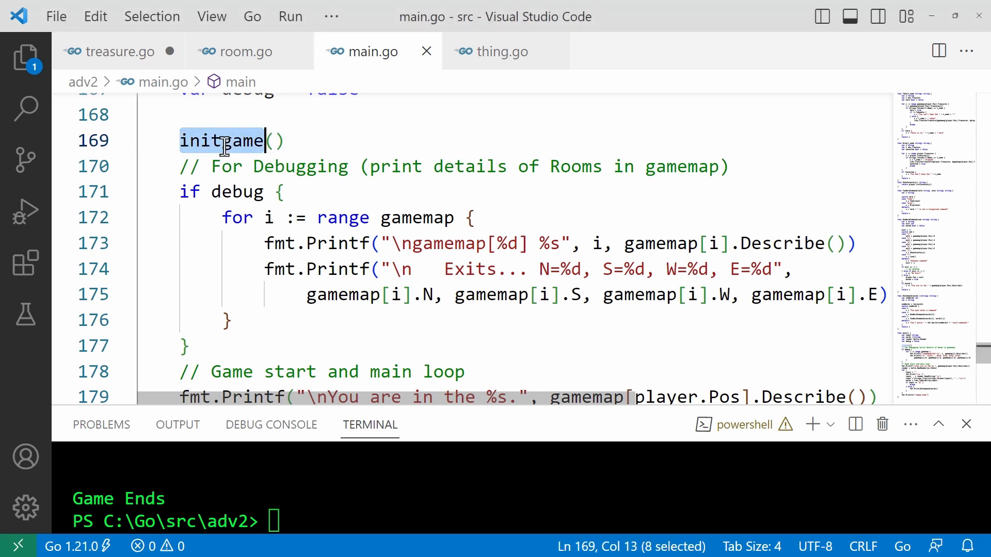
pyautogui.moveTo(444, 294)
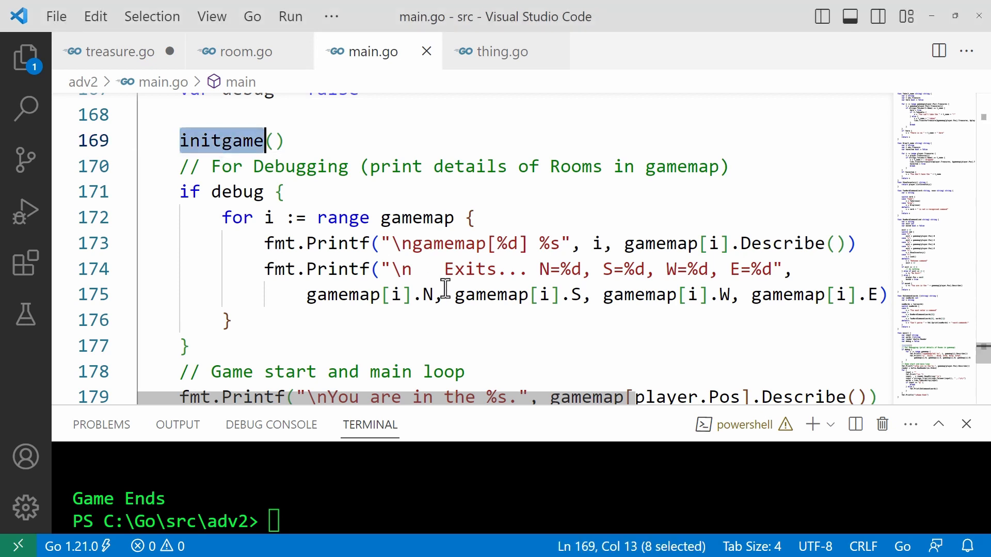
pyautogui.moveTo(440, 268)
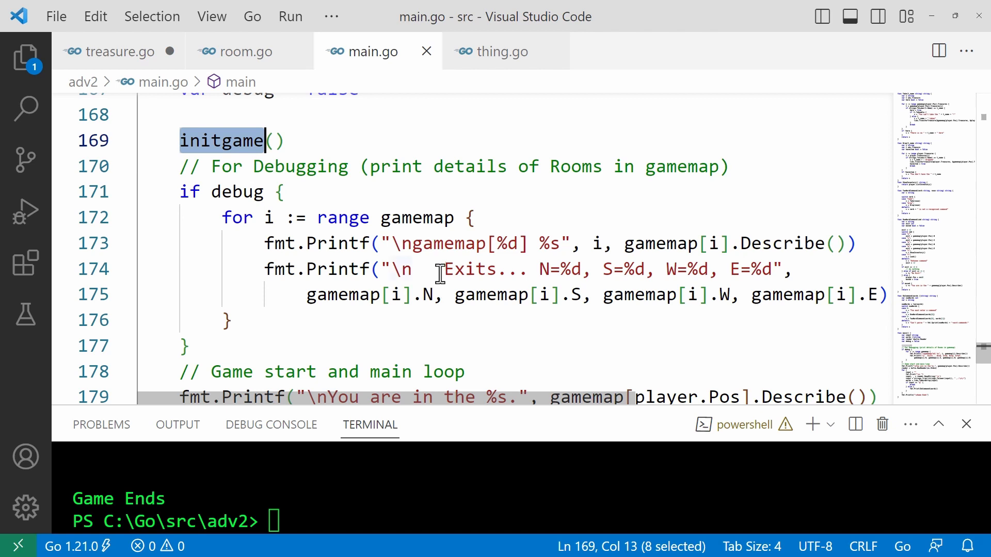
pyautogui.scroll(-3)
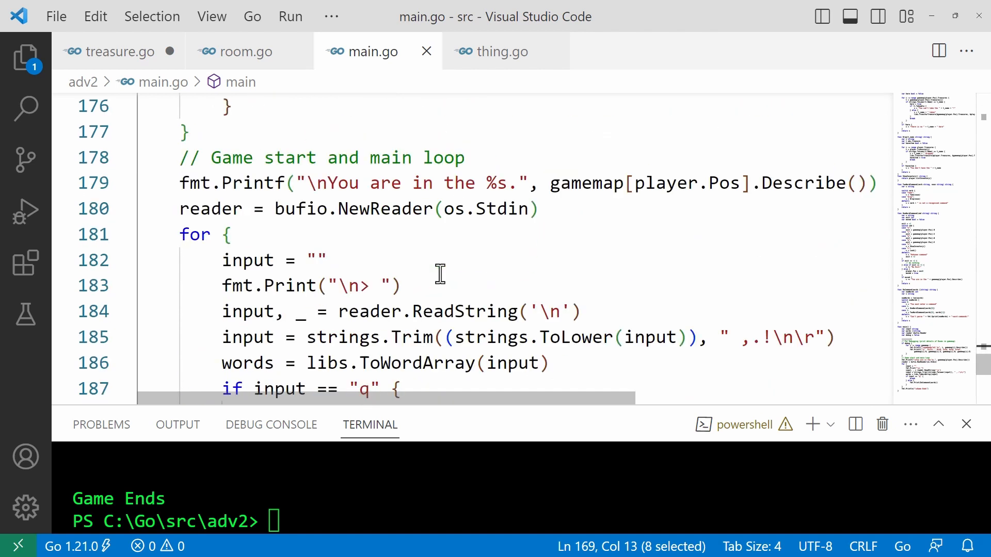
pyautogui.scroll(-3)
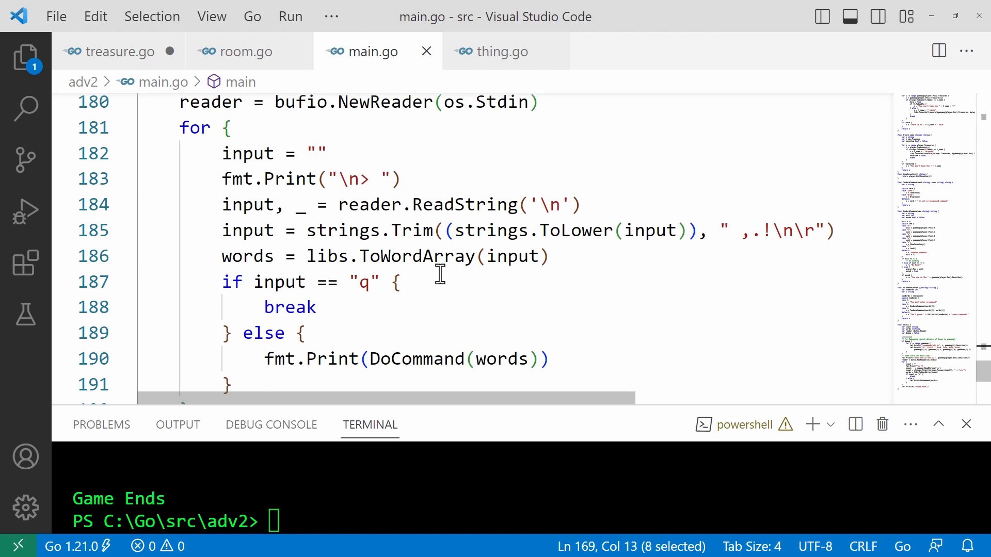
pyautogui.doubleClick(416, 256)
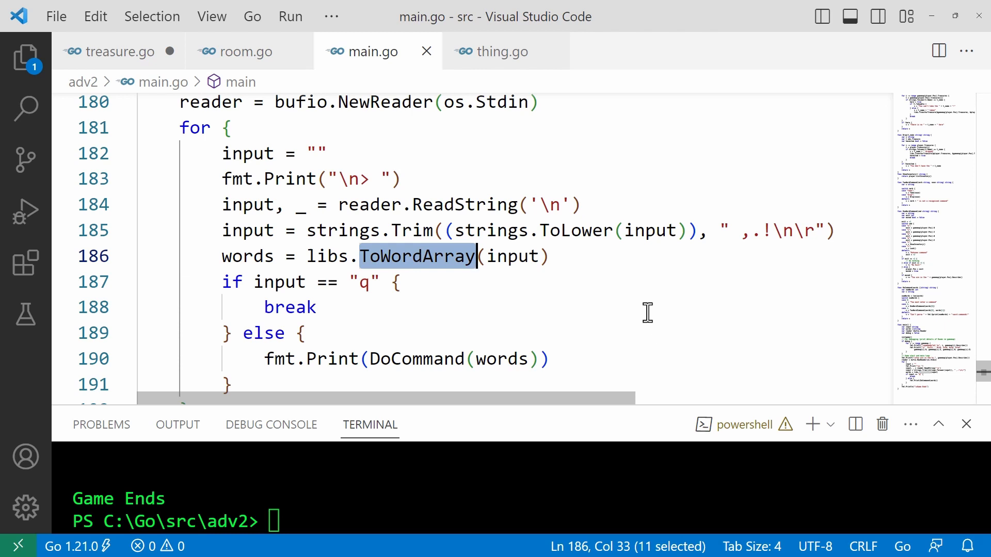
pyautogui.moveTo(657, 287)
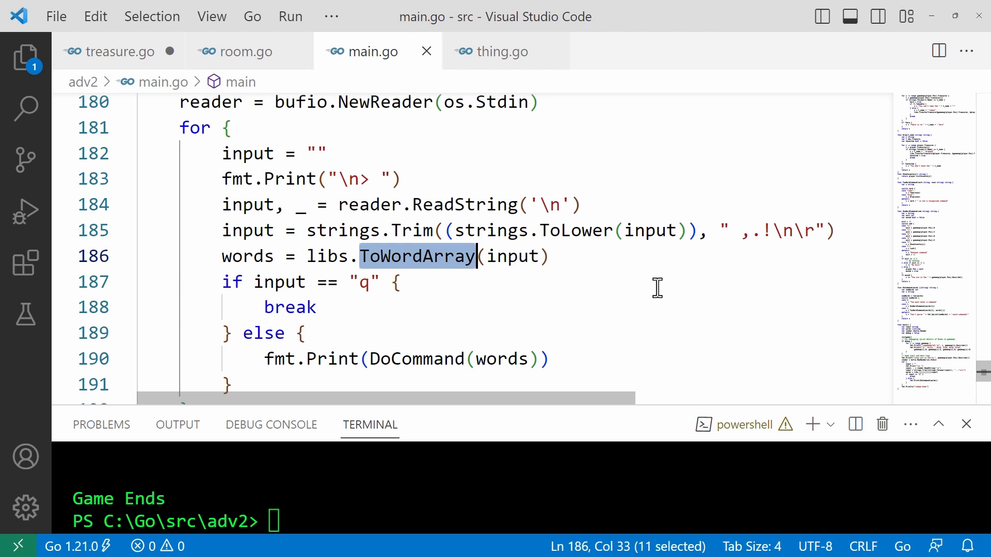
pyautogui.moveTo(549, 303)
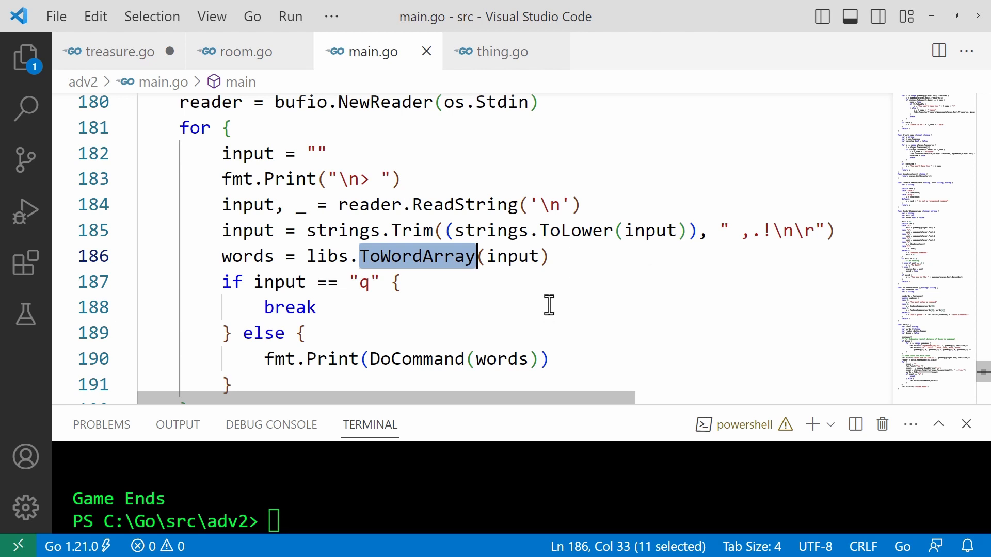
pyautogui.moveTo(275, 285)
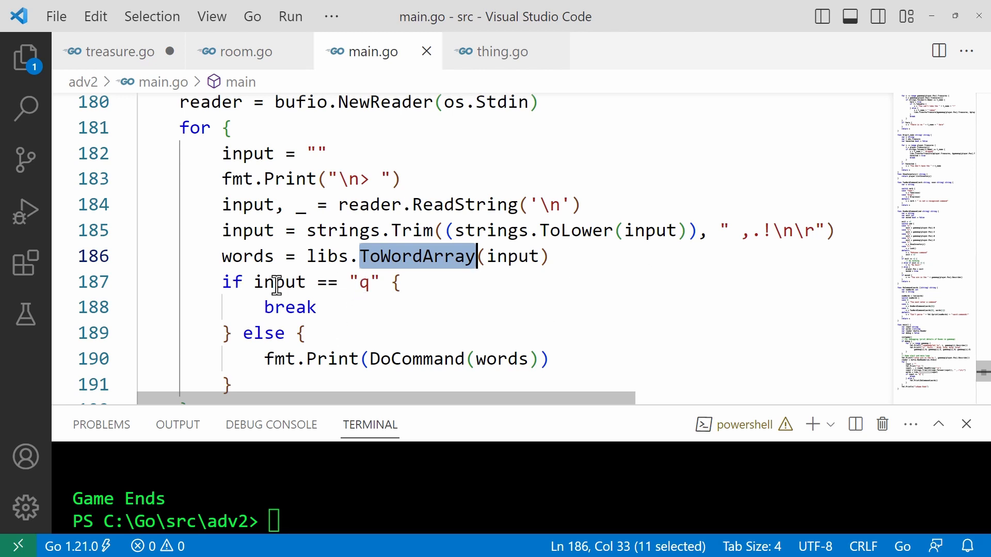
pyautogui.doubleClick(279, 281)
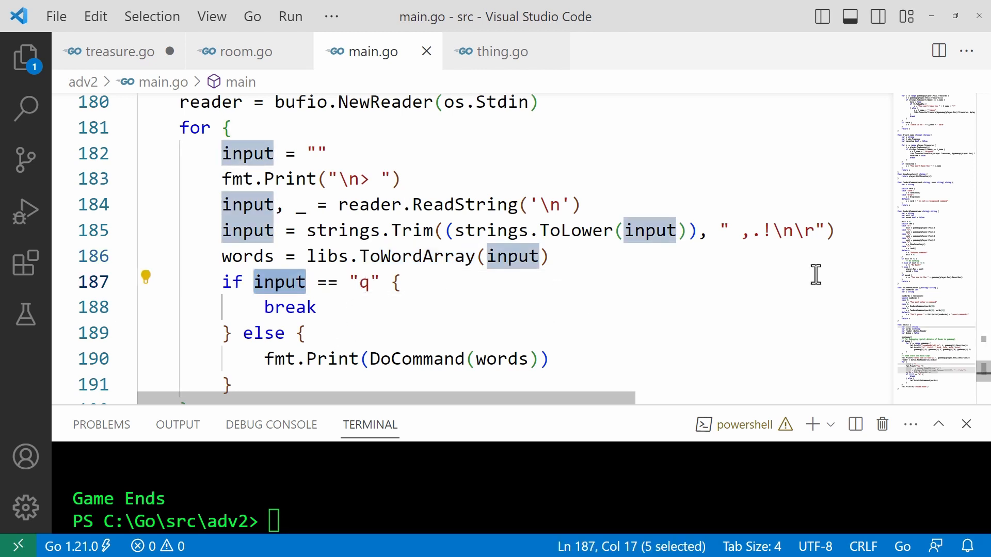
pyautogui.moveTo(854, 288)
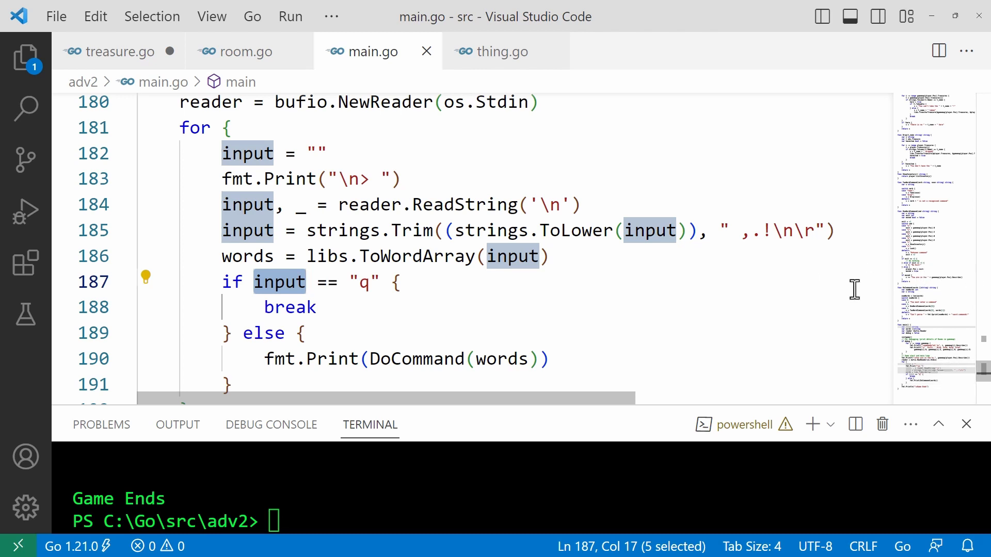
pyautogui.scroll(-3)
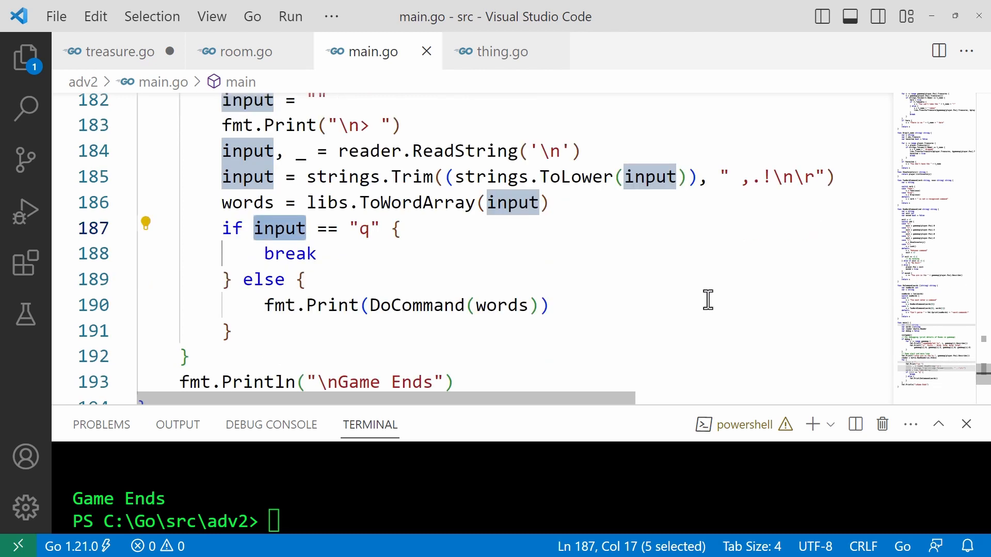
pyautogui.doubleClick(416, 305)
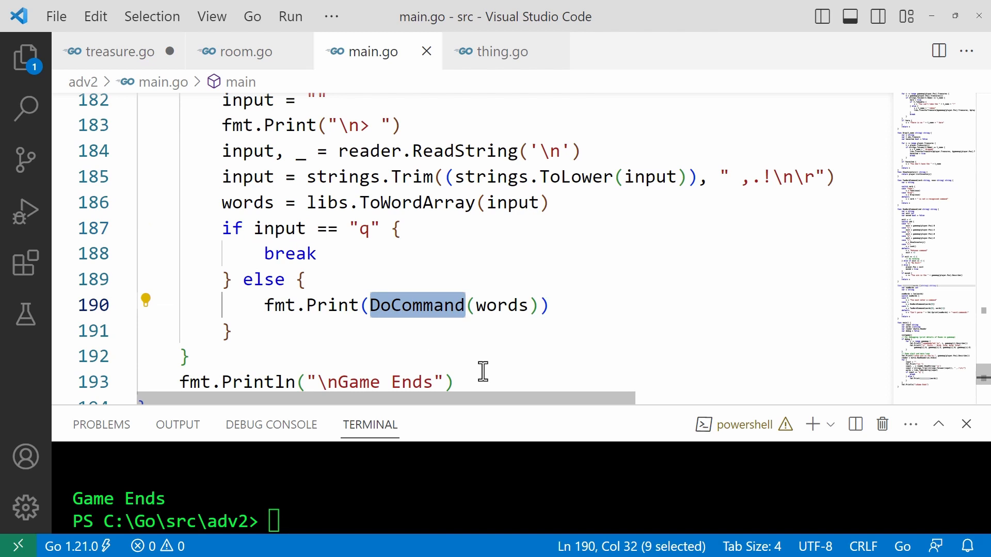
pyautogui.moveTo(632, 302)
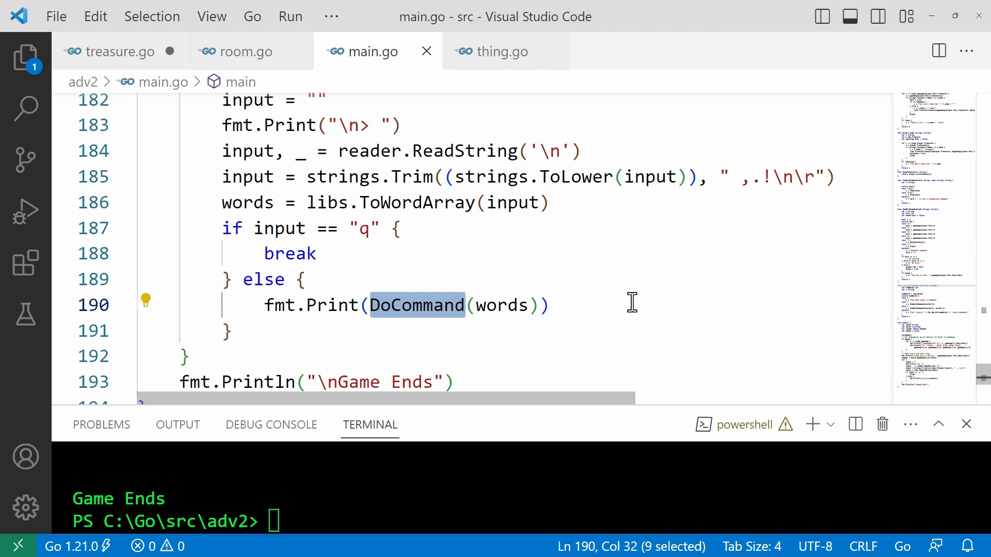
pyautogui.moveTo(517, 335)
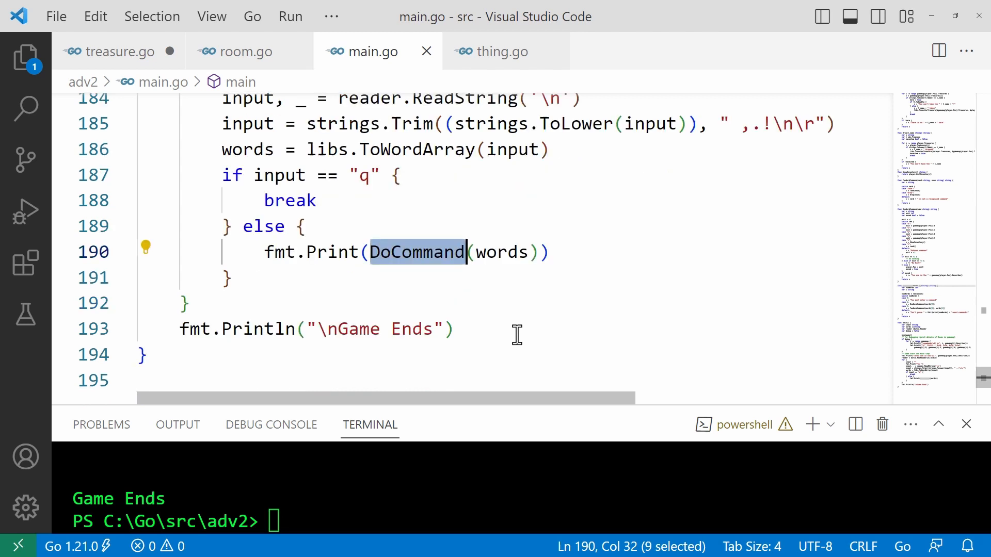
pyautogui.doubleClick(331, 251)
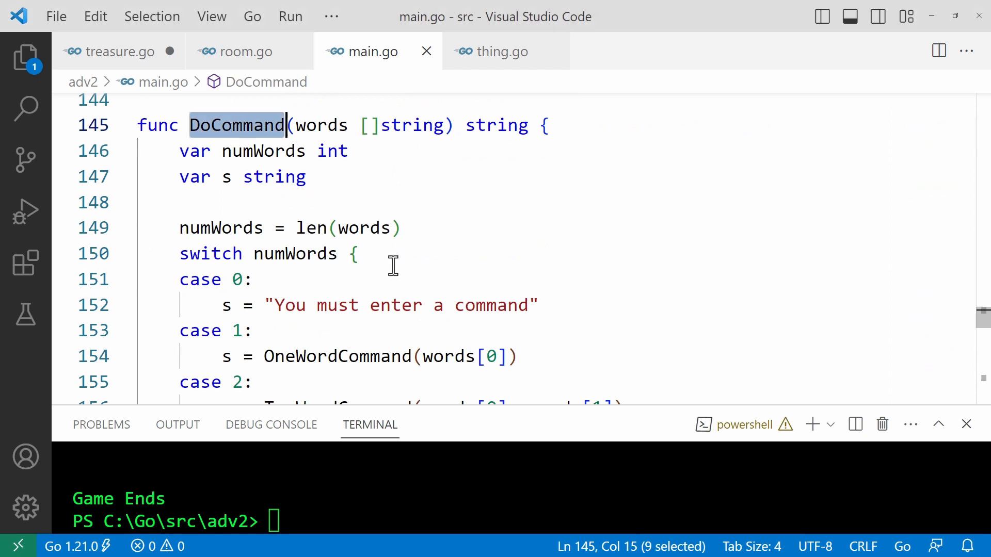
pyautogui.moveTo(873, 288)
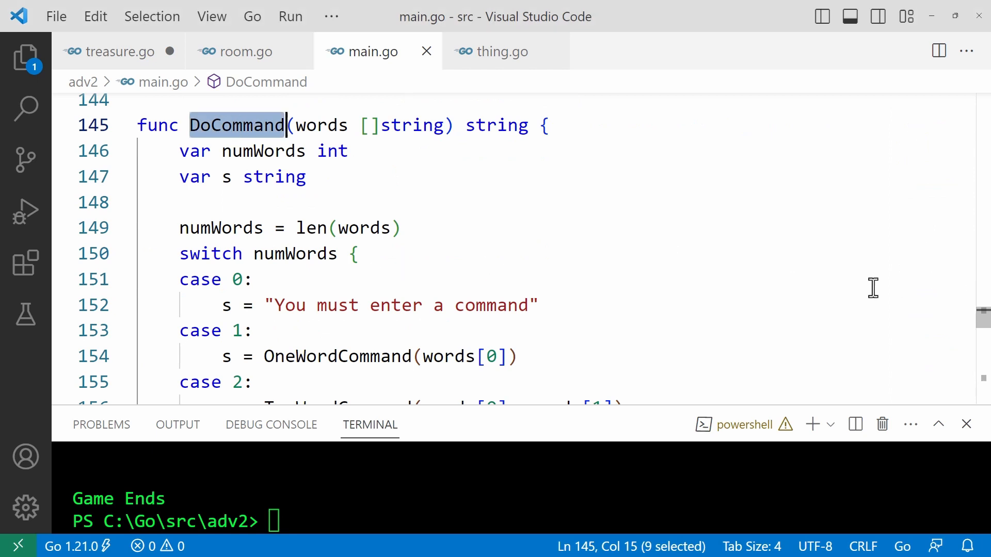
pyautogui.moveTo(220, 252)
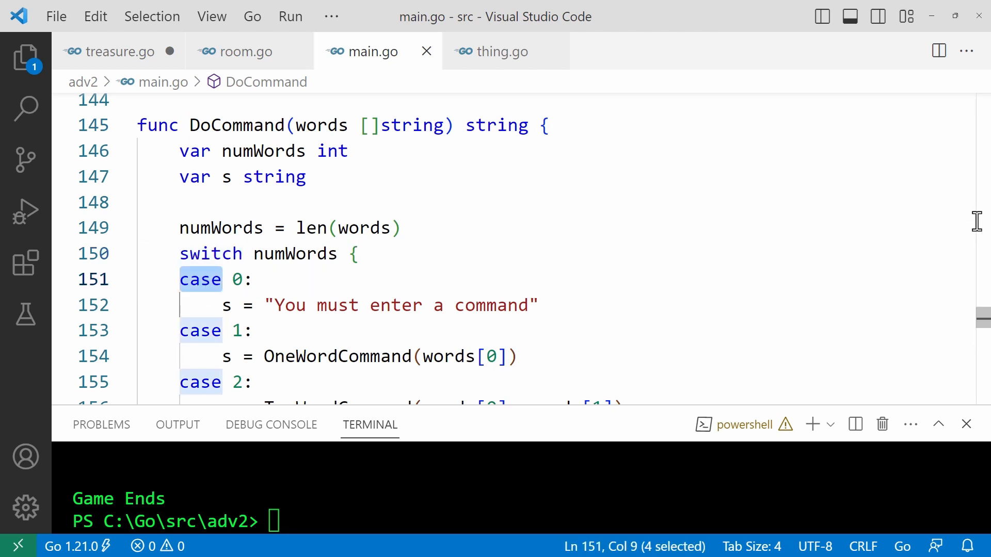
pyautogui.moveTo(982, 216)
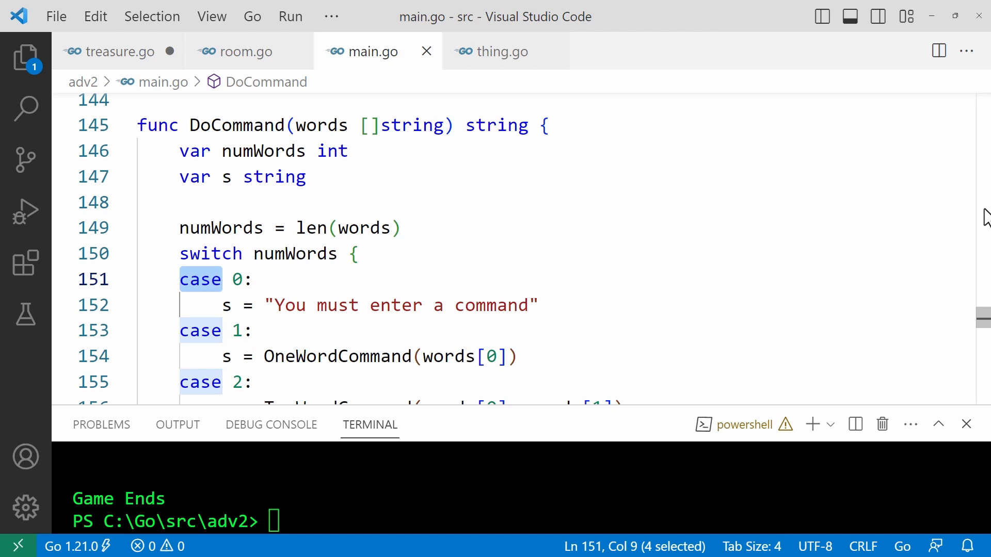
pyautogui.scroll(-3)
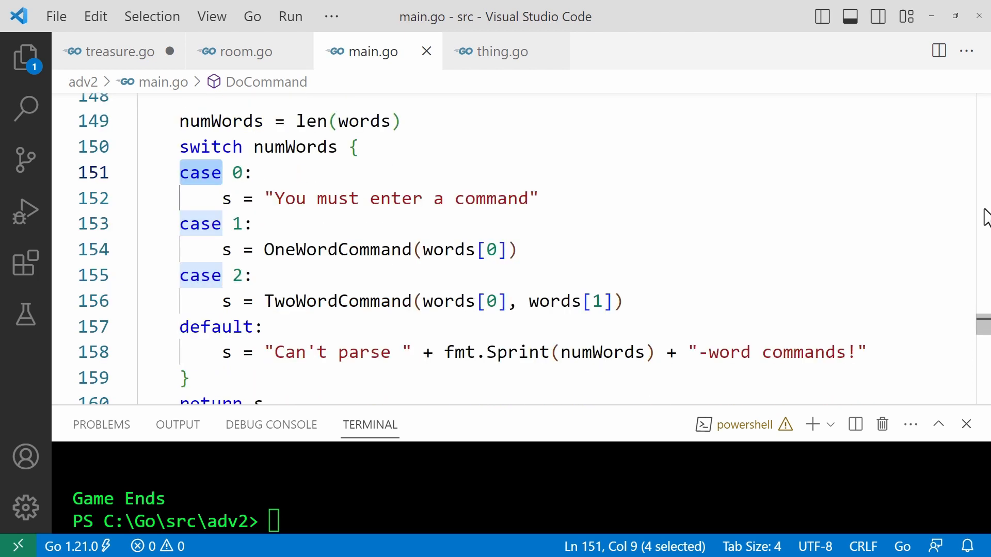
pyautogui.scroll(-3)
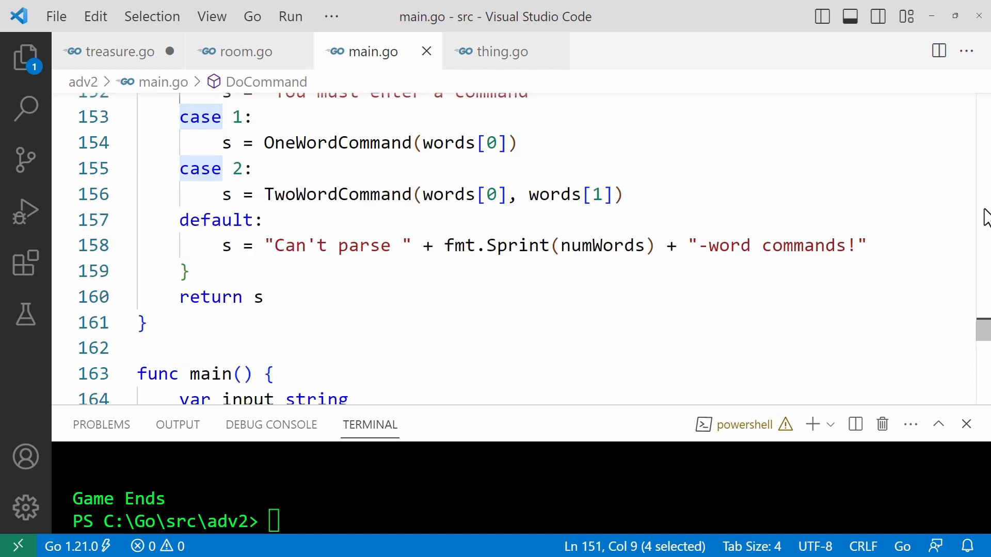
pyautogui.scroll(3)
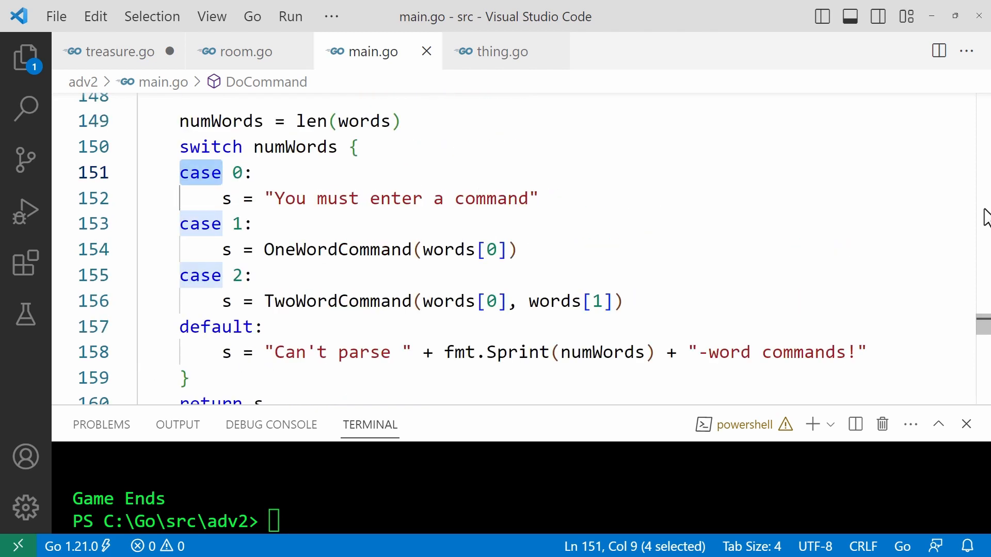
pyautogui.scroll(3)
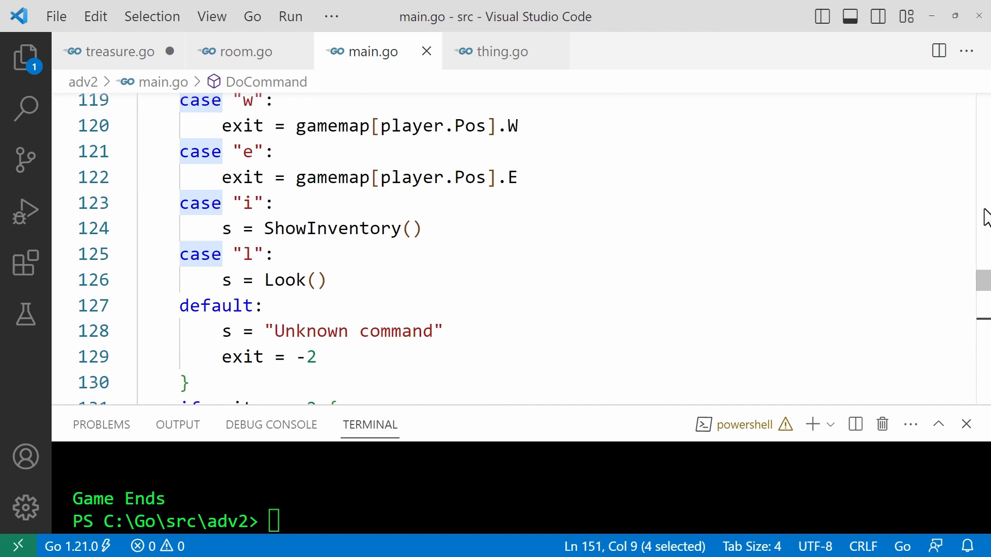
pyautogui.scroll(3)
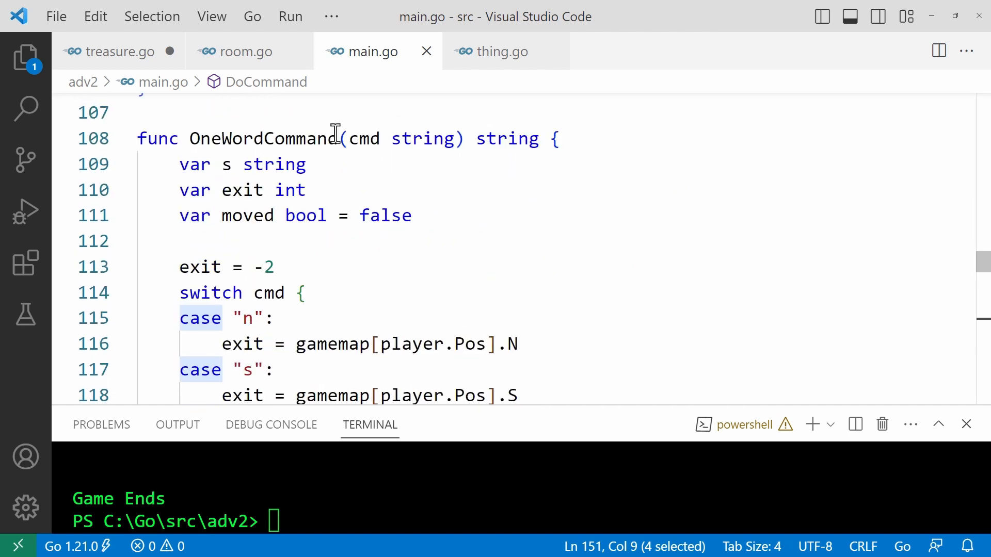
pyautogui.doubleClick(263, 137)
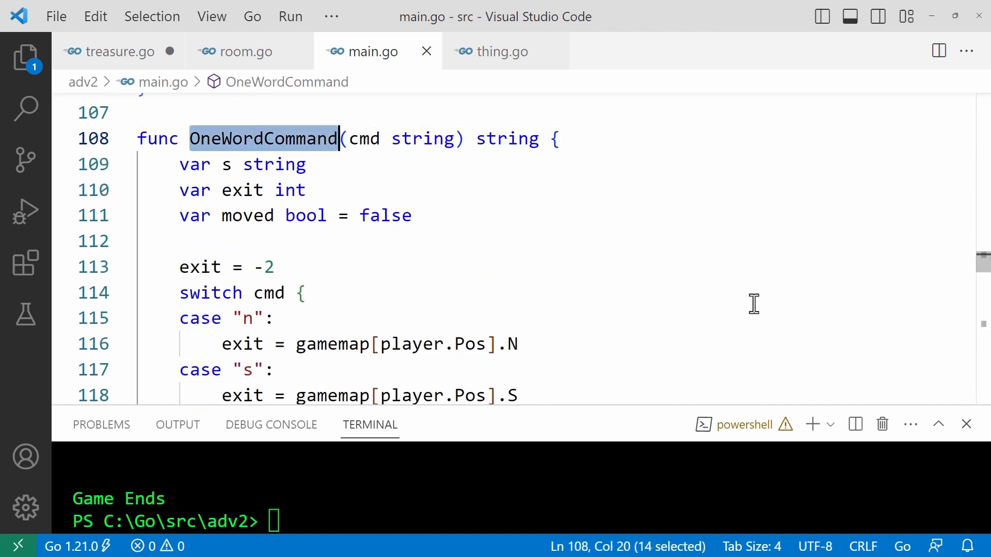
pyautogui.scroll(-3)
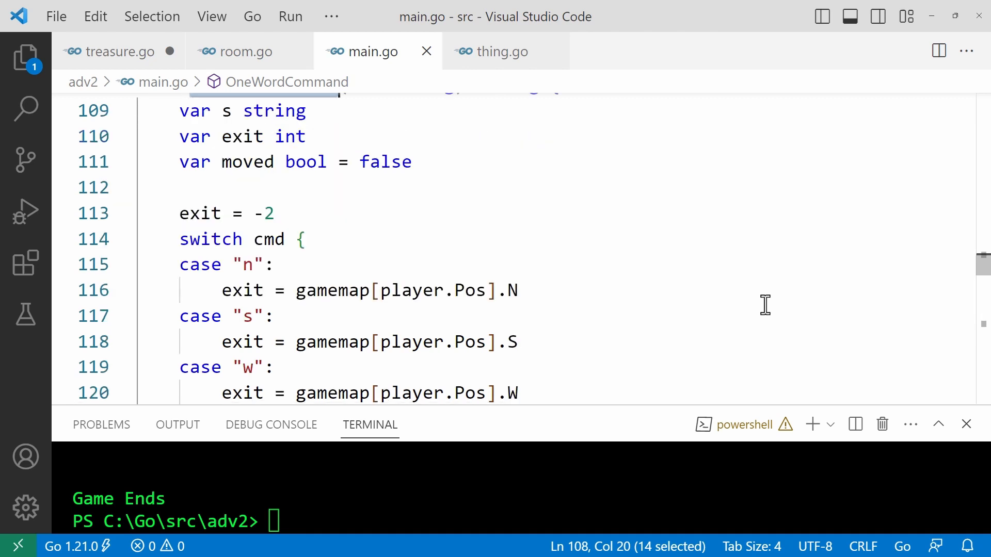
pyautogui.scroll(-3)
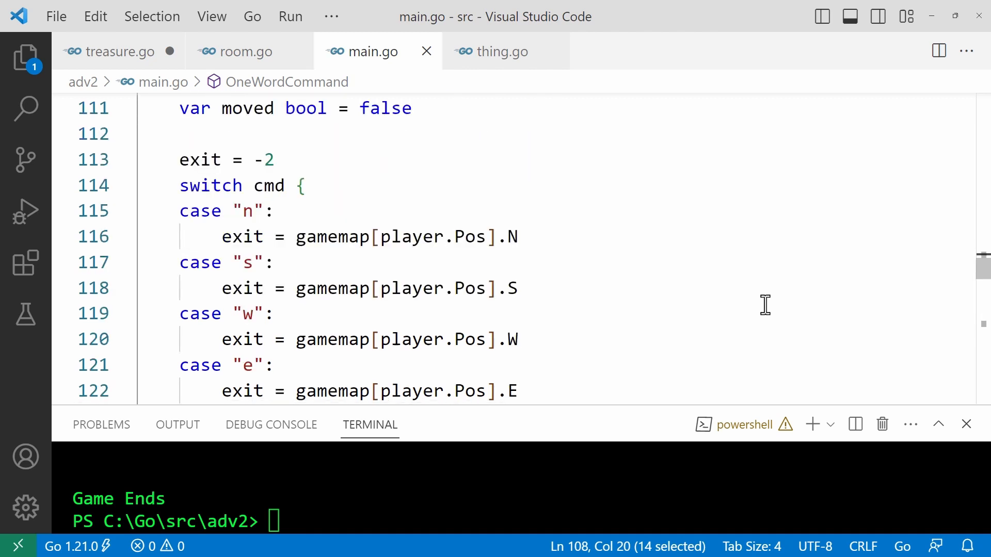
pyautogui.scroll(-3)
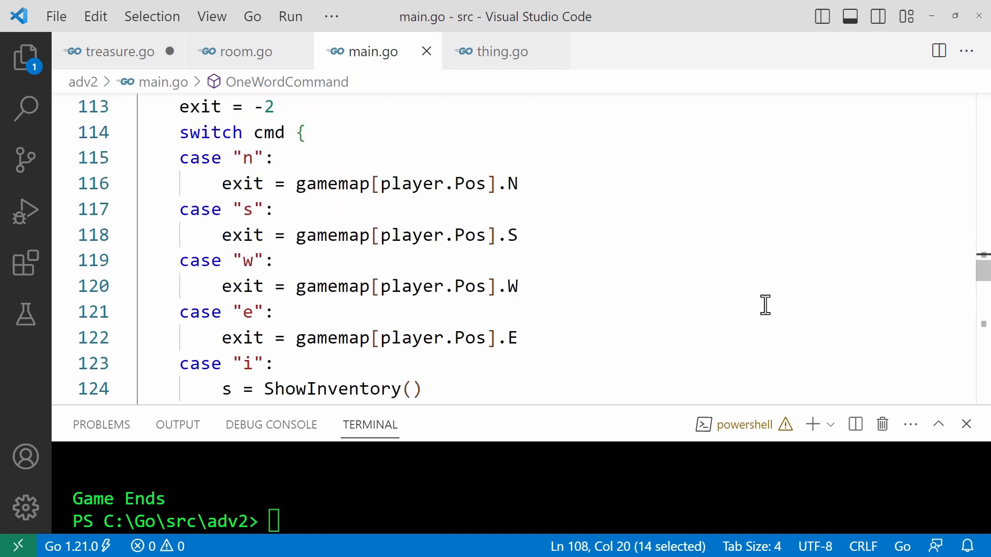
pyautogui.scroll(3)
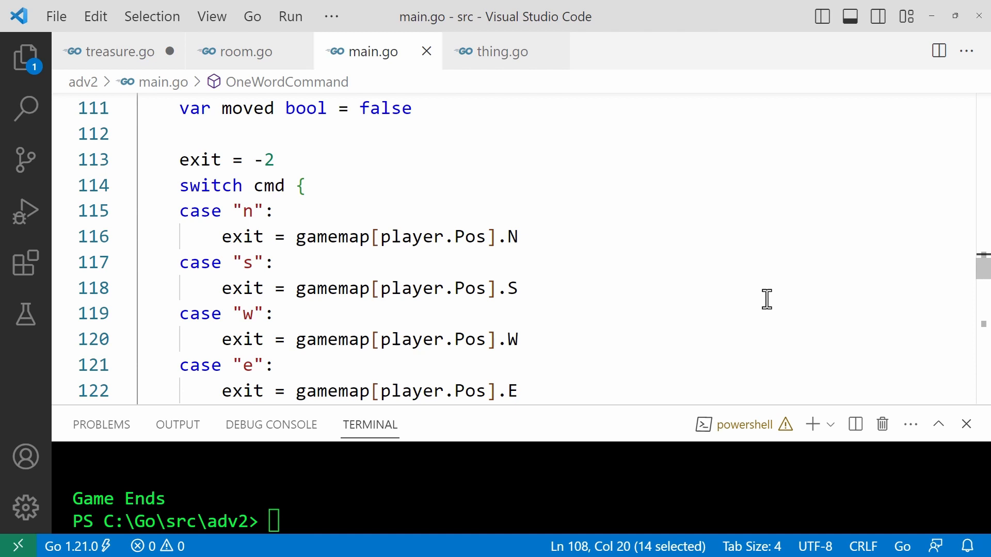
pyautogui.scroll(-3)
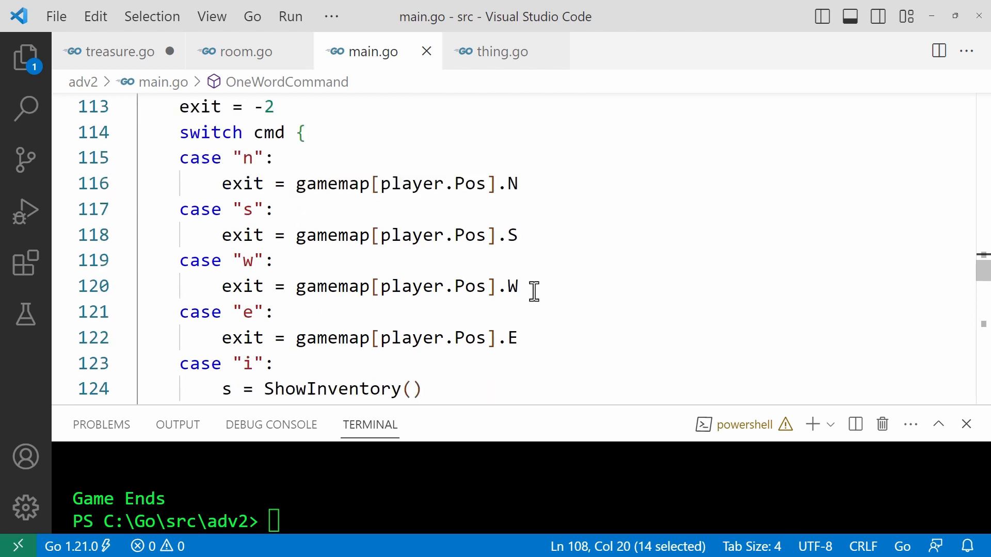
pyautogui.scroll(-3)
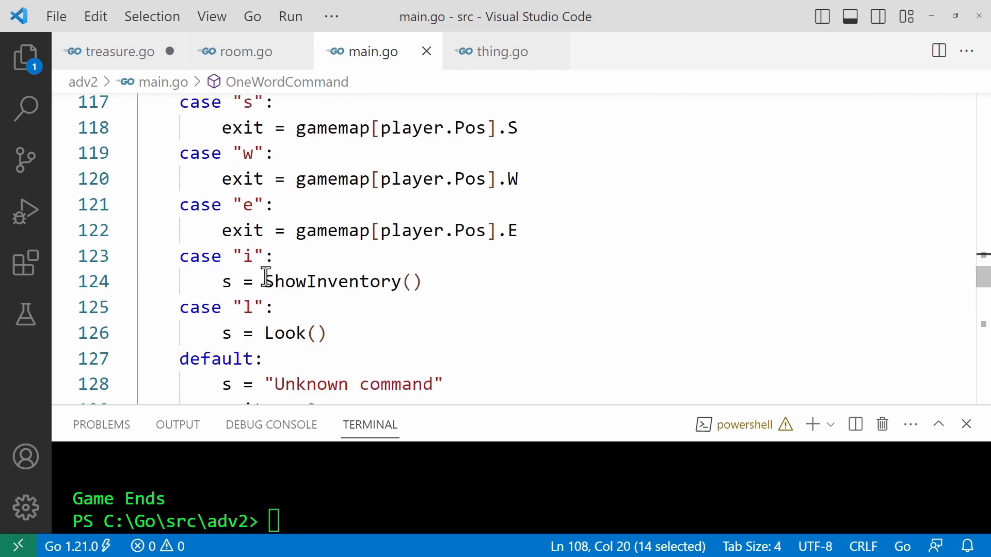
pyautogui.click(318, 281)
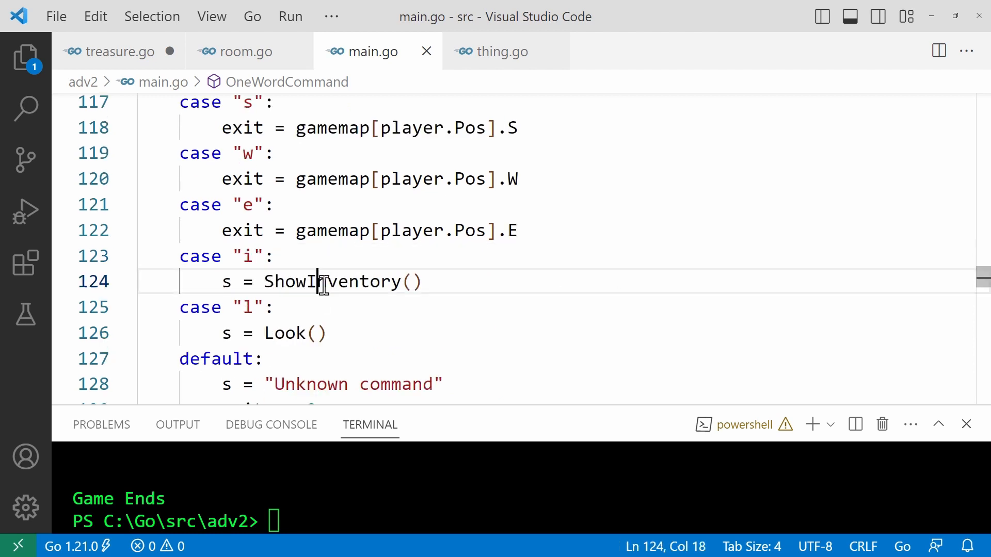
pyautogui.doubleClick(332, 281)
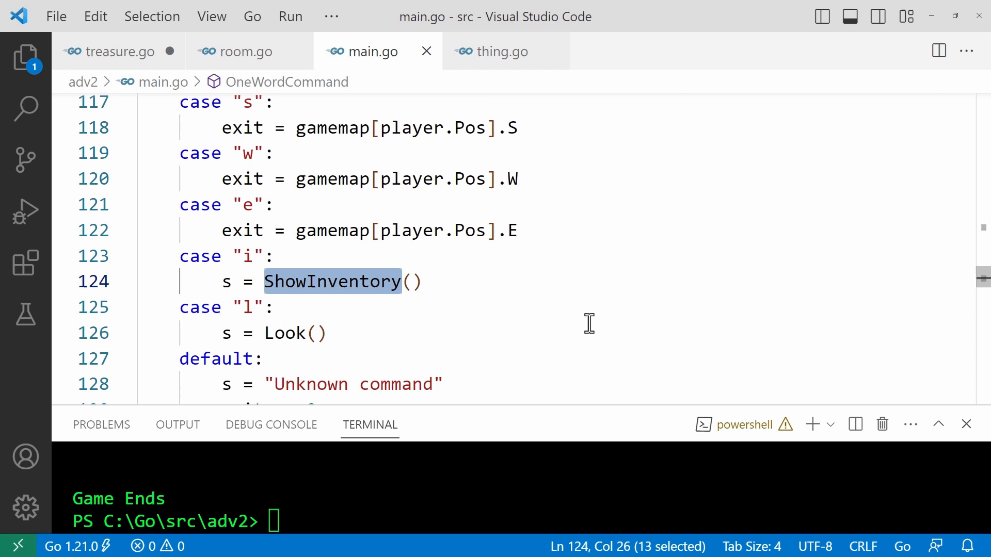
pyautogui.scroll(-3)
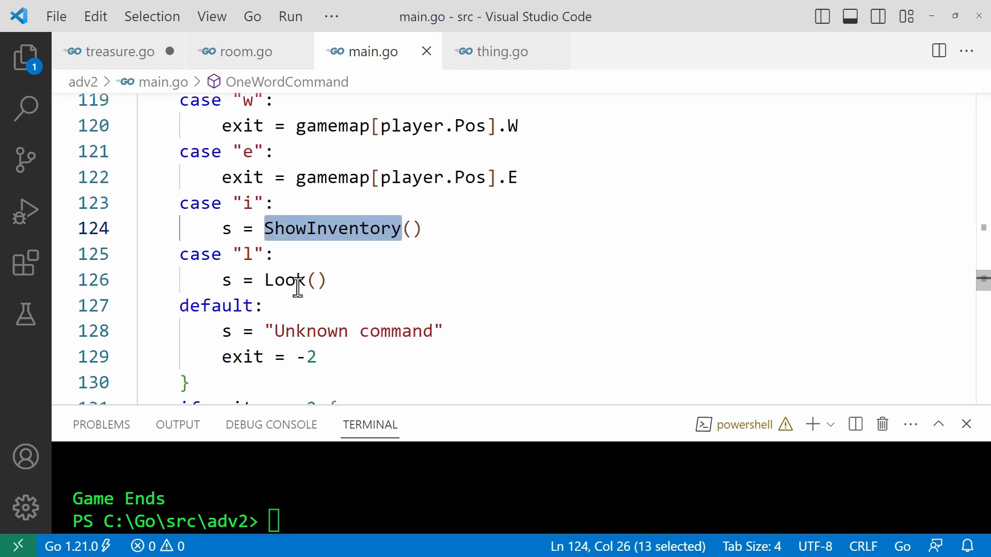
pyautogui.doubleClick(284, 280)
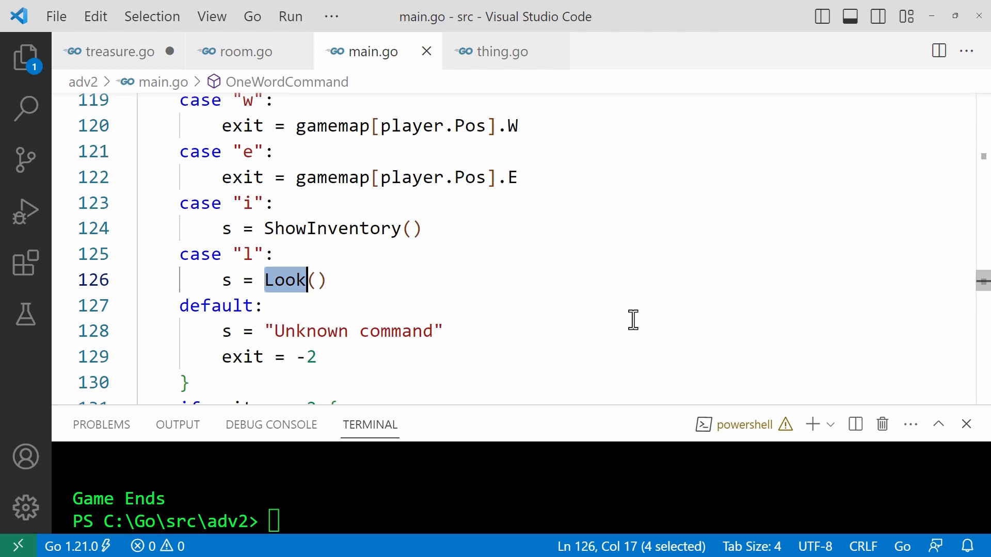
pyautogui.moveTo(638, 310)
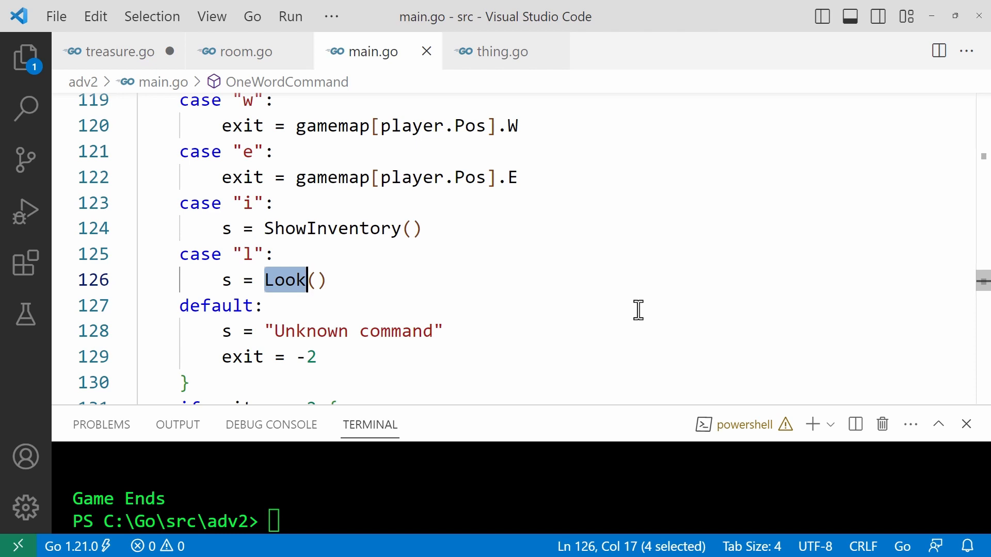
pyautogui.moveTo(641, 301)
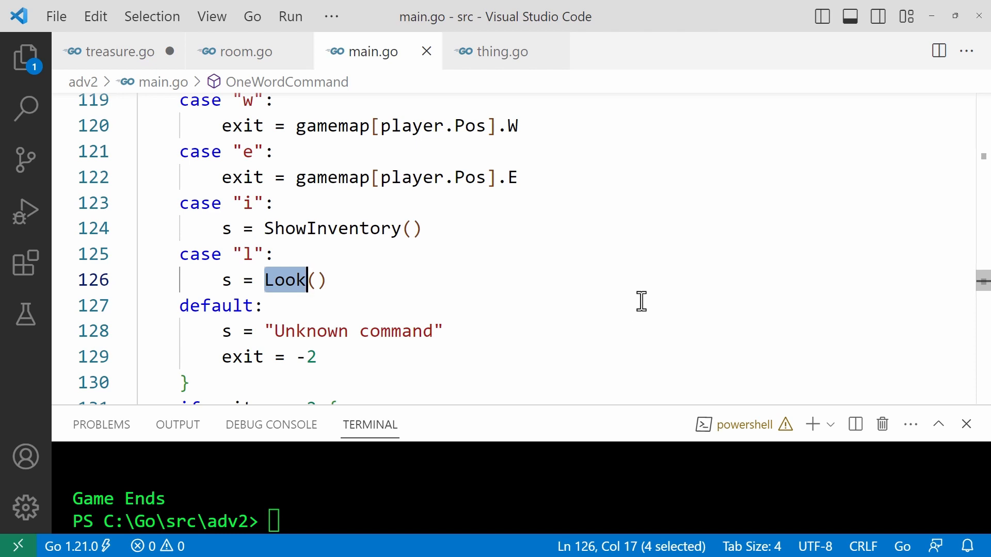
pyautogui.moveTo(556, 302)
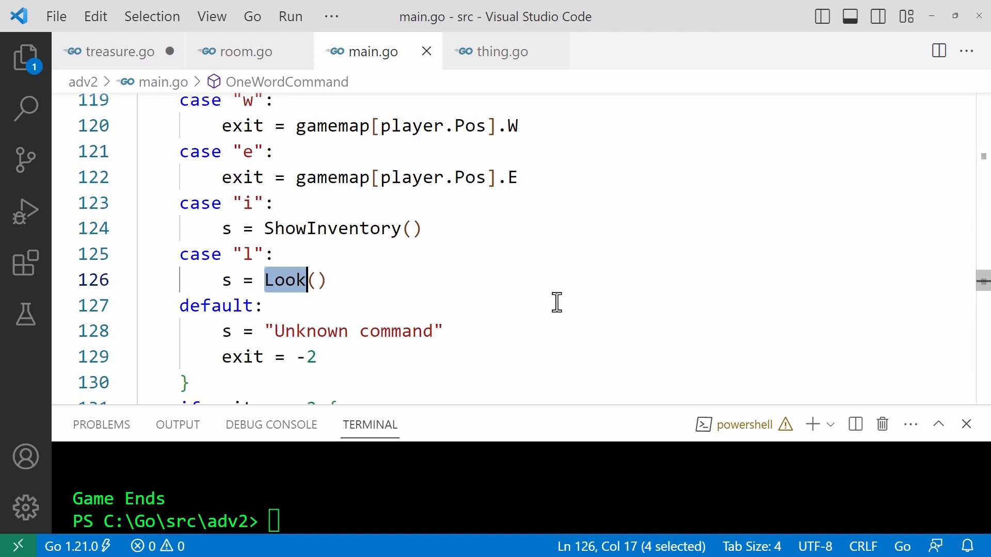
pyautogui.scroll(-3)
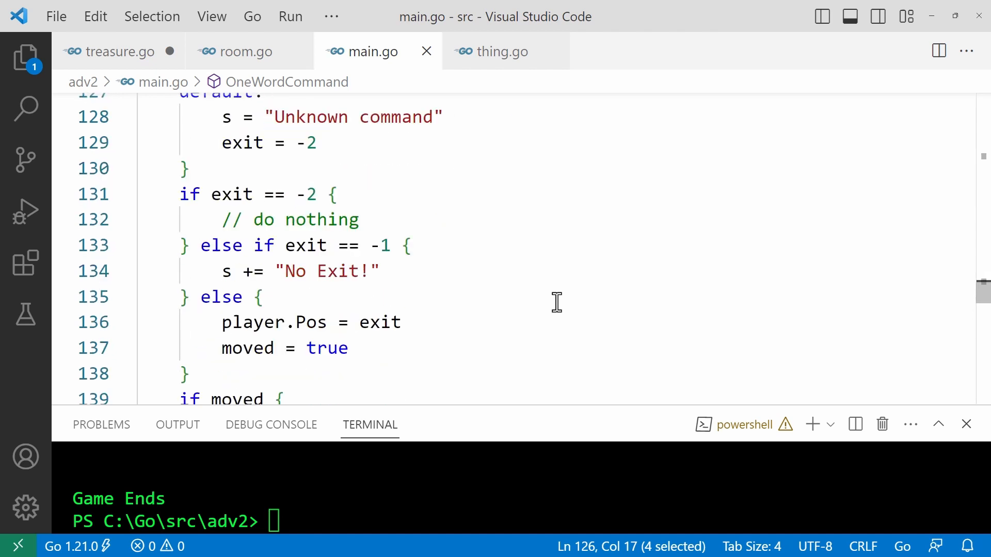
pyautogui.scroll(-3)
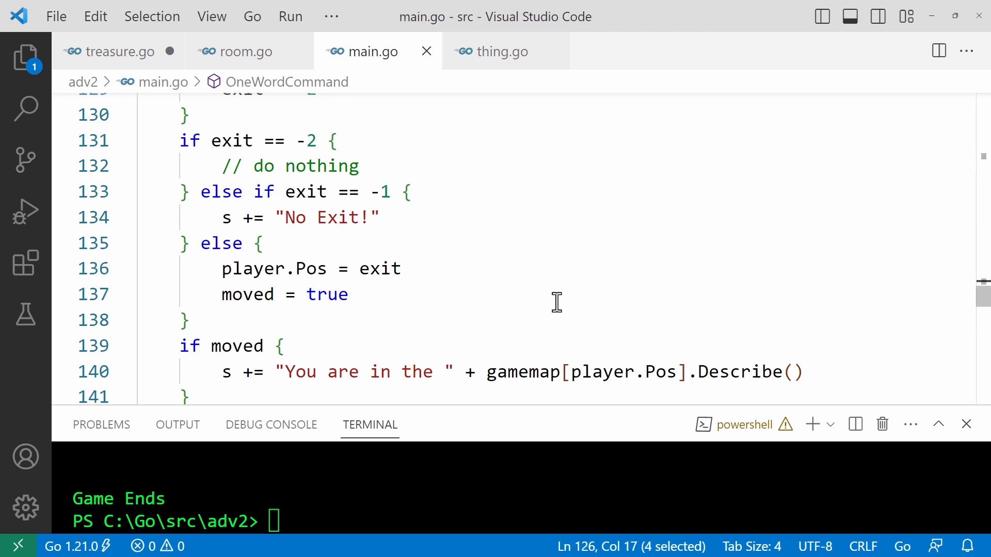
pyautogui.moveTo(246, 272)
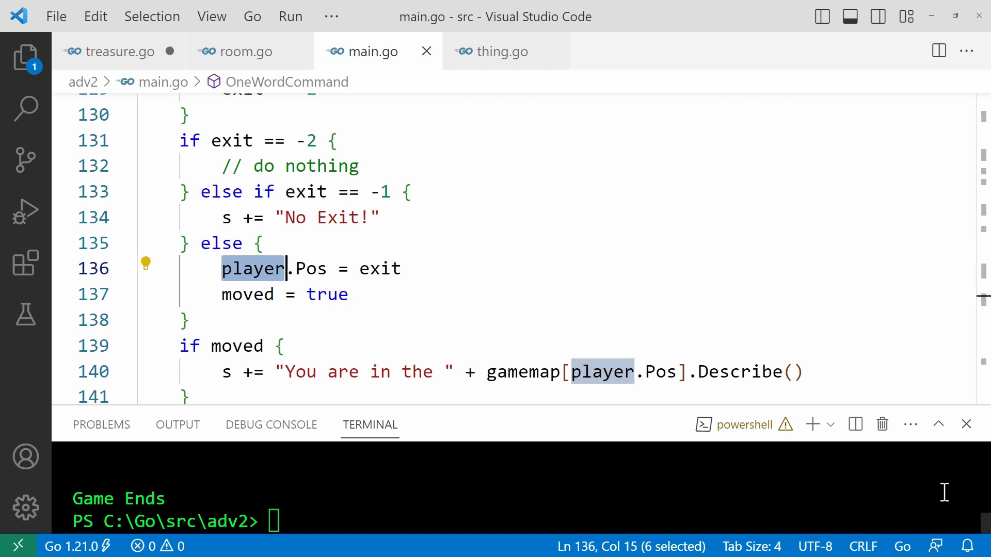
pyautogui.scroll(3)
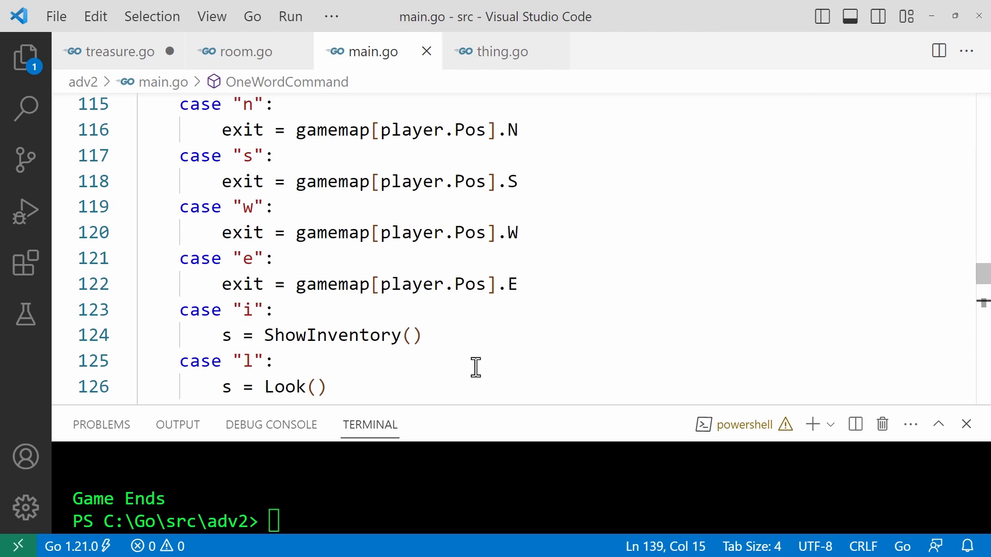
pyautogui.scroll(-3)
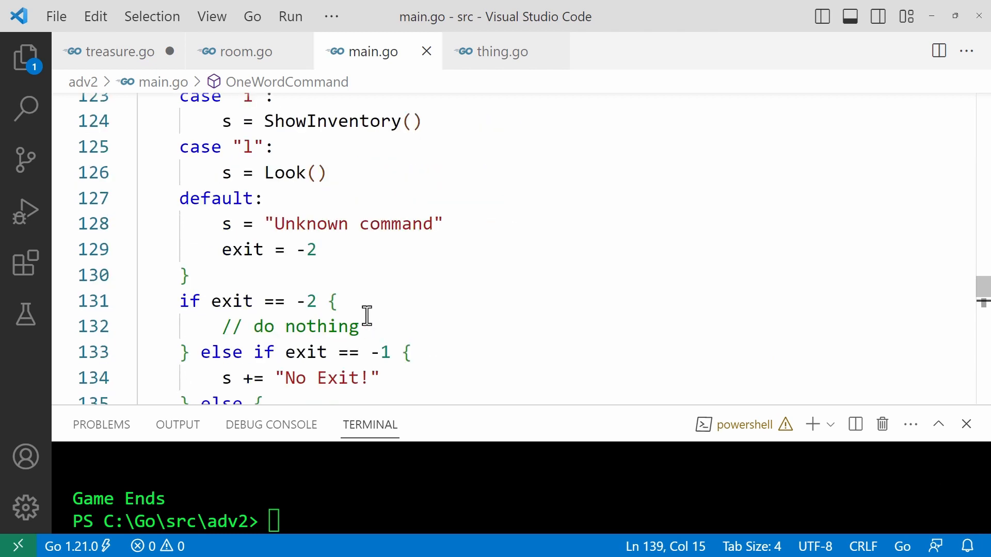
pyautogui.scroll(-3)
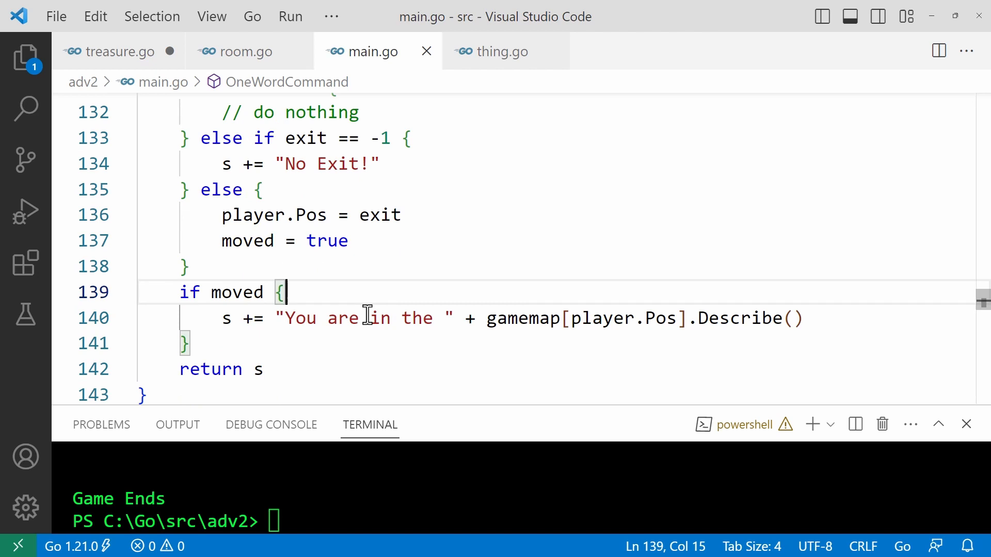
pyautogui.scroll(-3)
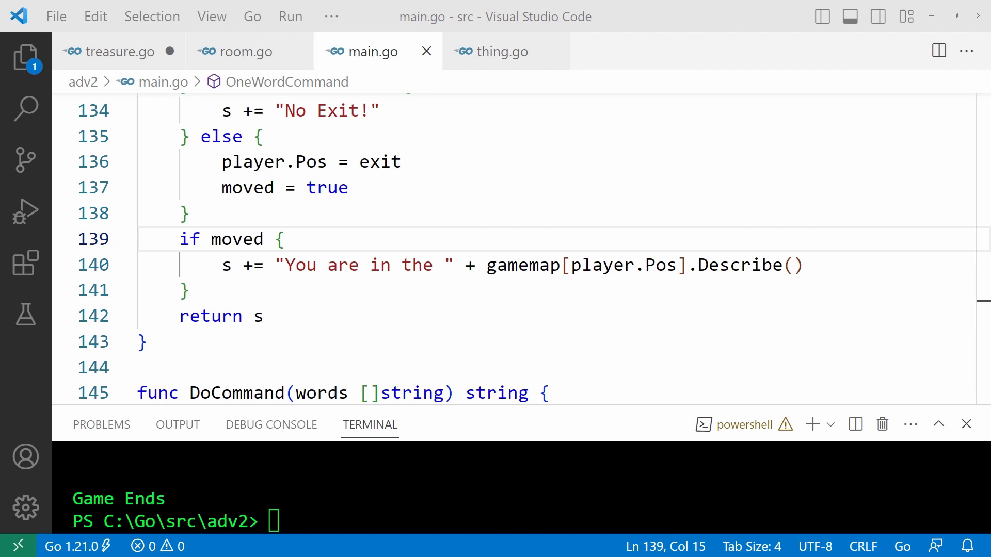
pyautogui.moveTo(160, 315)
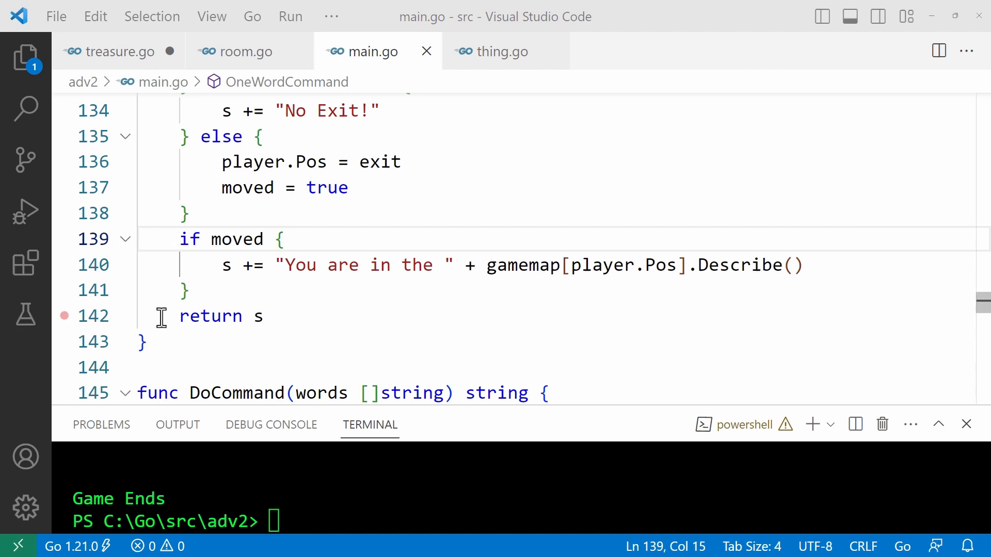
pyautogui.scroll(3)
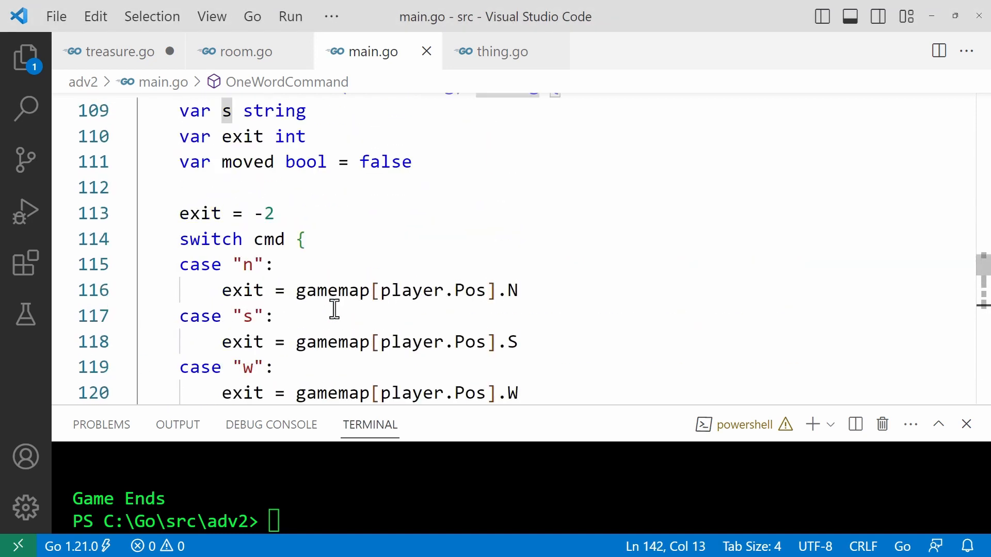
# Step: Scroll between TwoWordCommand's take/drop switch and the Drop function above it
pyautogui.scroll(3)
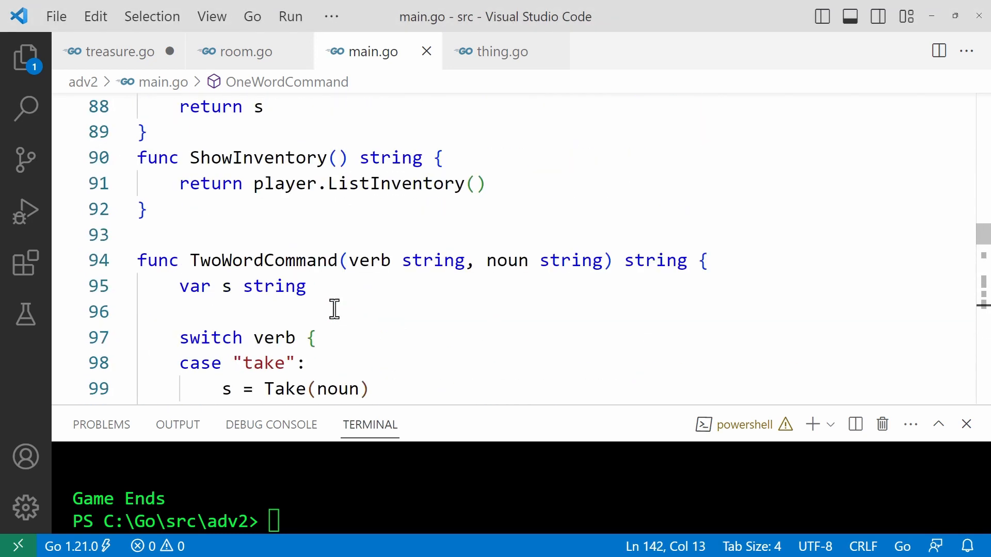
pyautogui.scroll(-3)
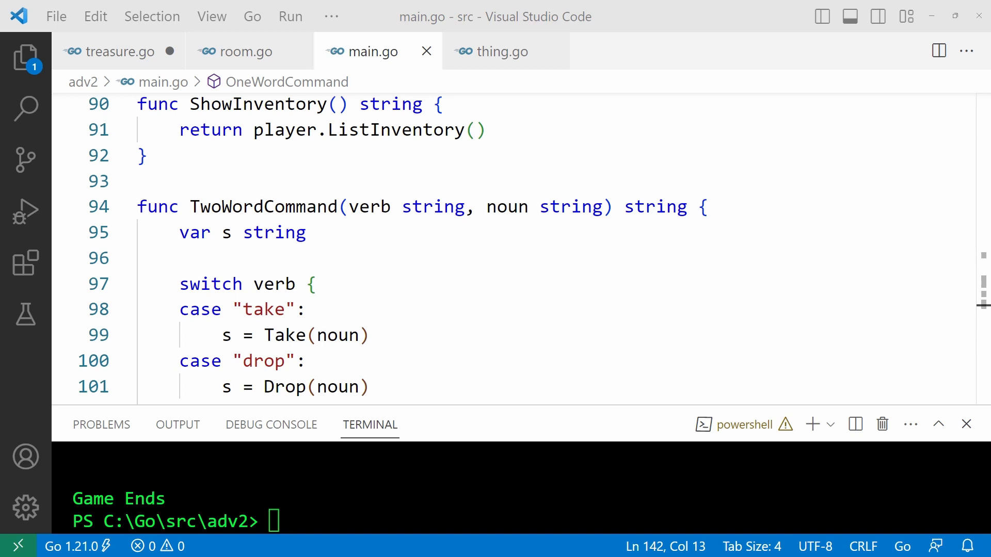
pyautogui.scroll(-3)
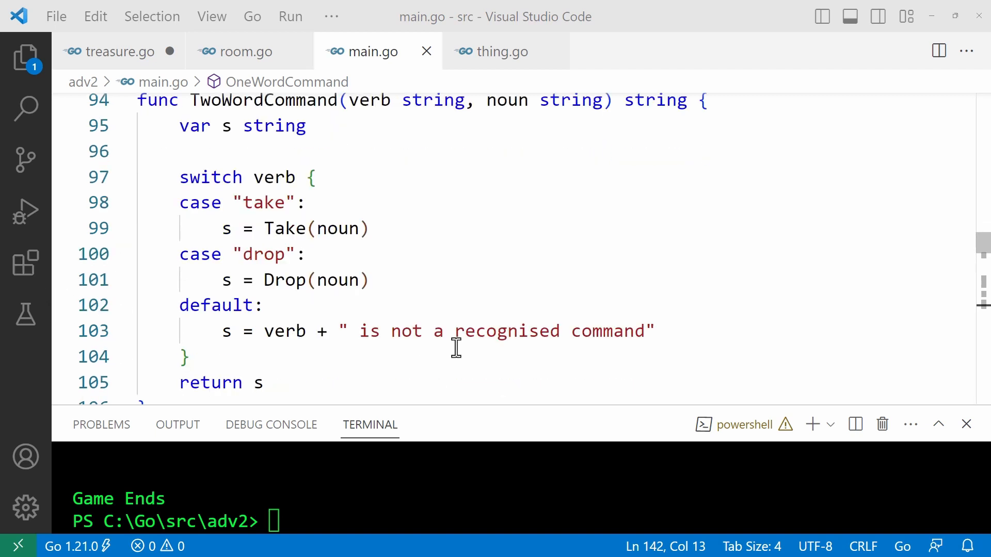
pyautogui.moveTo(446, 331)
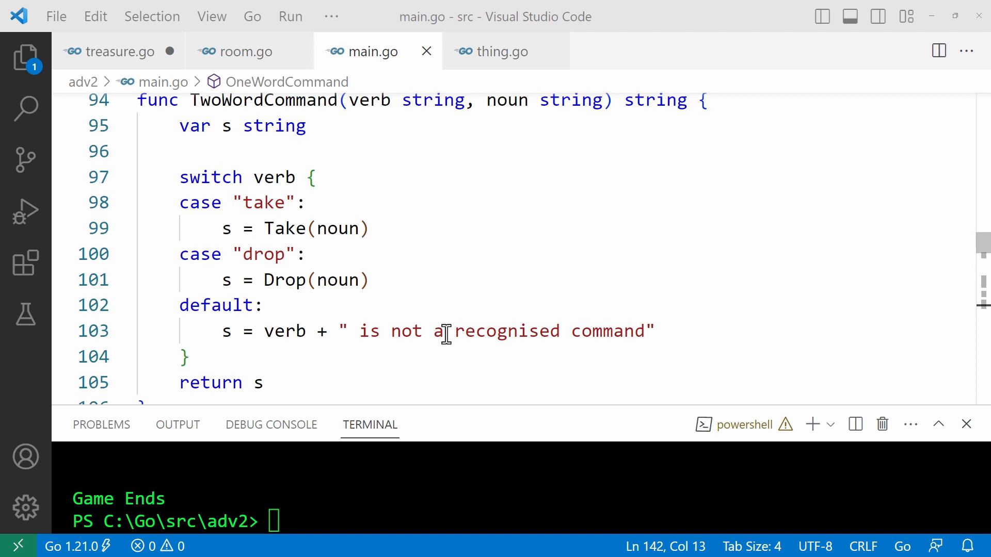
pyautogui.scroll(3)
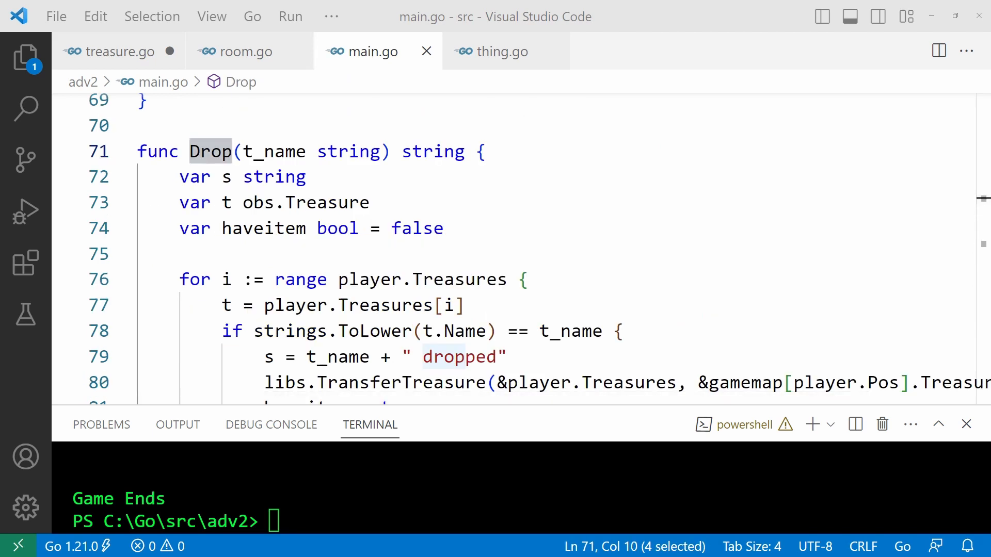
pyautogui.scroll(-3)
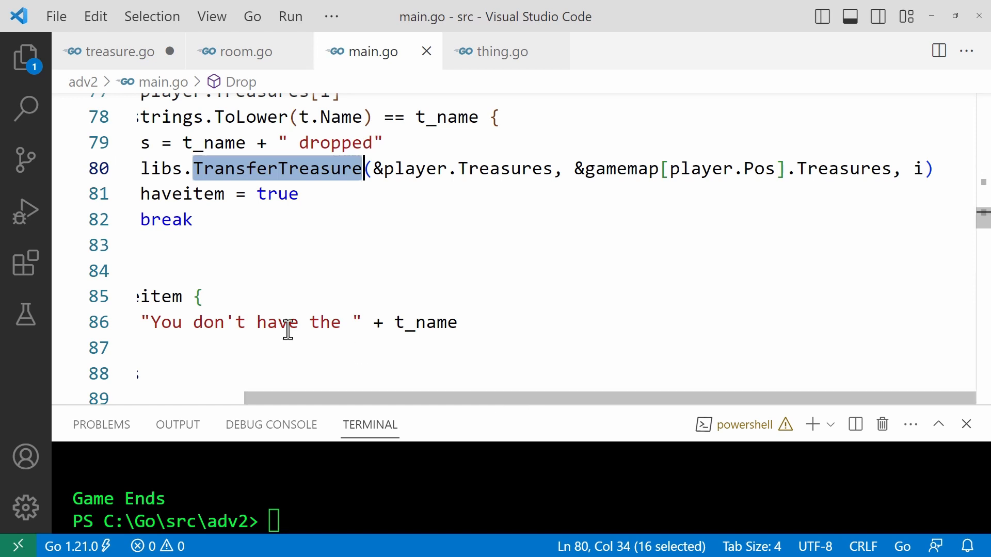
pyautogui.moveTo(389, 169)
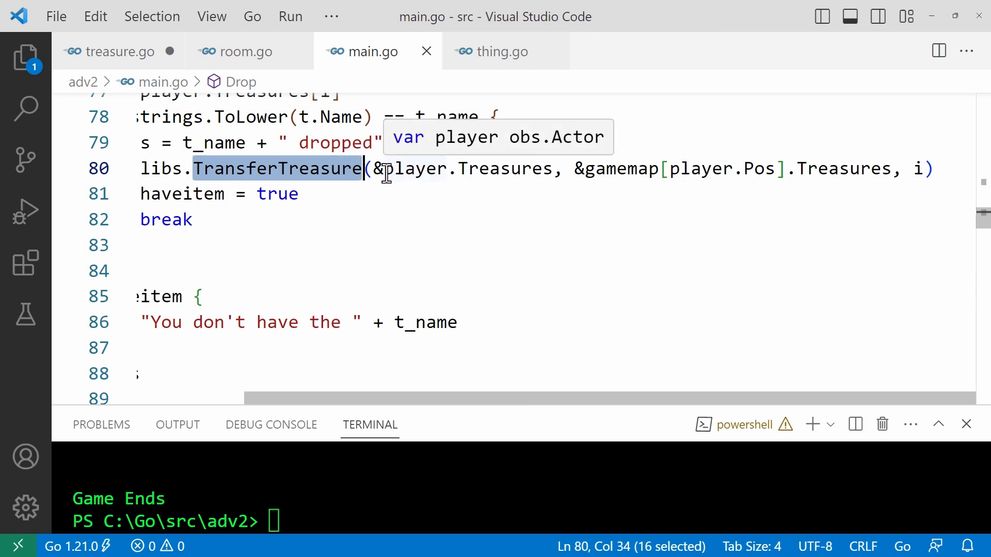
pyautogui.click(376, 168)
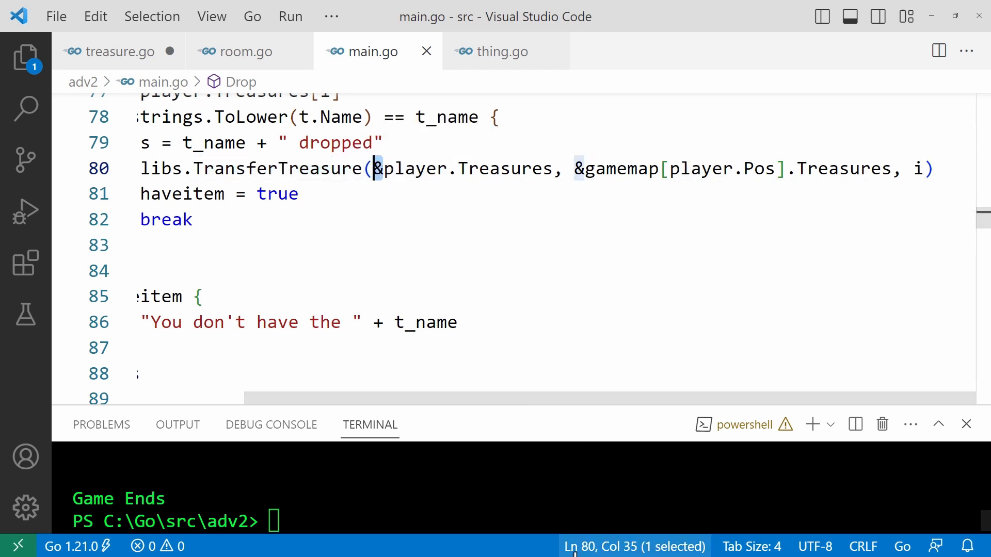
pyautogui.moveTo(634, 546)
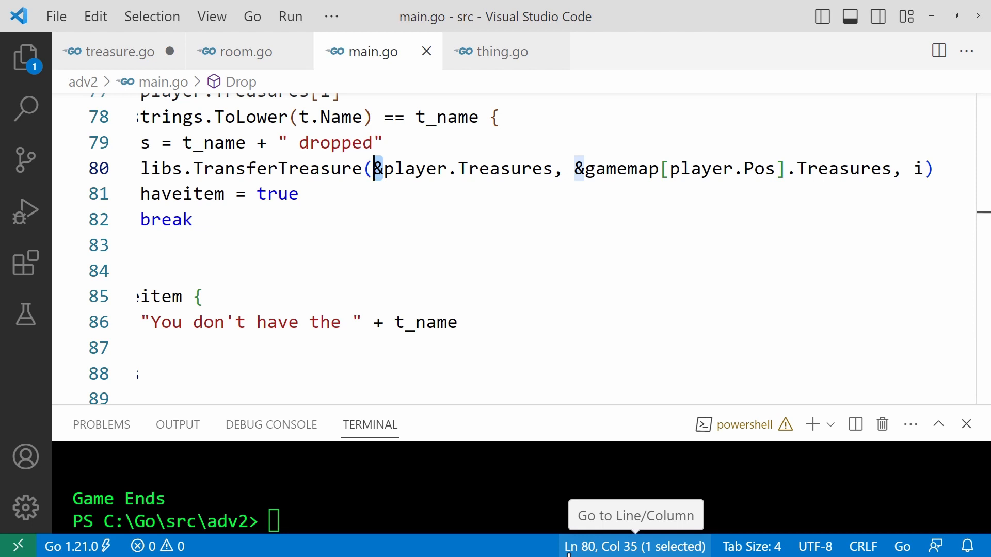
pyautogui.moveTo(450, 304)
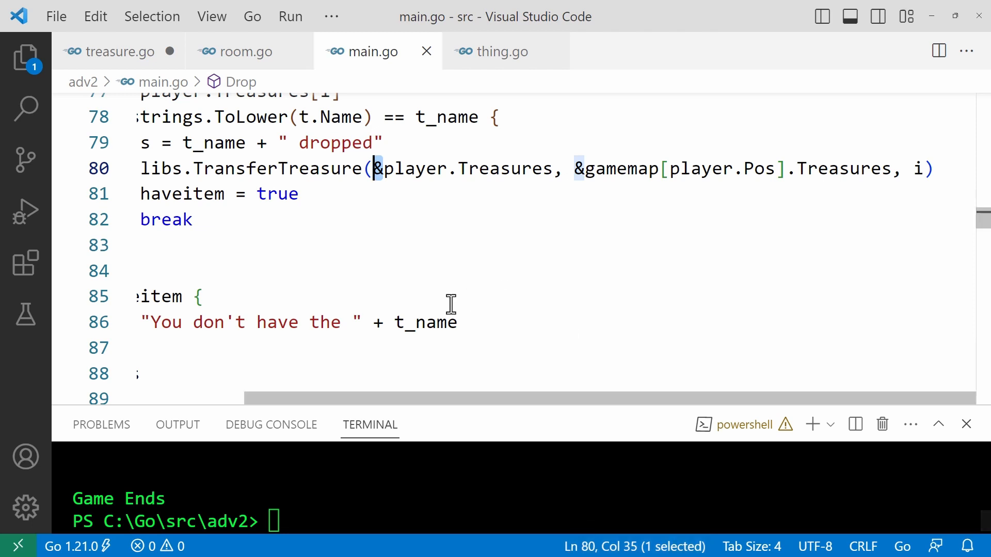
pyautogui.scroll(3)
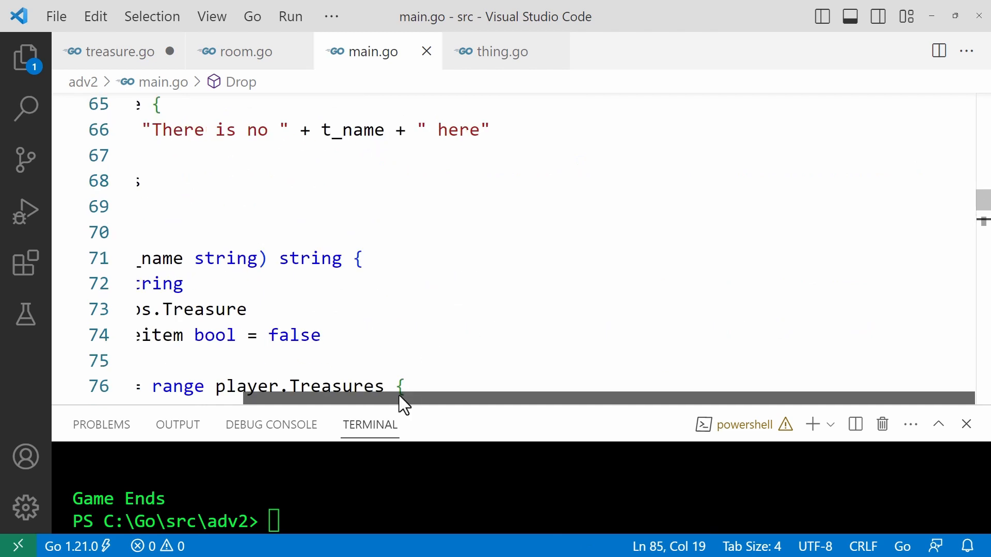
pyautogui.scroll(3)
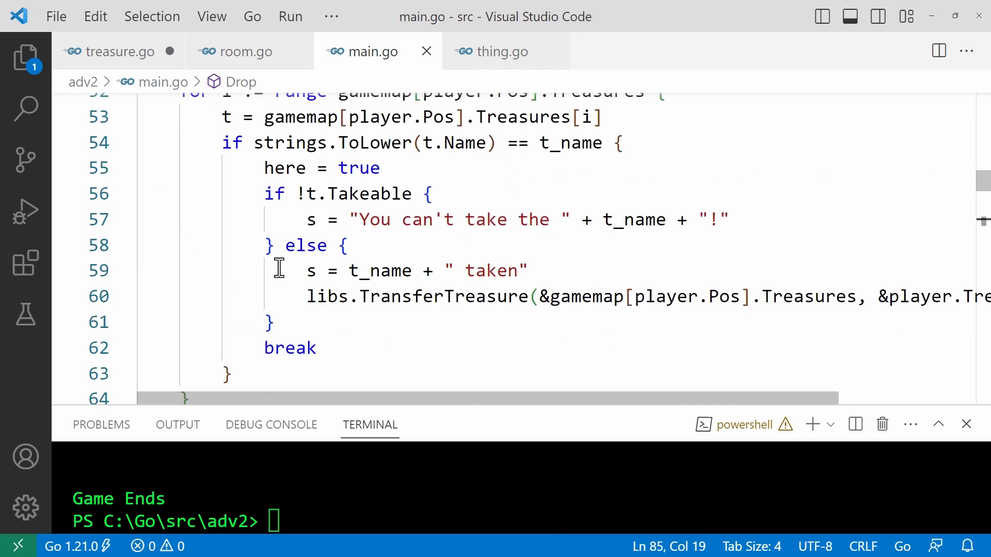
pyautogui.scroll(3)
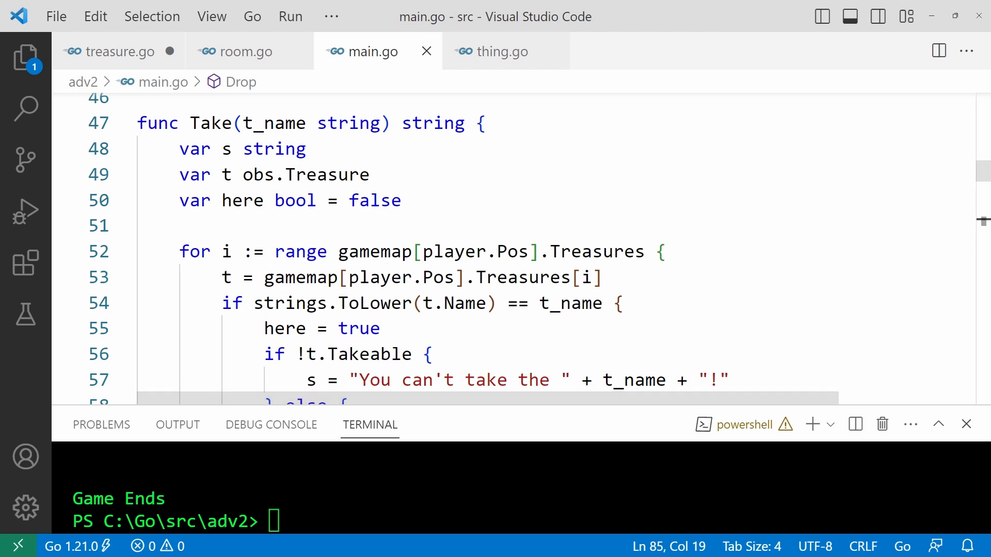
pyautogui.moveTo(236, 253)
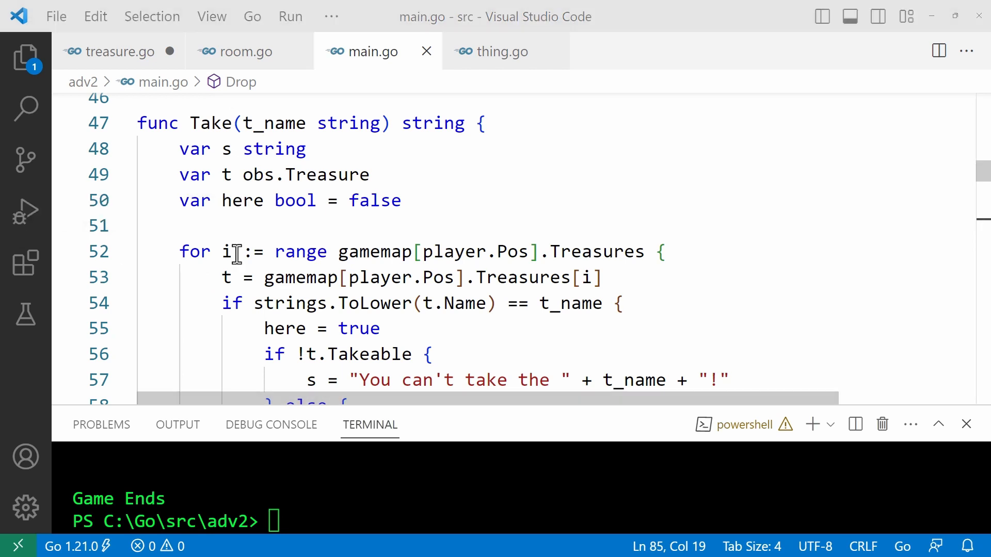
pyautogui.scroll(-3)
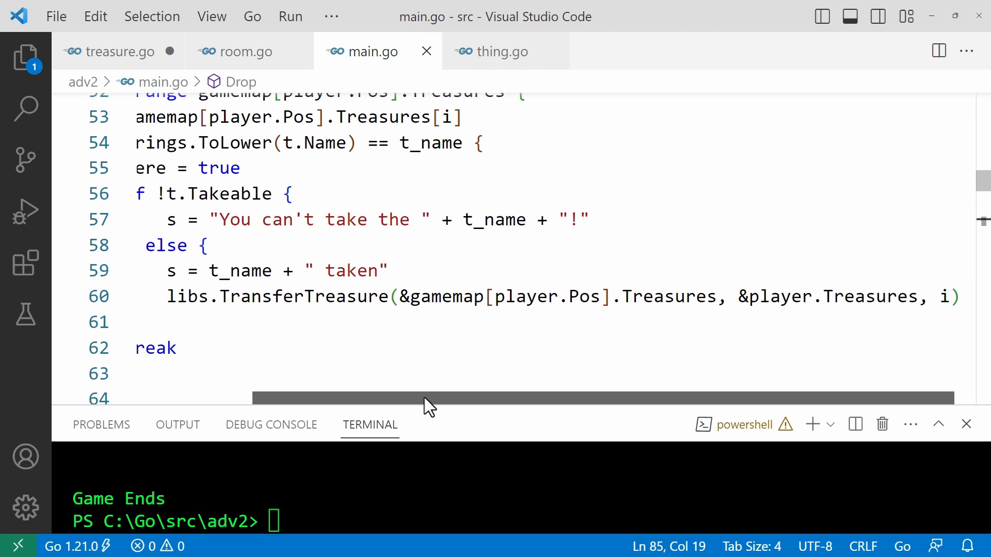
pyautogui.moveTo(369, 398)
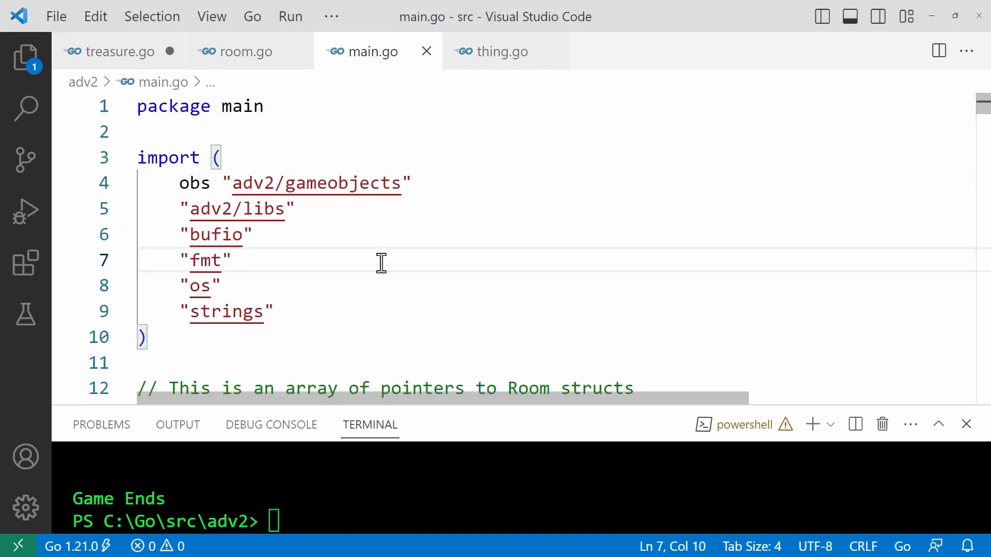
# Step: Scroll past ShowInventory and the command handlers to the main loop near line 178
pyautogui.scroll(-3)
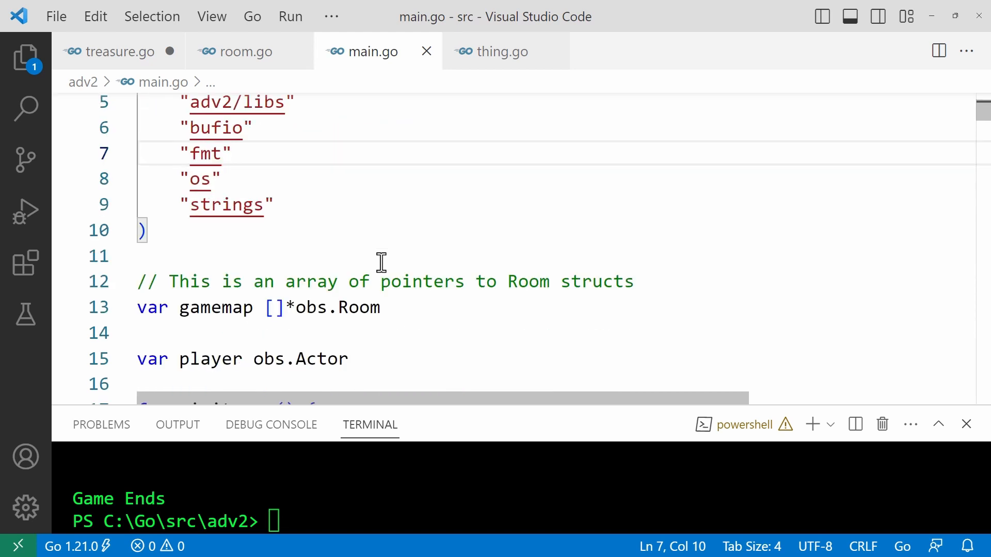
pyautogui.scroll(3)
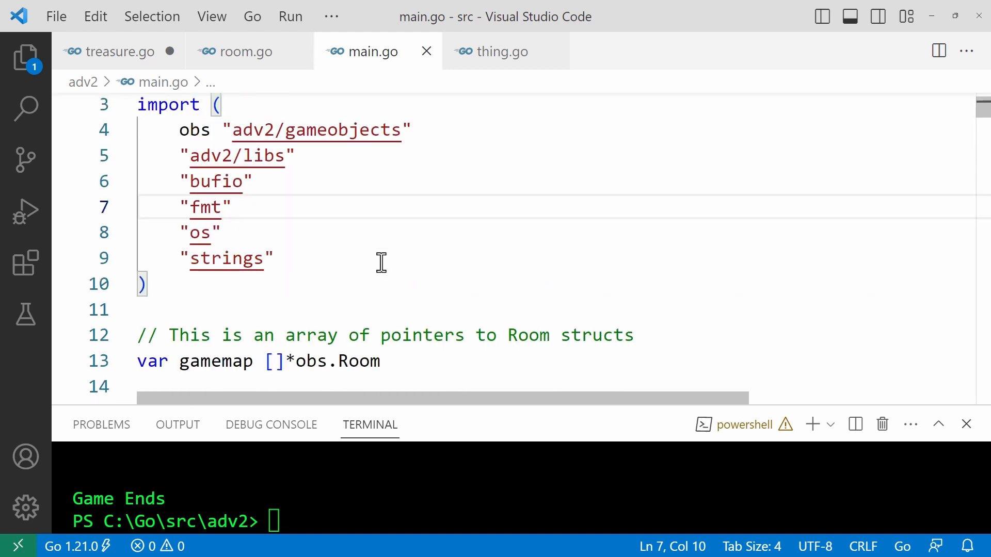
pyautogui.scroll(3)
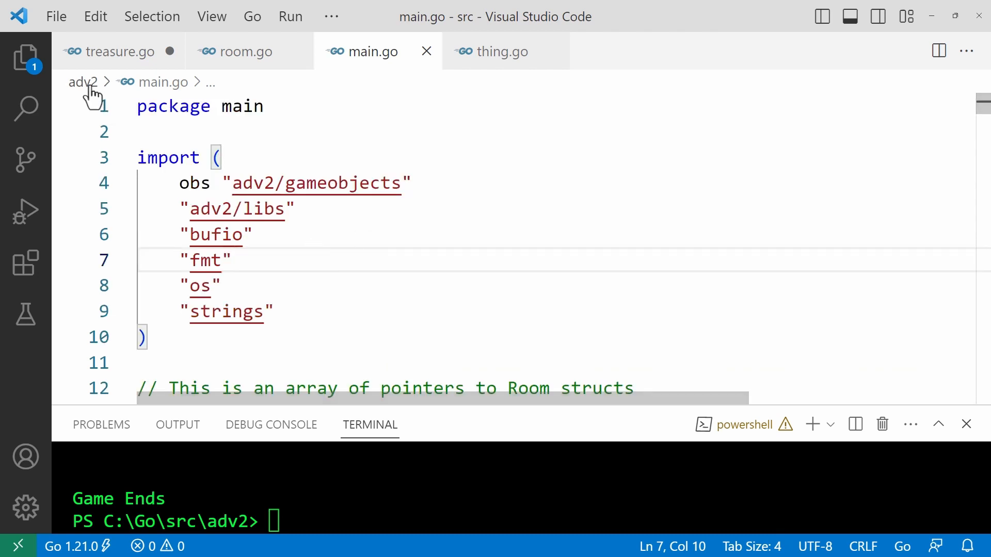
pyautogui.moveTo(491, 214)
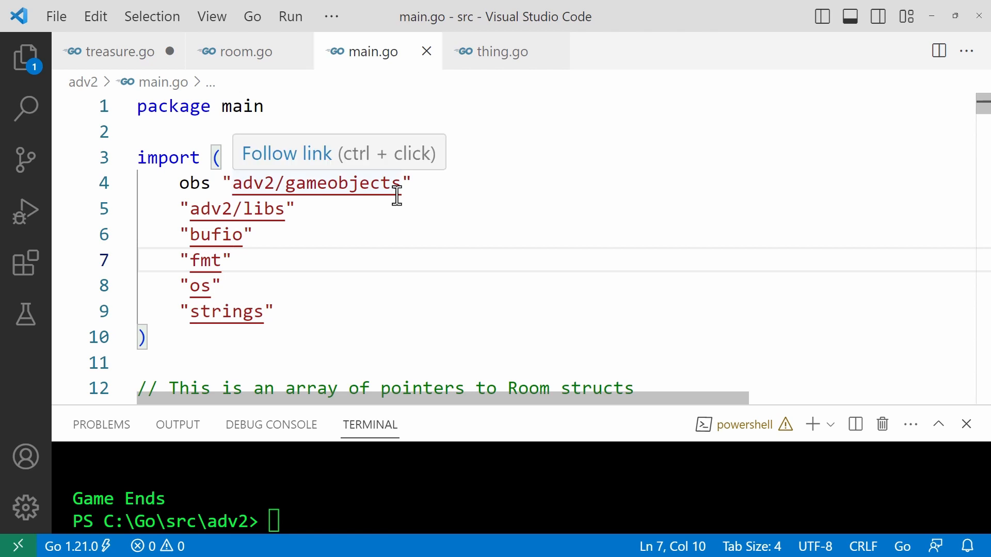
pyautogui.scroll(-3)
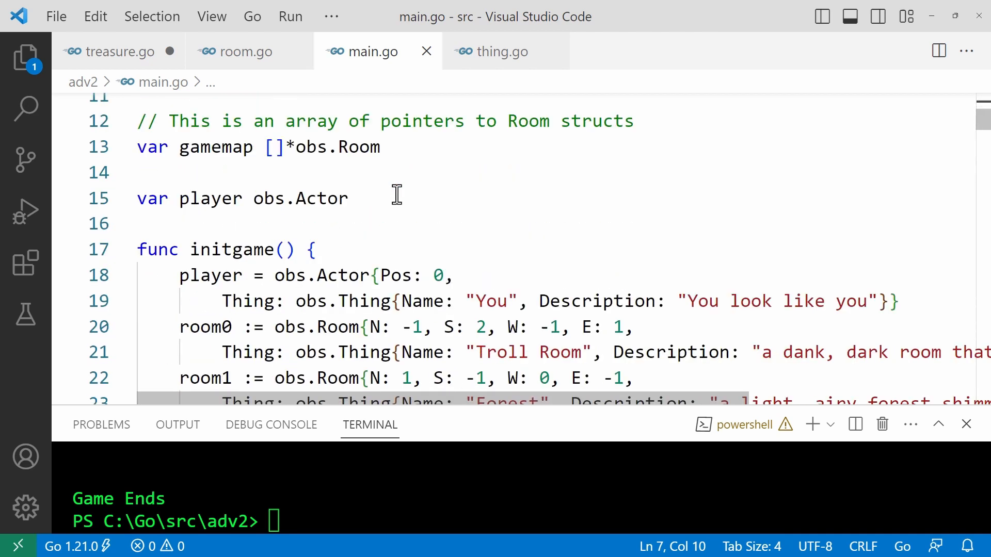
pyautogui.scroll(-3)
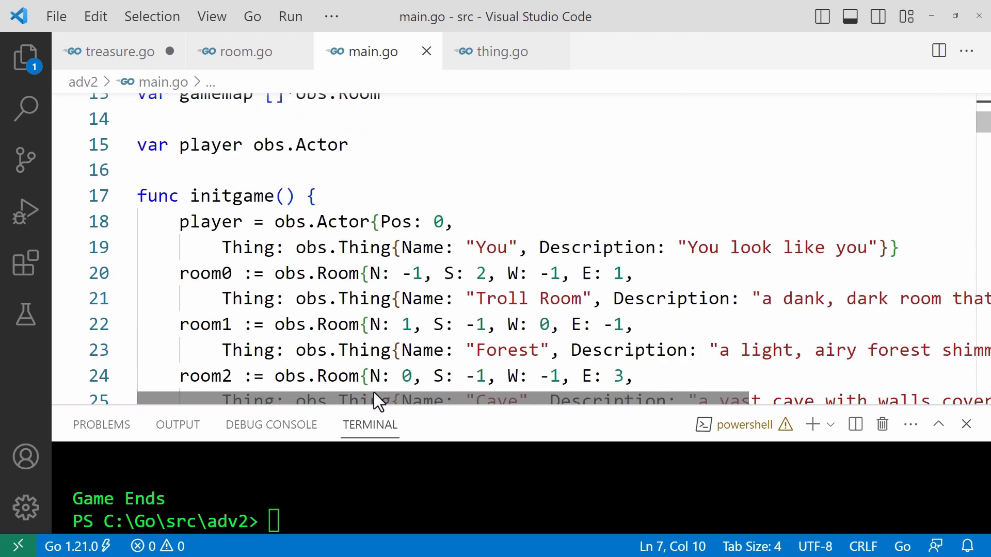
pyautogui.hscroll(3)
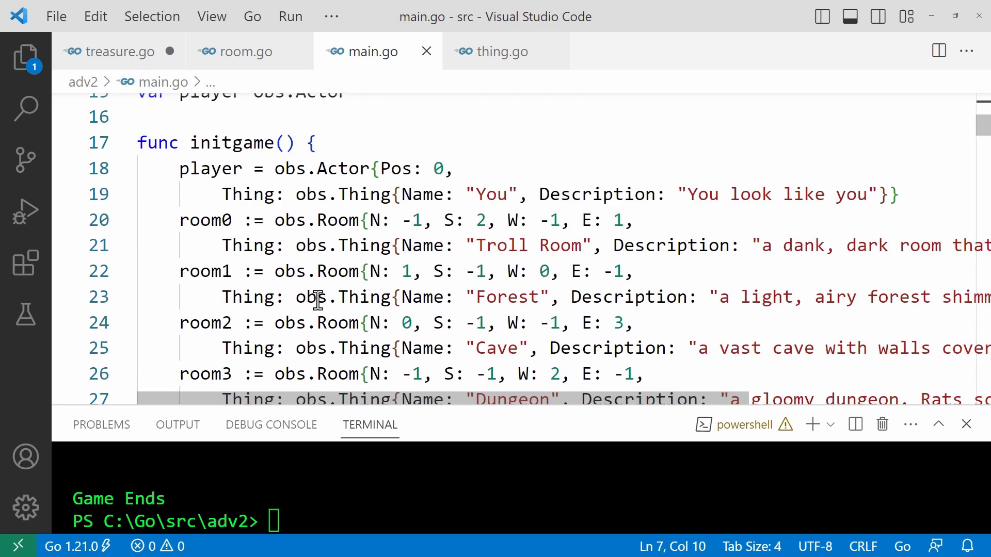
pyautogui.scroll(-3)
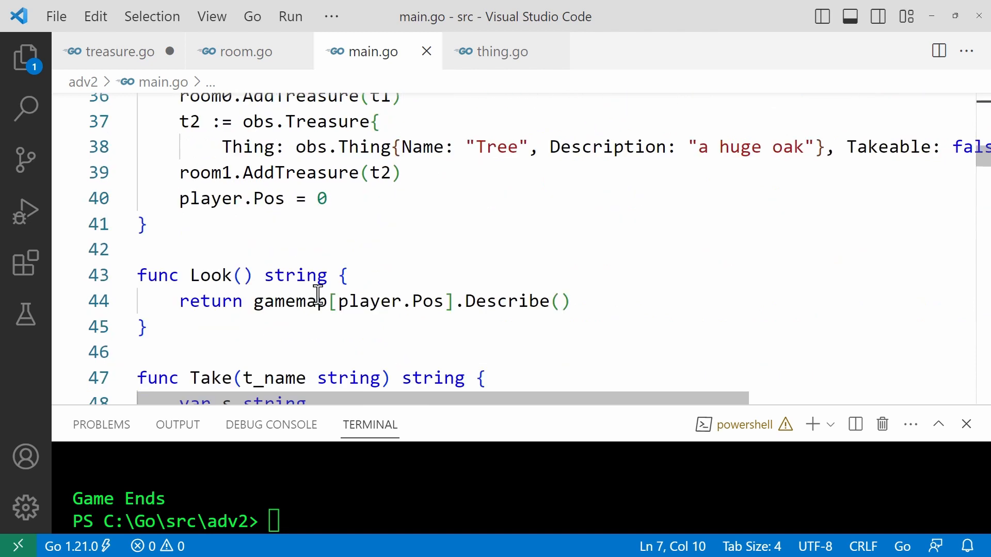
pyautogui.scroll(-3)
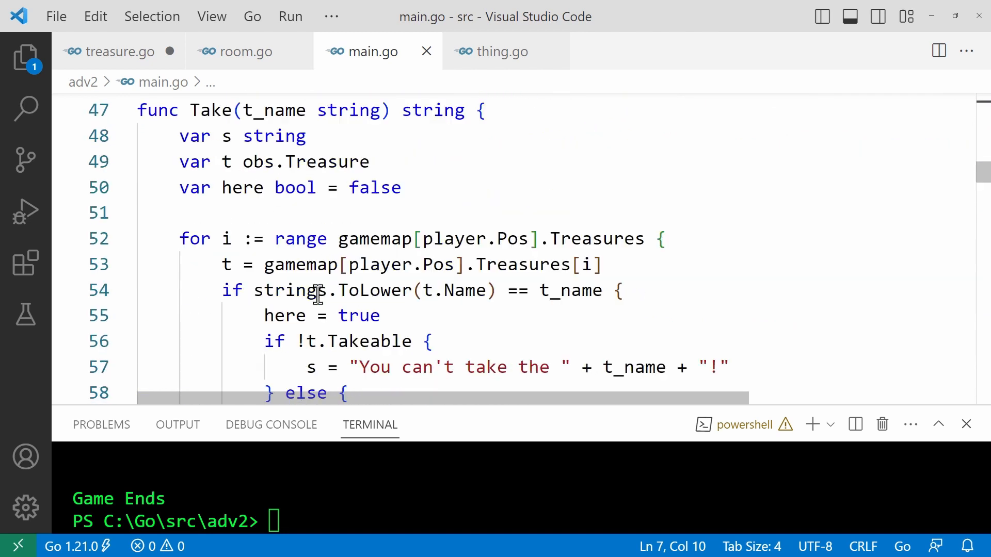
pyautogui.scroll(-3)
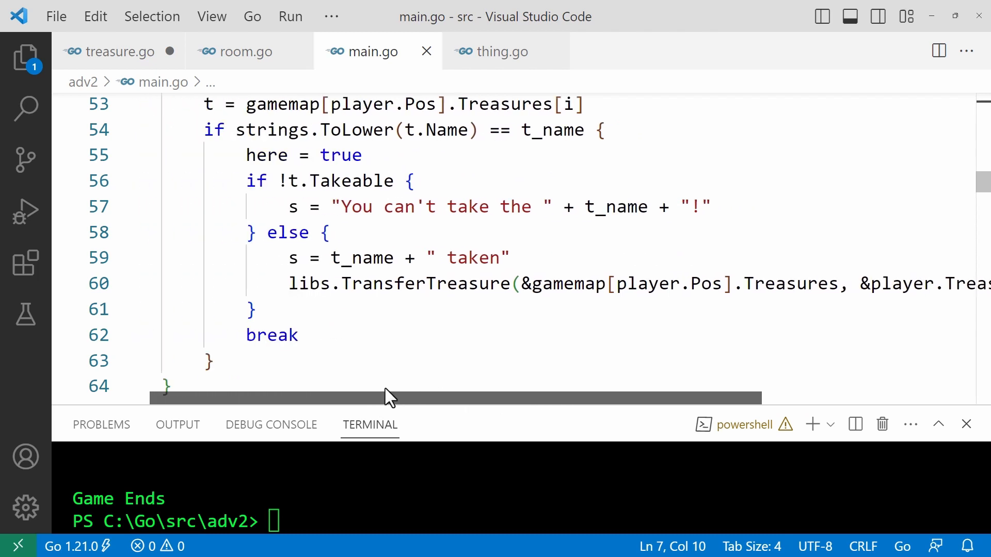
pyautogui.scroll(-3)
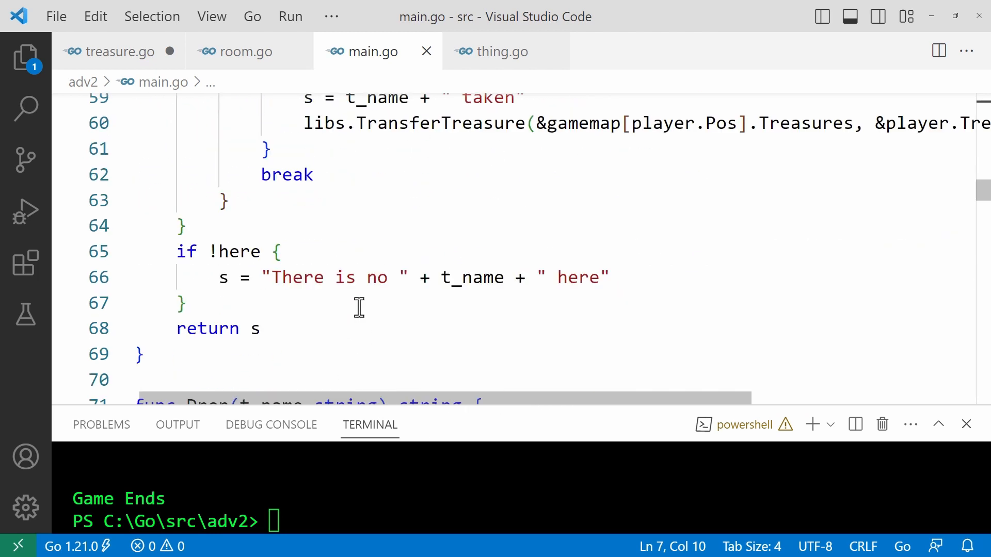
pyautogui.scroll(-3)
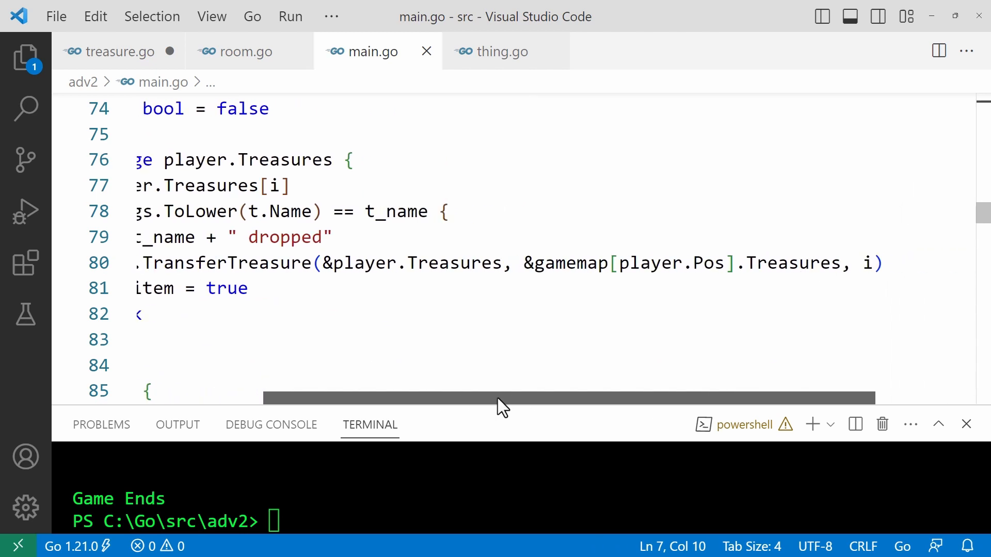
pyautogui.scroll(-3)
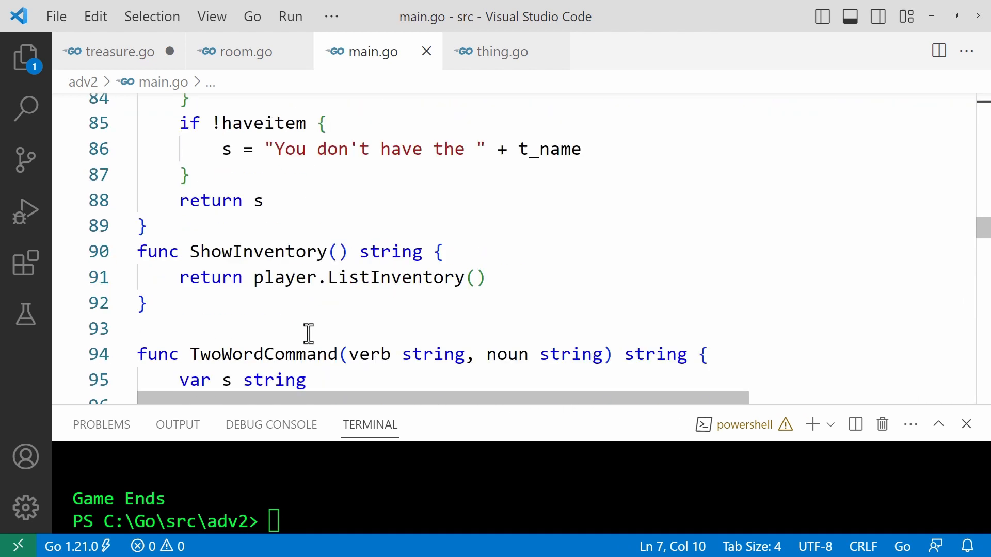
pyautogui.scroll(-3)
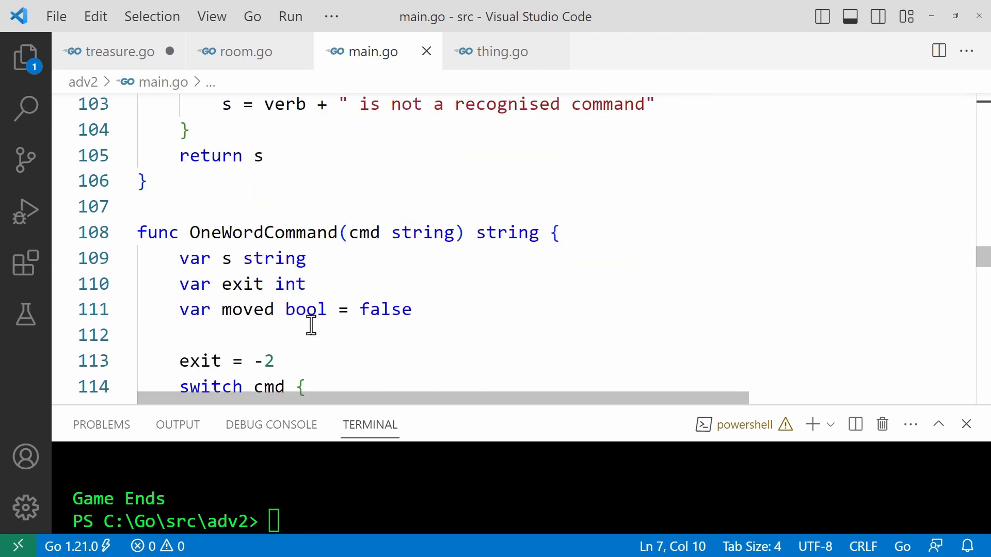
pyautogui.scroll(-3)
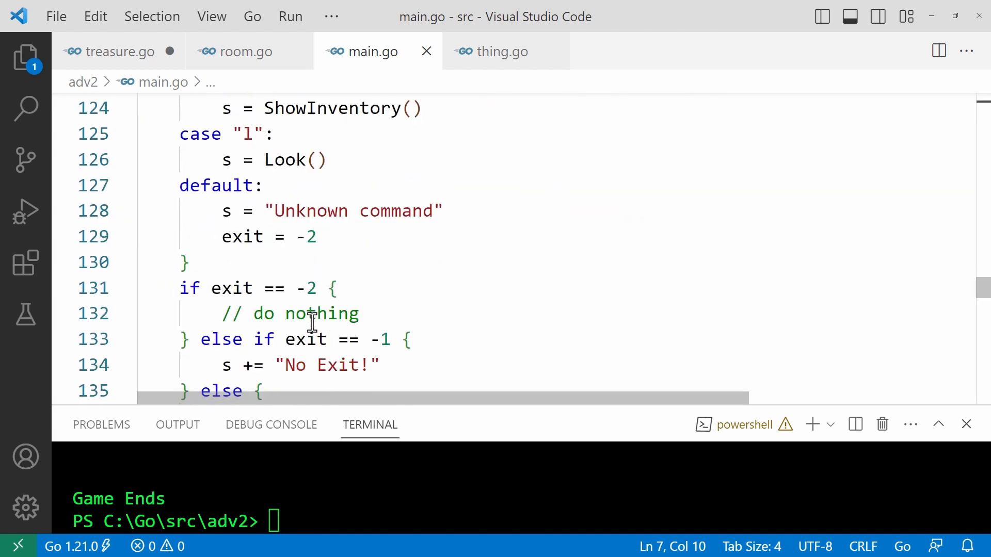
pyautogui.scroll(-3)
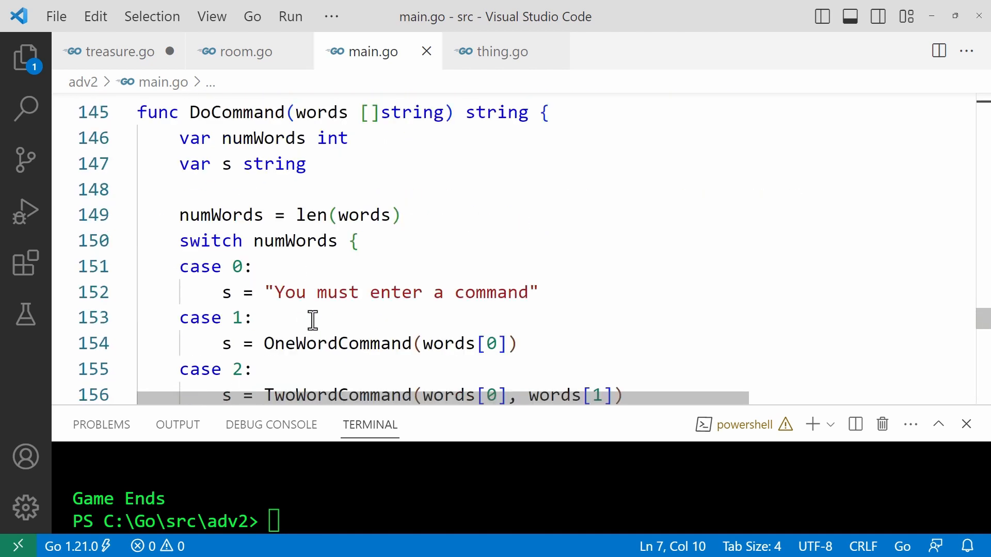
pyautogui.scroll(-3)
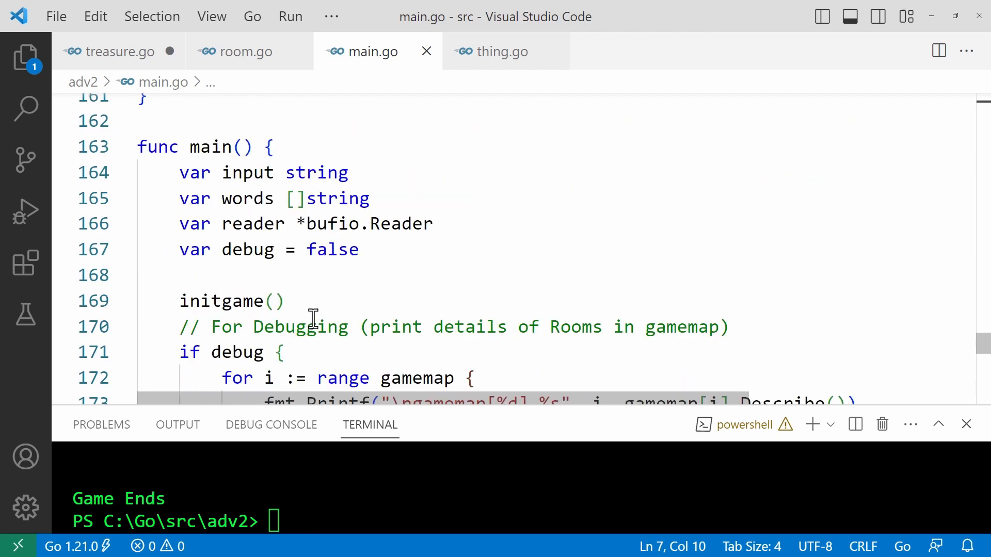
pyautogui.scroll(-3)
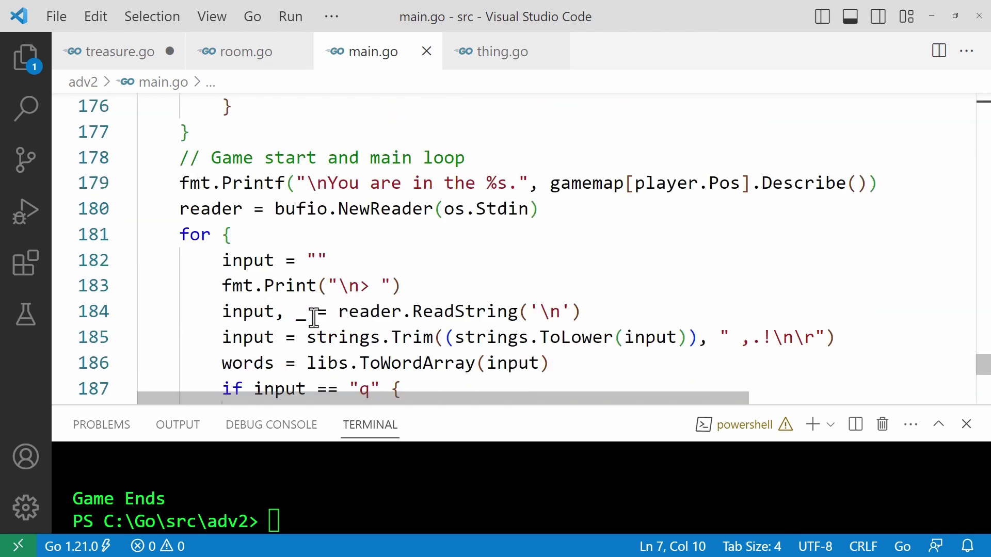
pyautogui.scroll(-3)
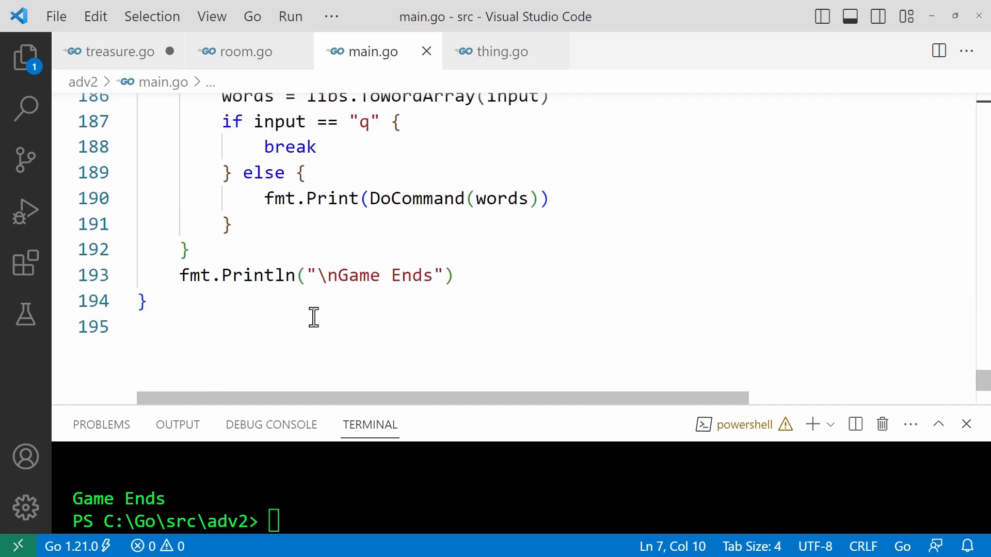
pyautogui.scroll(3)
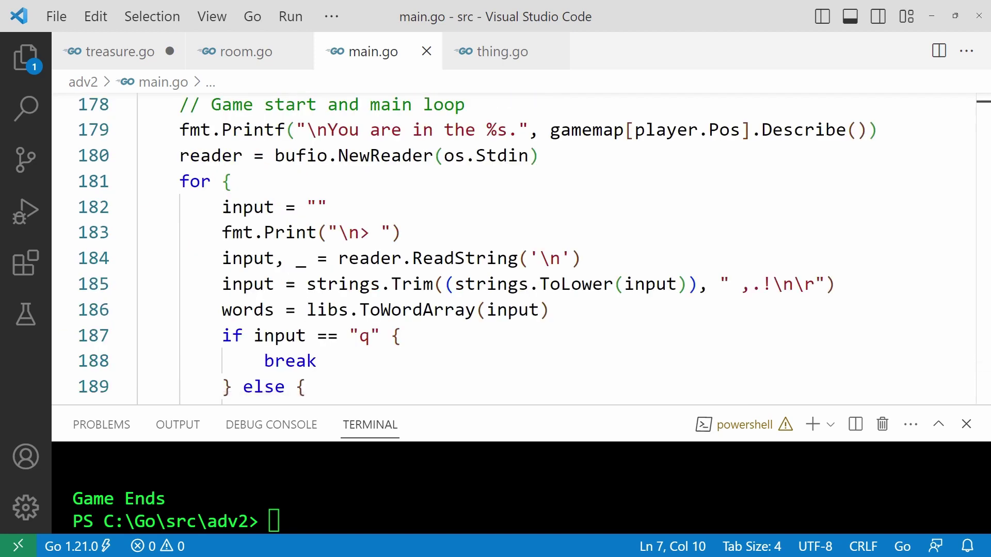
pyautogui.moveTo(51, 16)
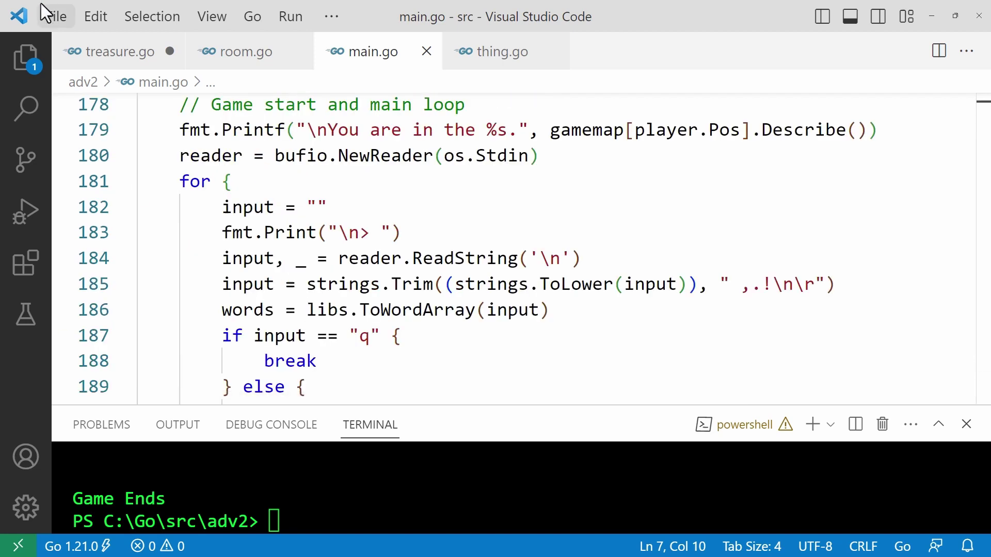
# Step: Open thing.go from adv2/gameobjects to show the Thing struct, then open actor.go
pyautogui.click(25, 58)
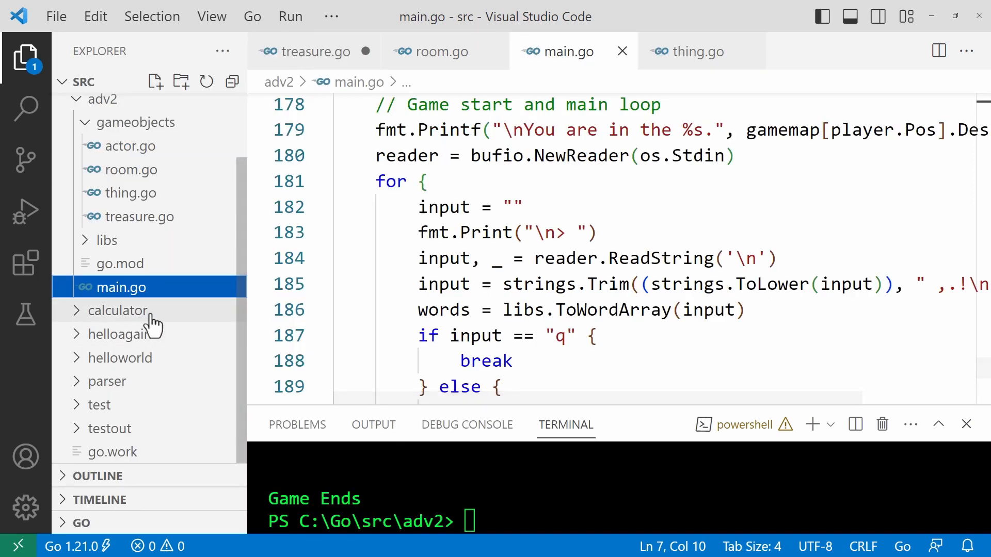
pyautogui.moveTo(144, 240)
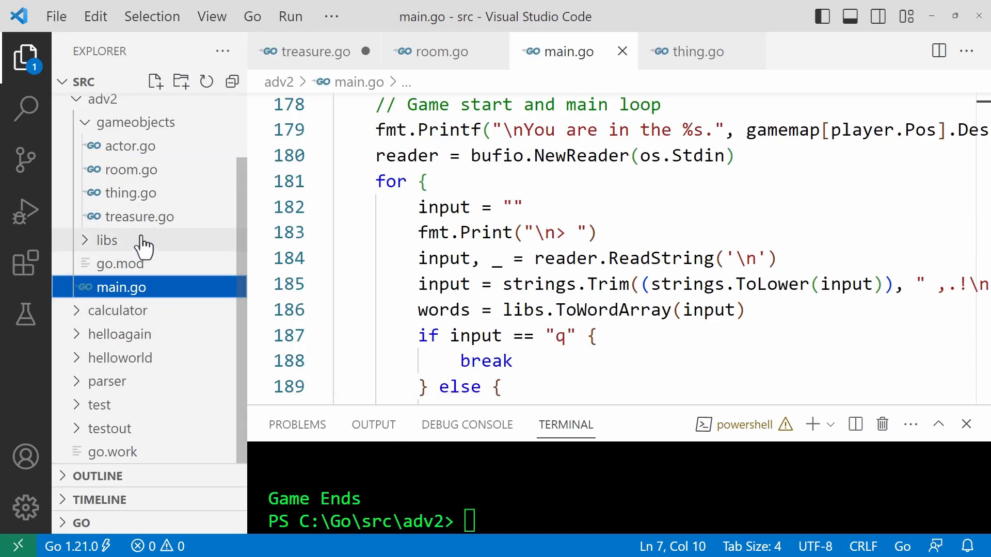
pyautogui.scroll(3)
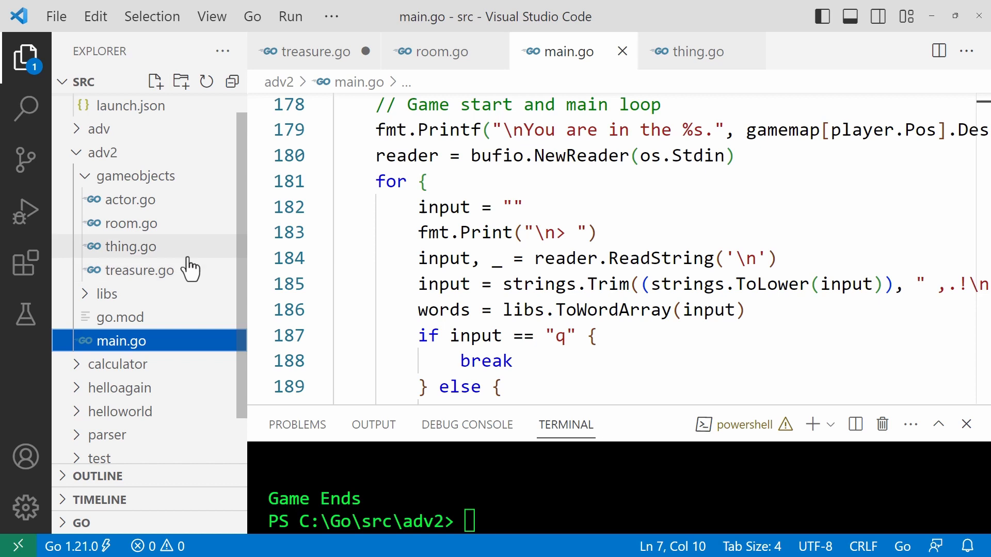
pyautogui.moveTo(135, 259)
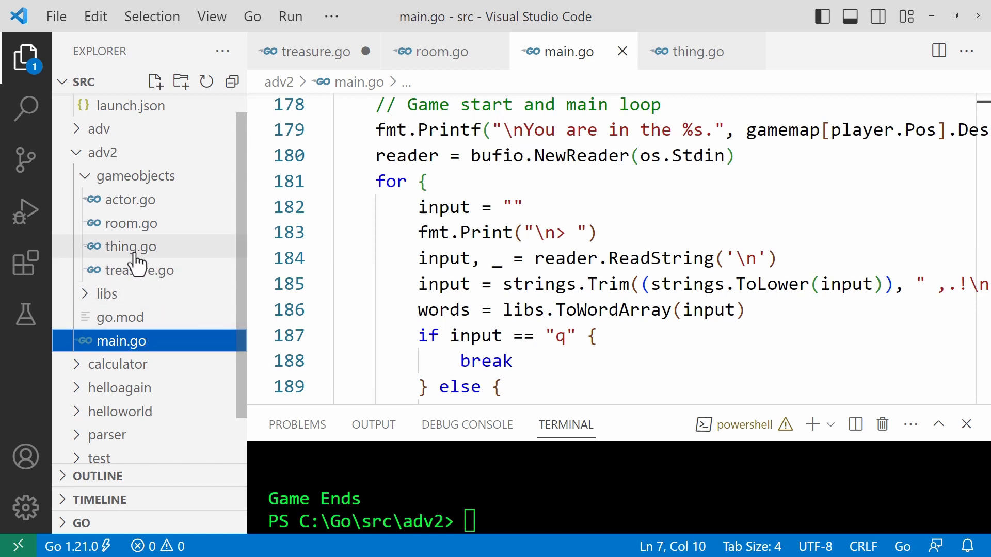
pyautogui.click(129, 246)
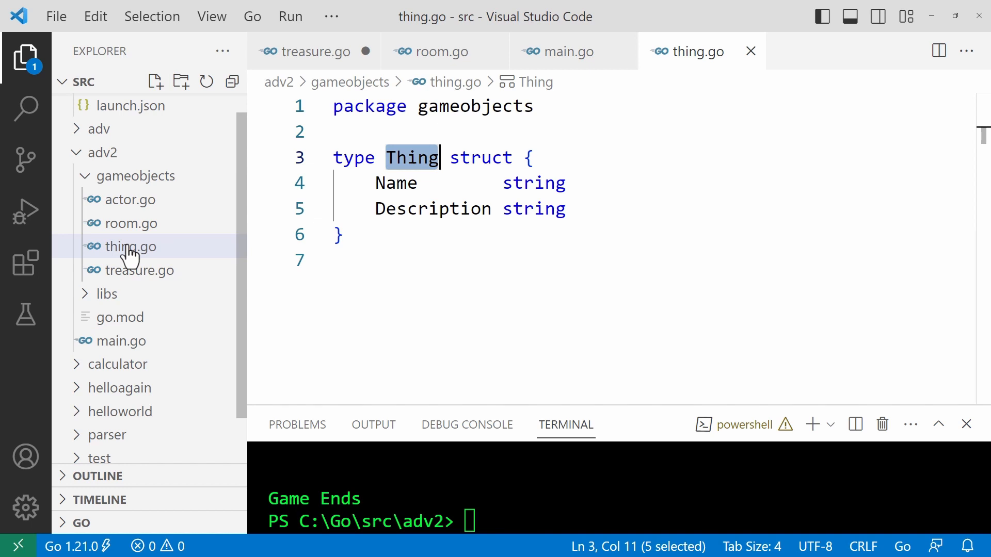
pyautogui.moveTo(25, 262)
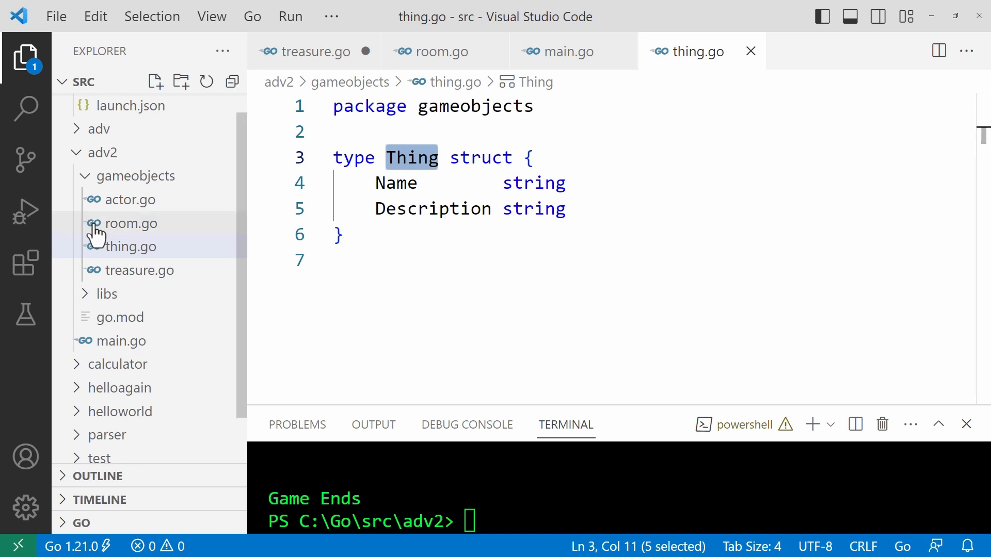
pyautogui.click(129, 199)
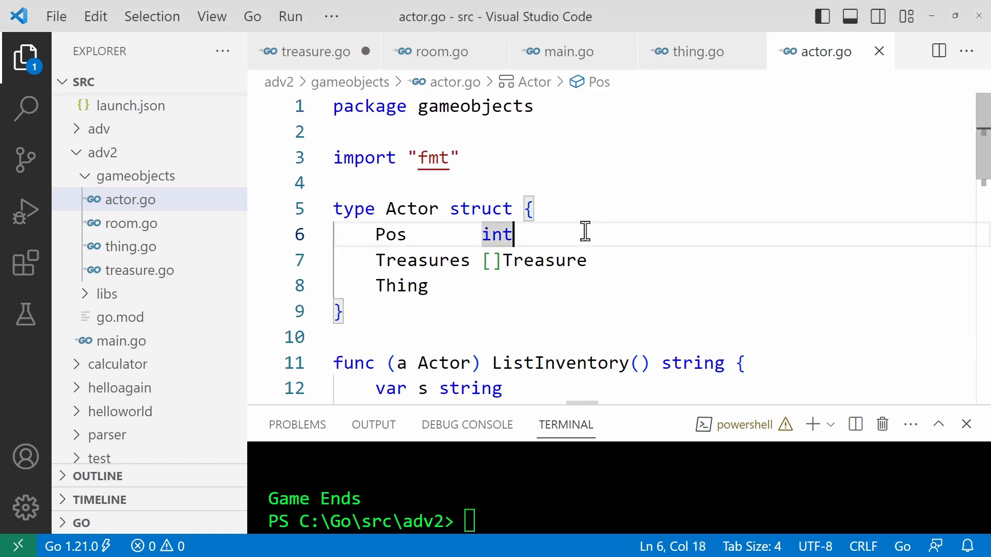
# Step: Scroll actor.go to ListInventory and highlight its Actor receiver
pyautogui.scroll(-3)
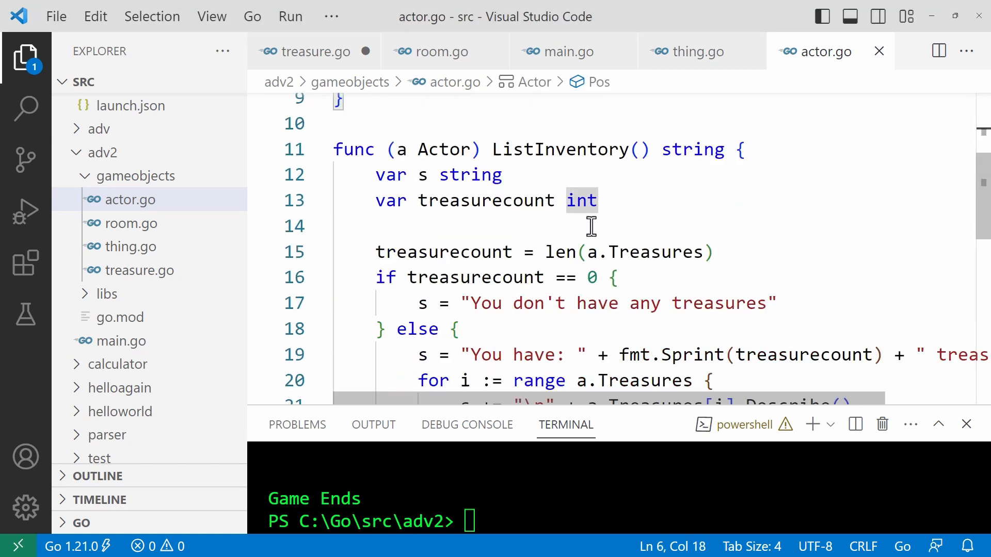
pyautogui.moveTo(740, 408)
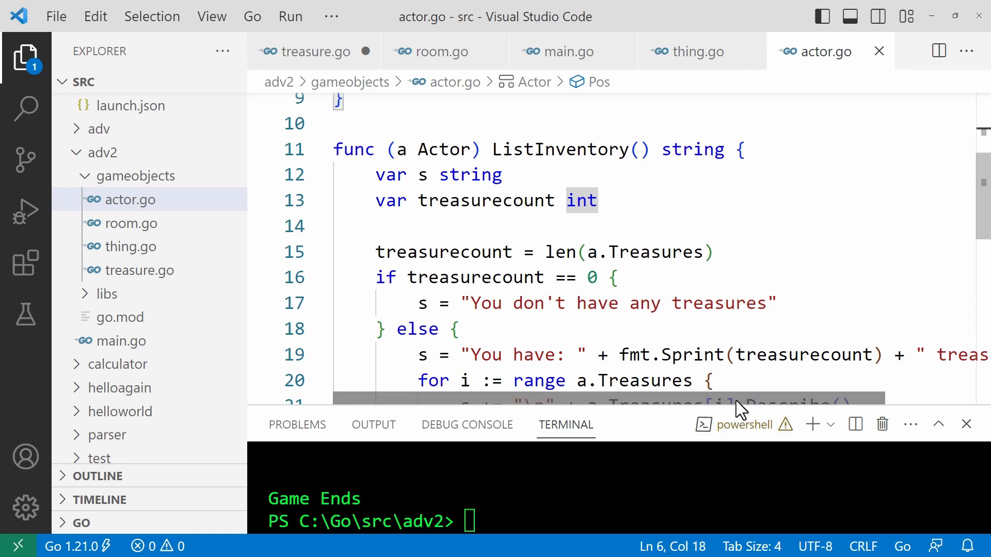
pyautogui.moveTo(620, 401)
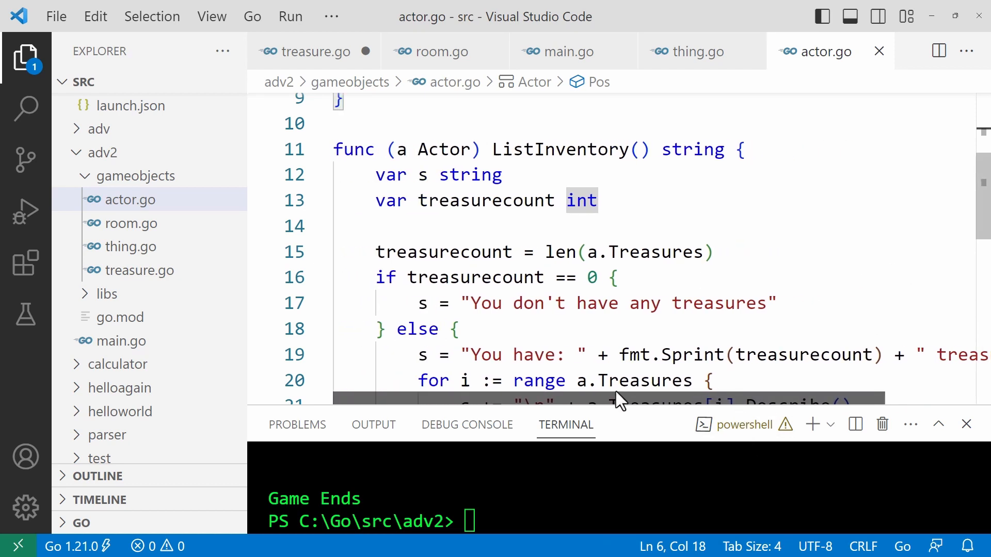
pyautogui.scroll(-3)
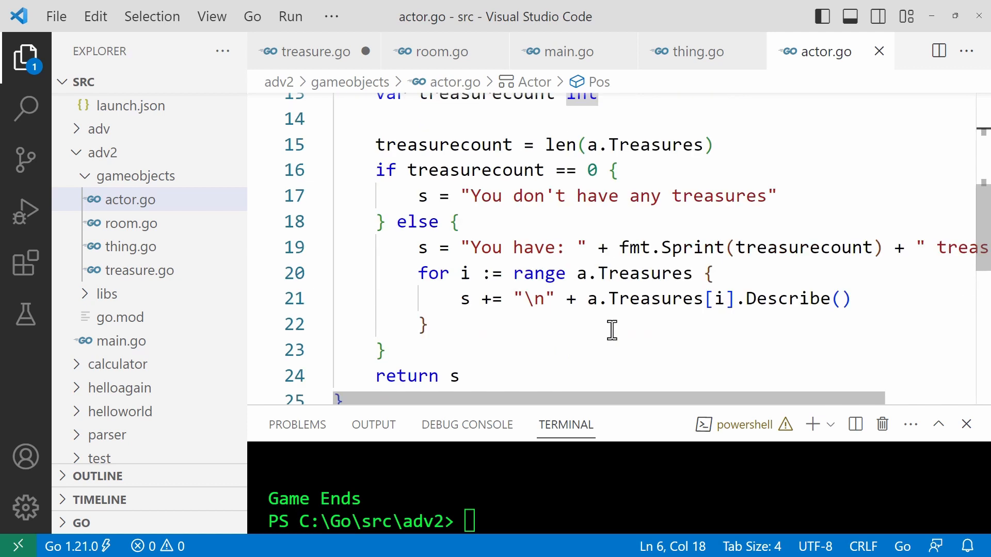
pyautogui.scroll(3)
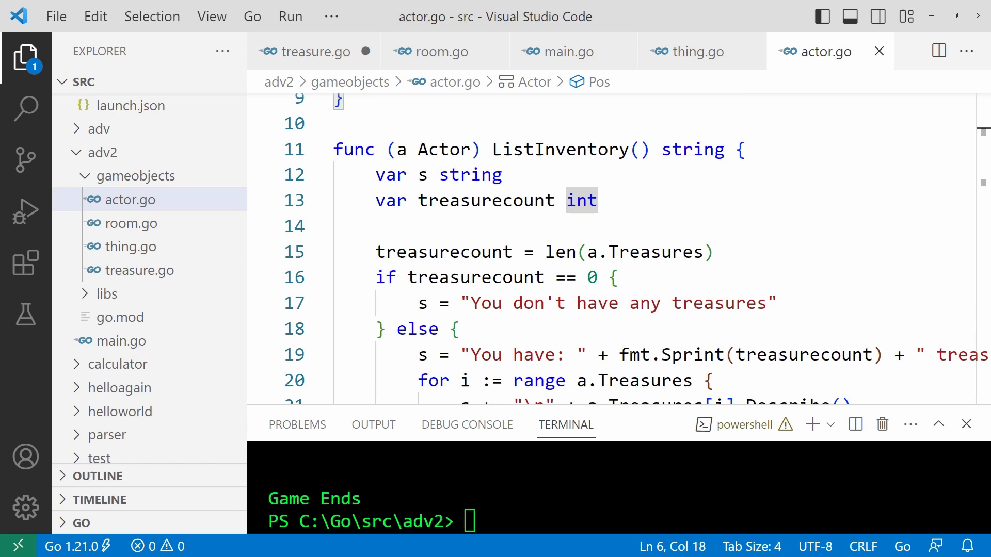
pyautogui.doubleClick(442, 150)
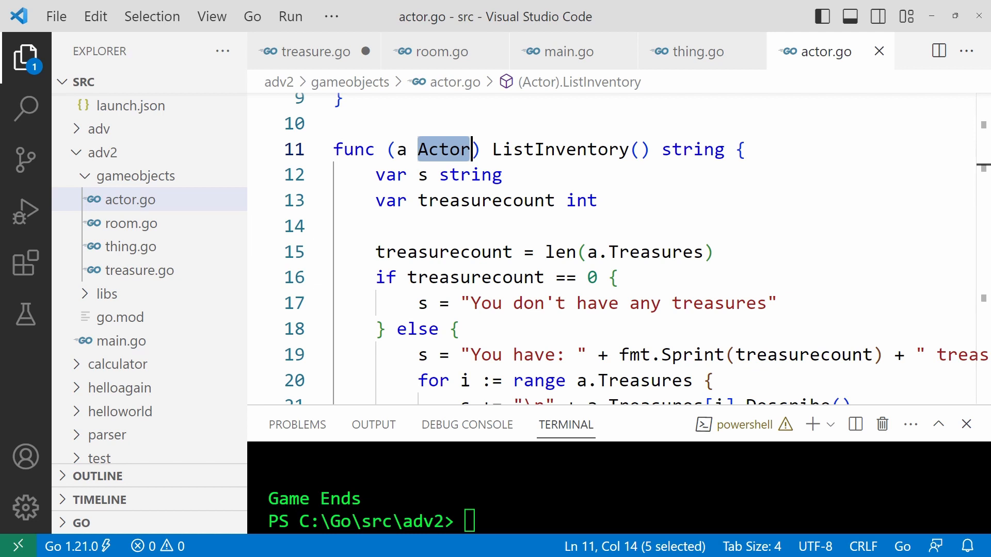
pyautogui.moveTo(343, 217)
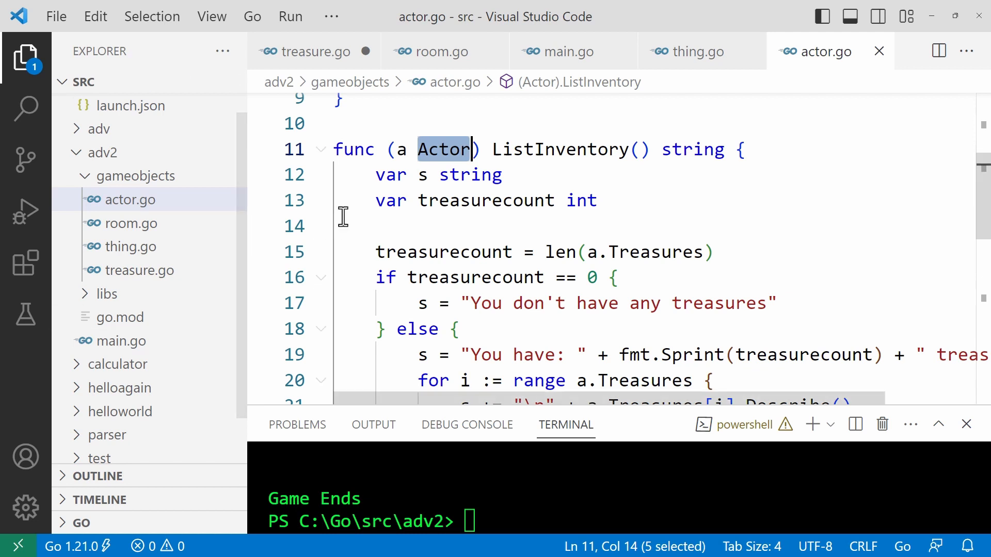
# Step: Scroll to the end of actor.go and highlight AddTreasure and its Actor pointer receiver
pyautogui.scroll(-3)
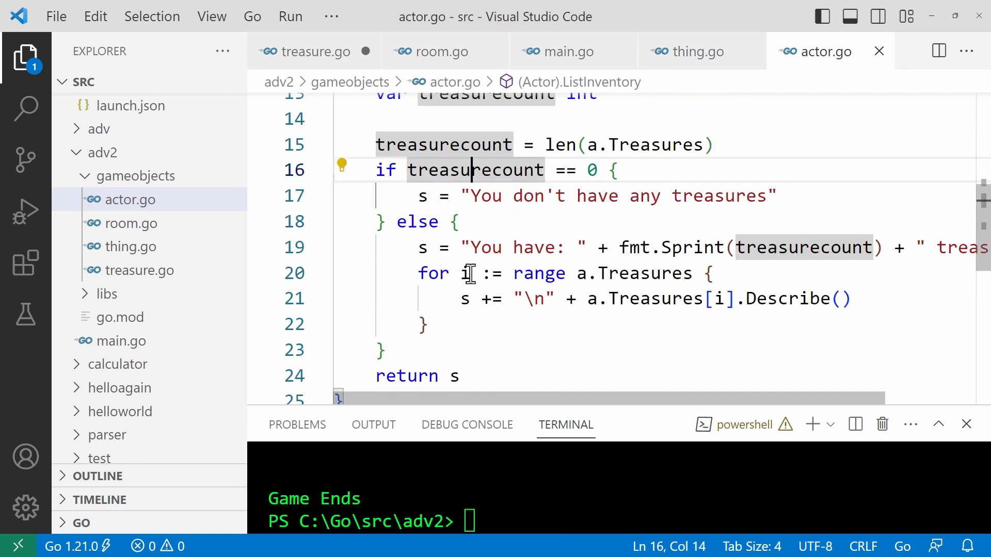
pyautogui.scroll(-3)
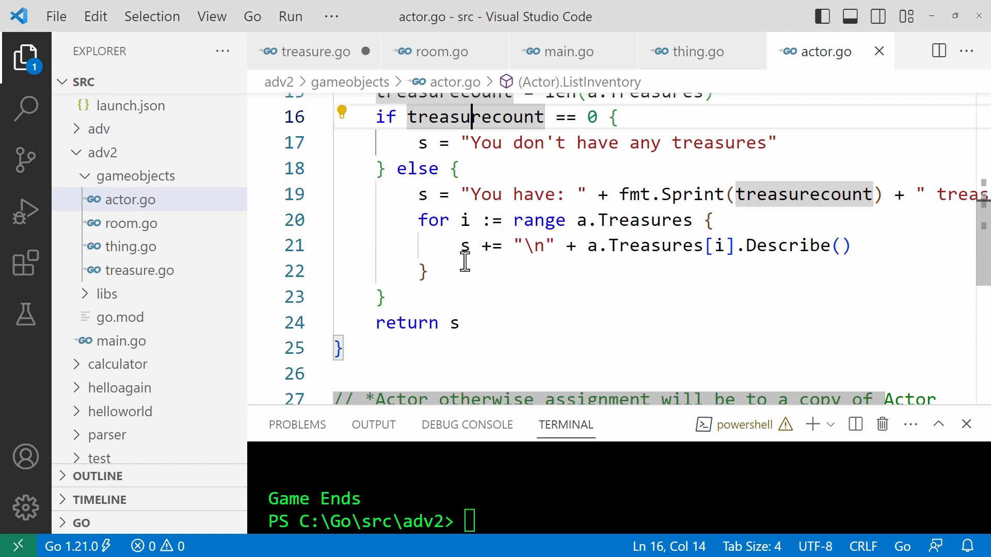
pyautogui.scroll(-3)
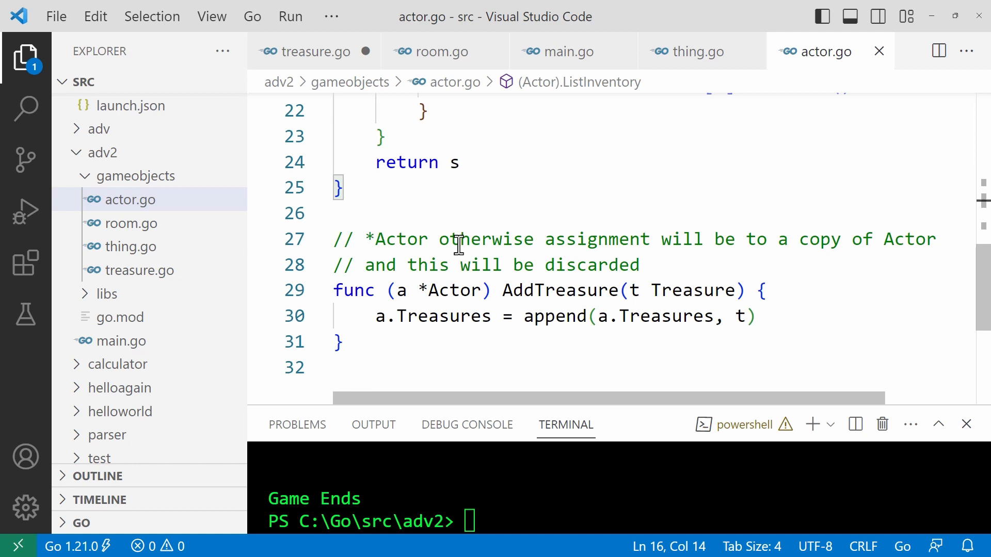
pyautogui.doubleClick(559, 290)
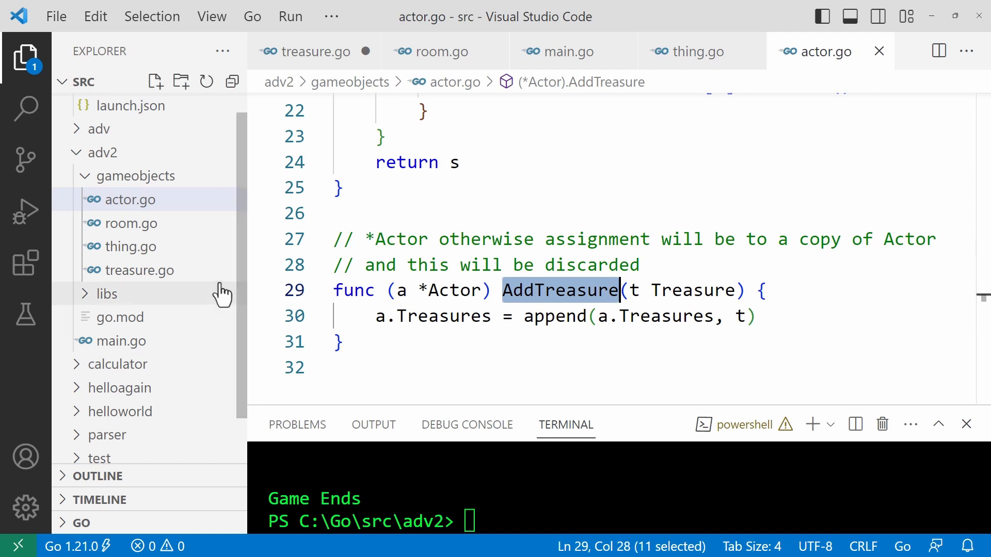
pyautogui.doubleClick(453, 290)
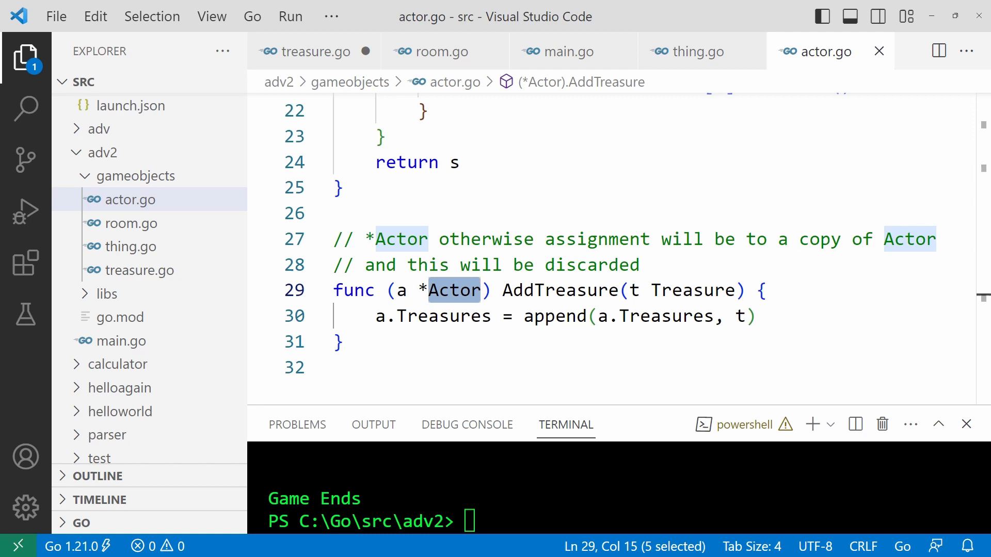
pyautogui.moveTo(465, 93)
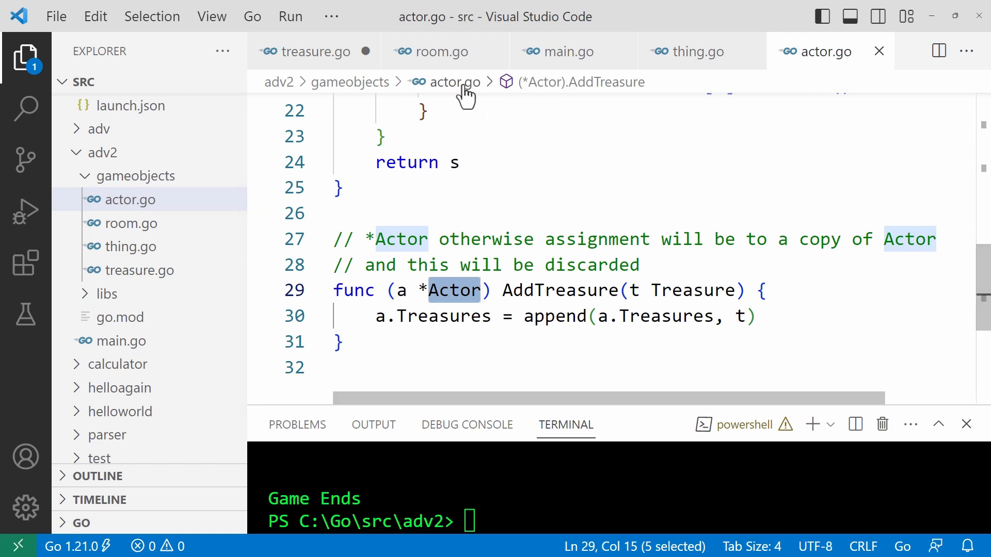
# Step: Open room.go and highlight the embedded Thing field in the Room struct
pyautogui.click(437, 51)
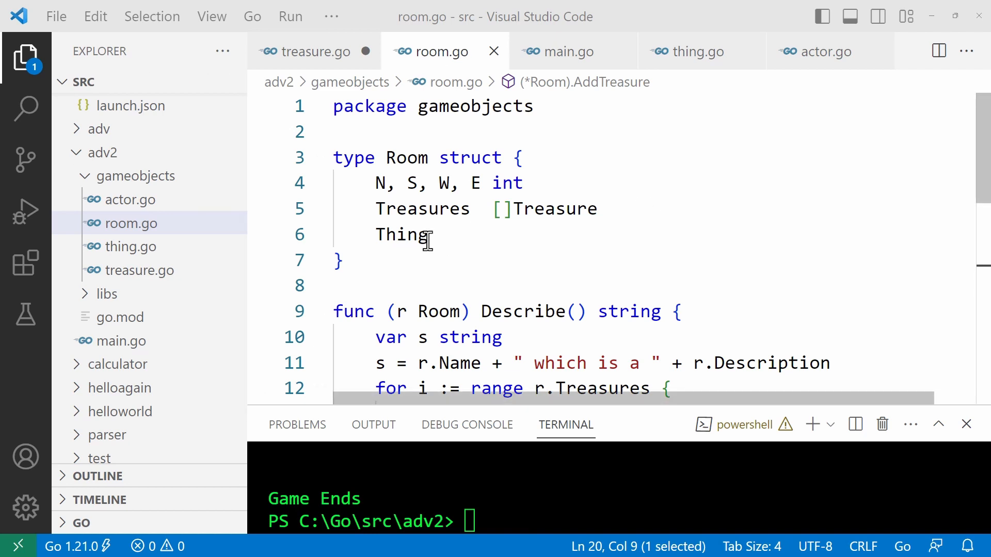
pyautogui.doubleClick(402, 235)
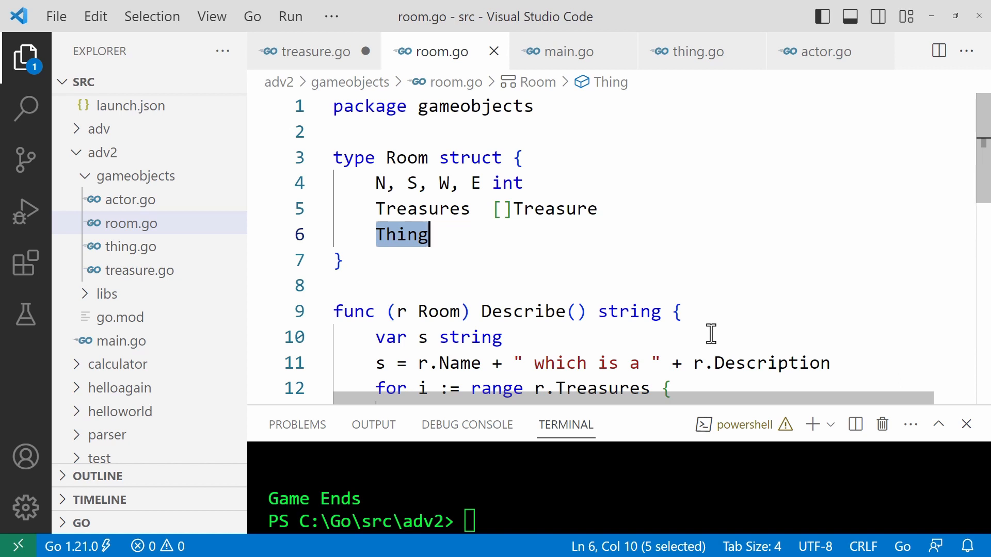
pyautogui.moveTo(308, 303)
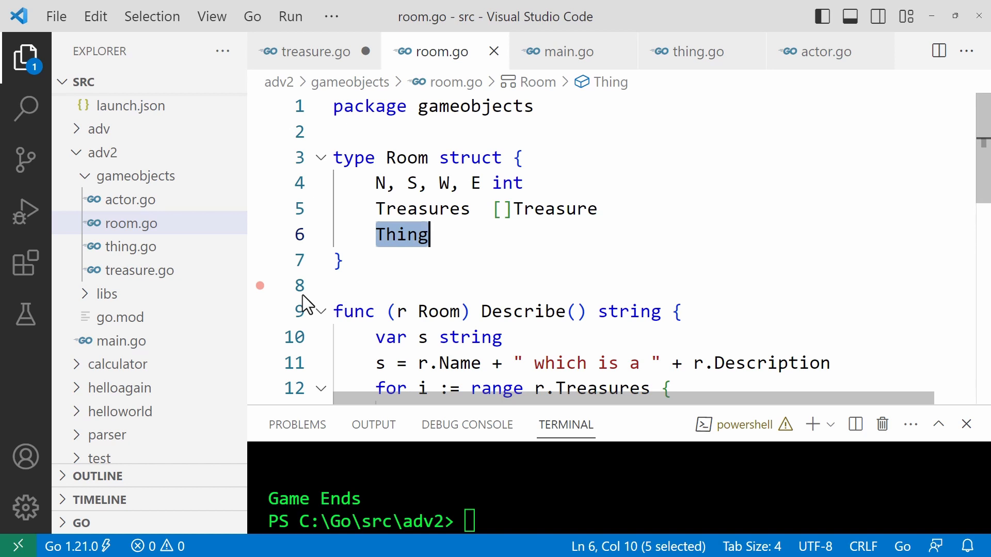
pyautogui.click(259, 286)
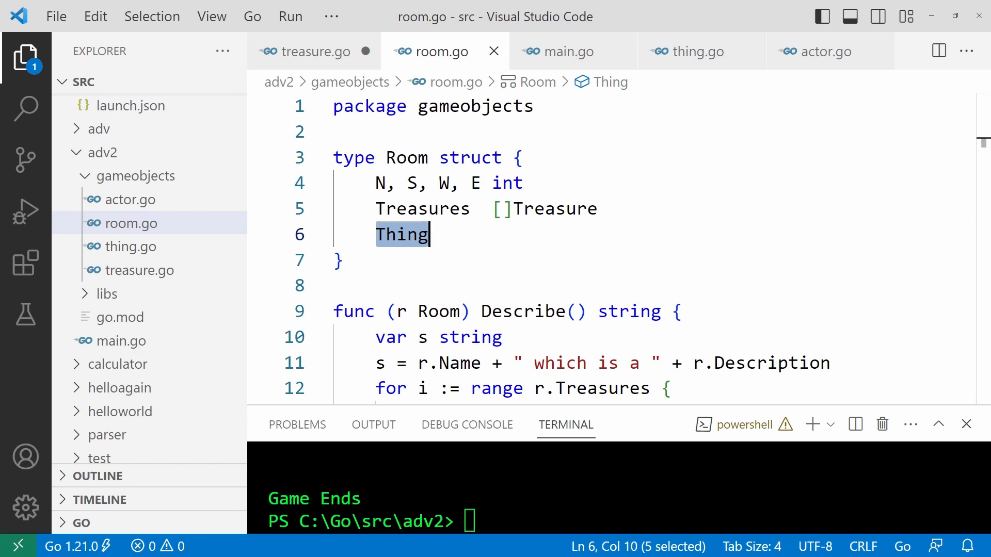
# Step: Scroll room.go and highlight Describe and its r.Name and r.Description fields
pyautogui.scroll(-3)
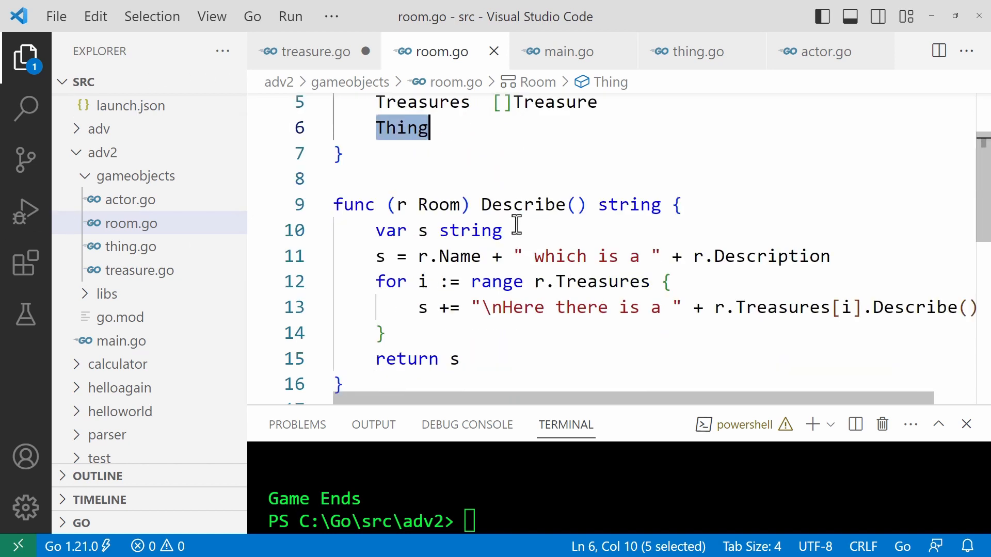
pyautogui.doubleClick(522, 204)
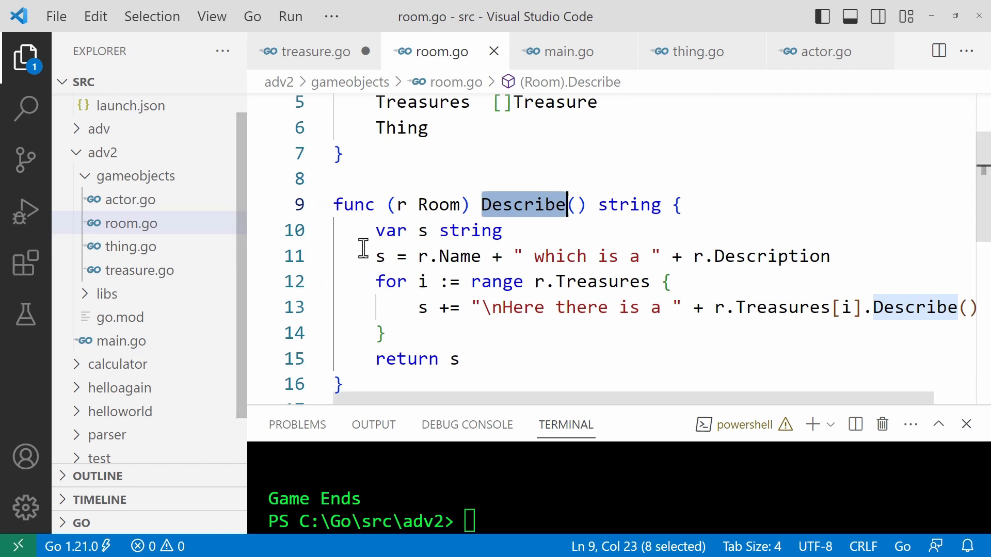
pyautogui.doubleClick(459, 256)
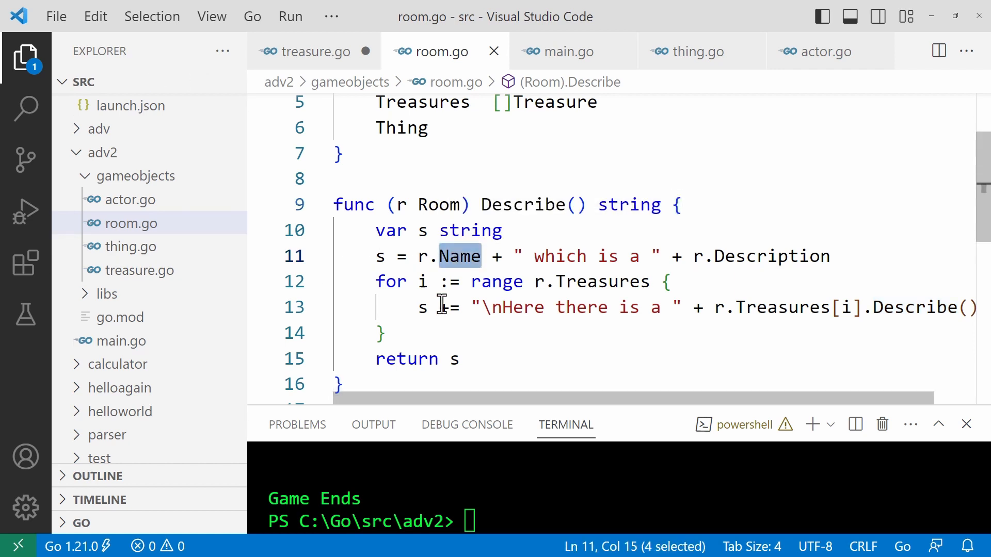
pyautogui.doubleClick(772, 256)
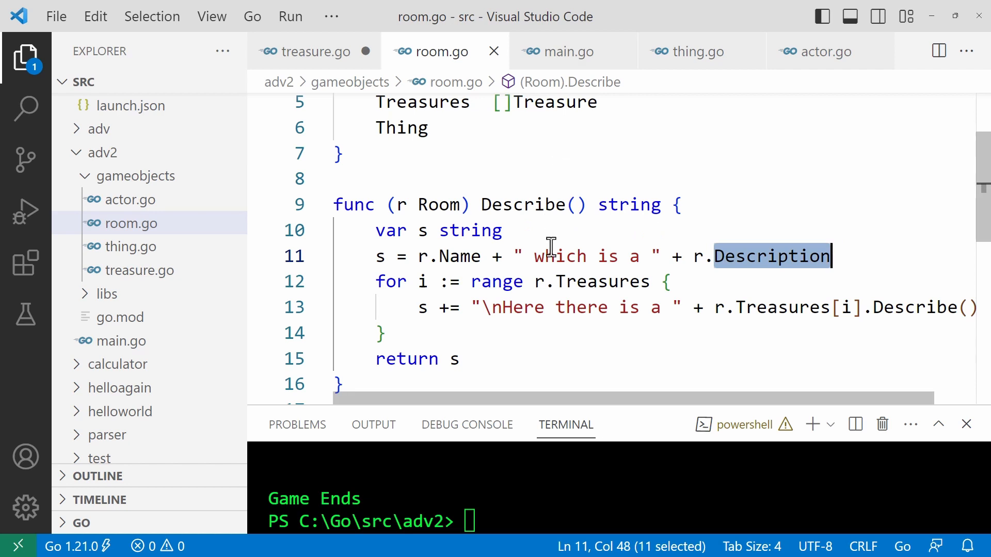
pyautogui.moveTo(549, 204)
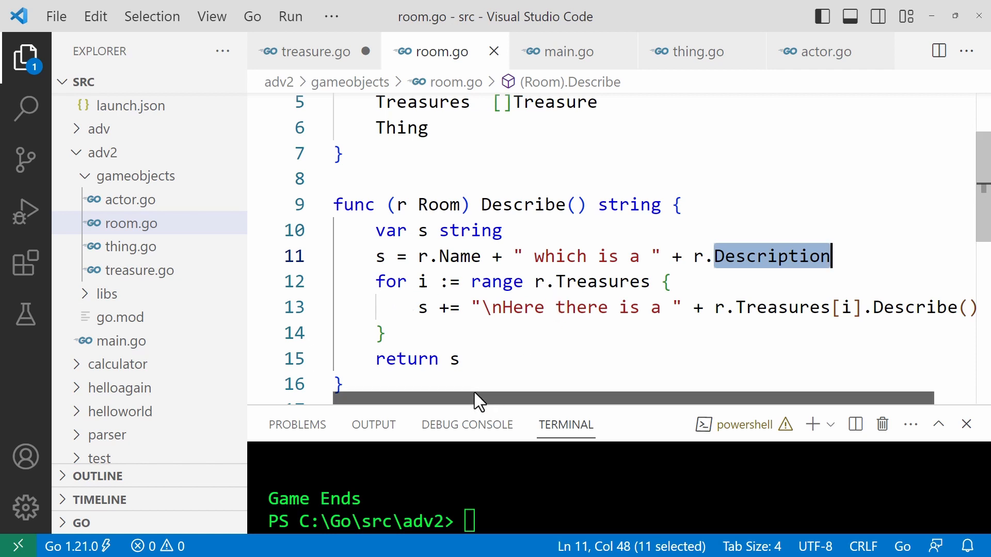
pyautogui.moveTo(882, 308)
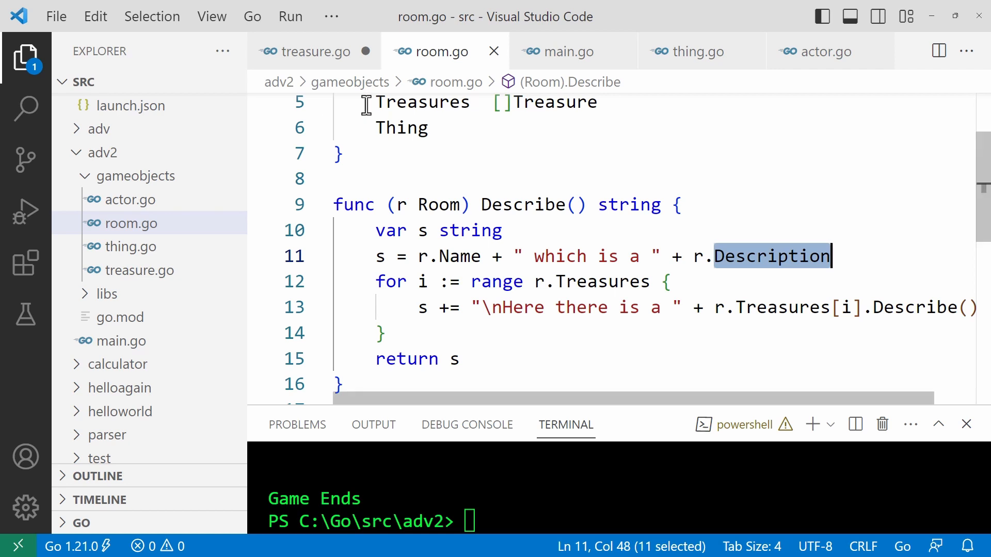
pyautogui.scroll(-3)
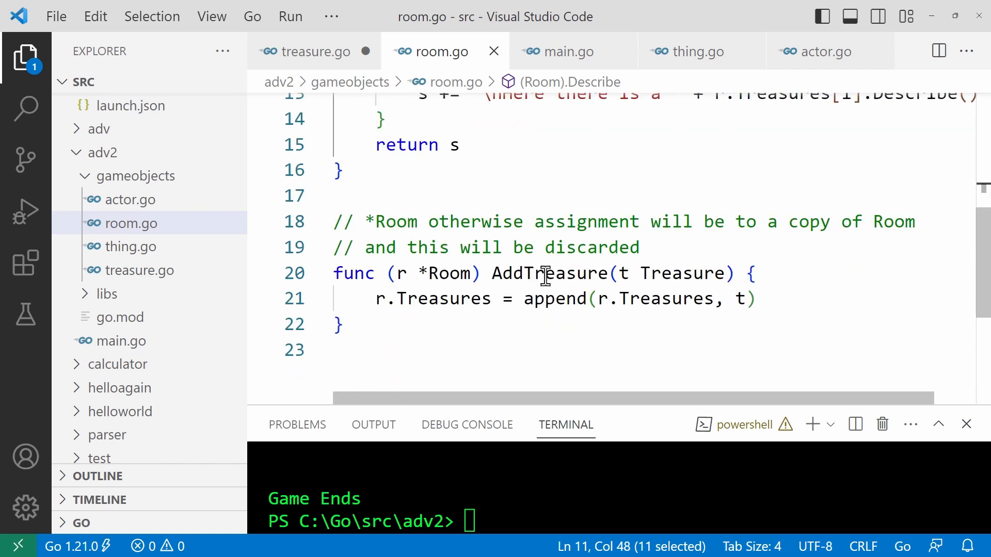
pyautogui.moveTo(555, 298)
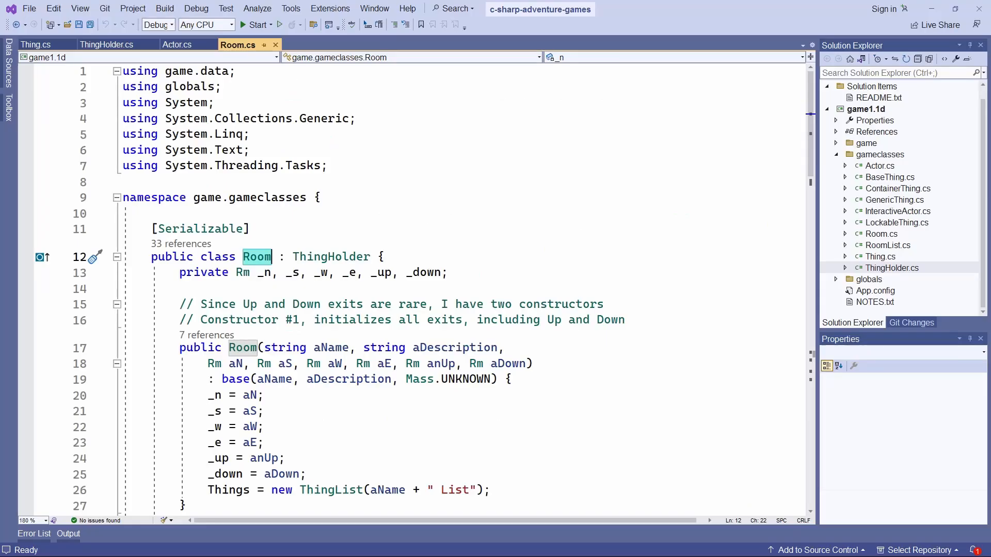
pyautogui.moveTo(291, 376)
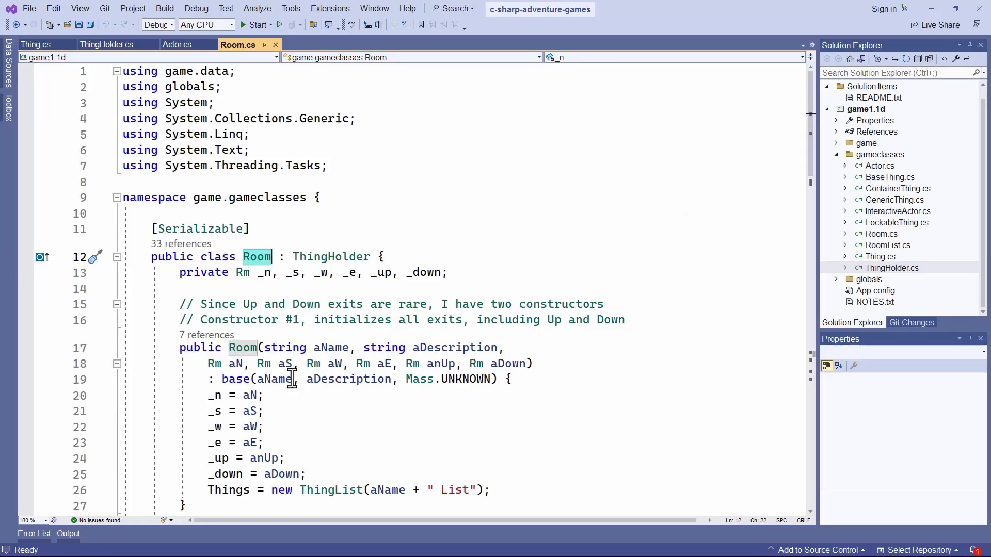
# Step: Switch to the ThingHolder.cs tab to view the class Room inherits from
pyautogui.click(108, 44)
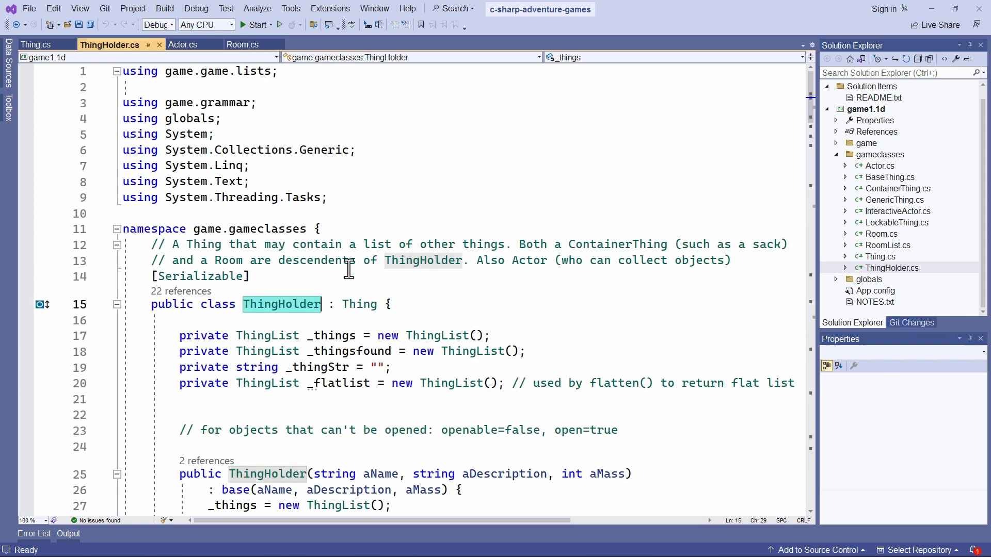
pyautogui.moveTo(411, 352)
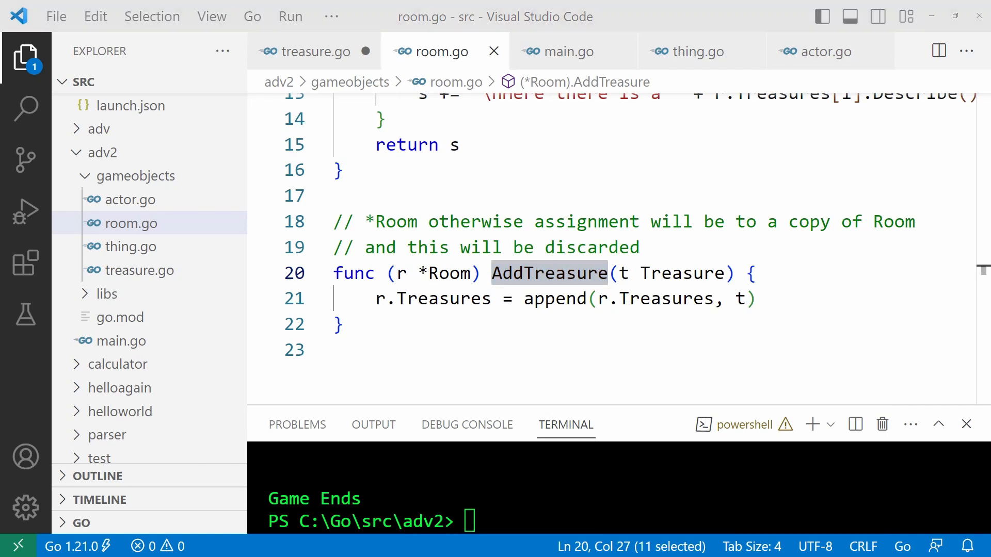
pyautogui.moveTo(148, 98)
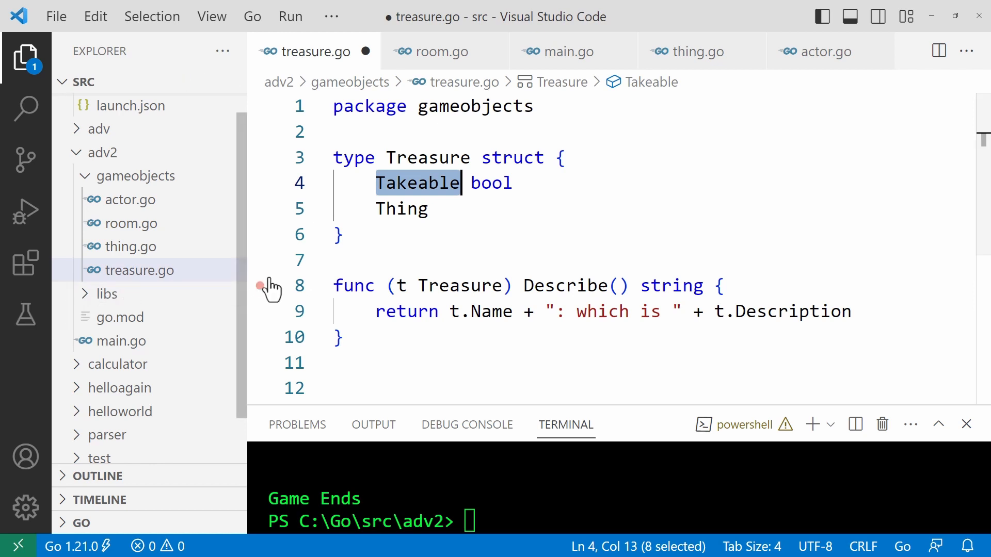
# Step: Highlight the Treasure struct's Takeable field and embedded Thing field in treasure.go
pyautogui.doubleClick(401, 208)
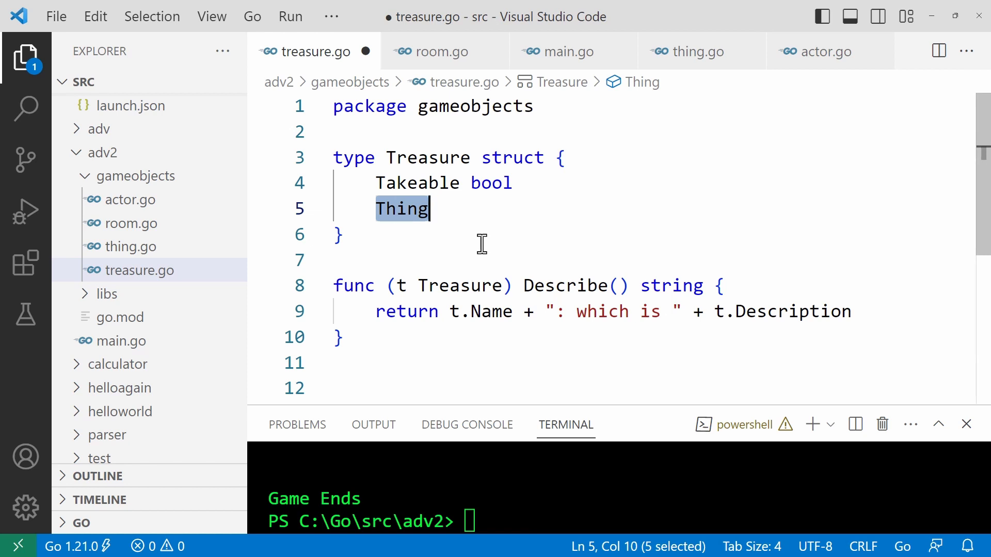
pyautogui.doubleClick(564, 285)
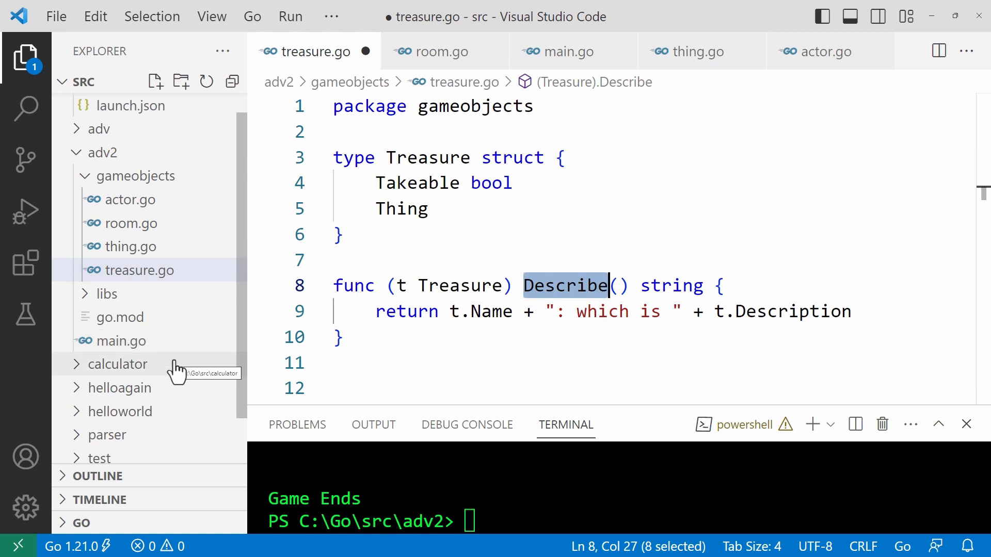
pyautogui.moveTo(145, 354)
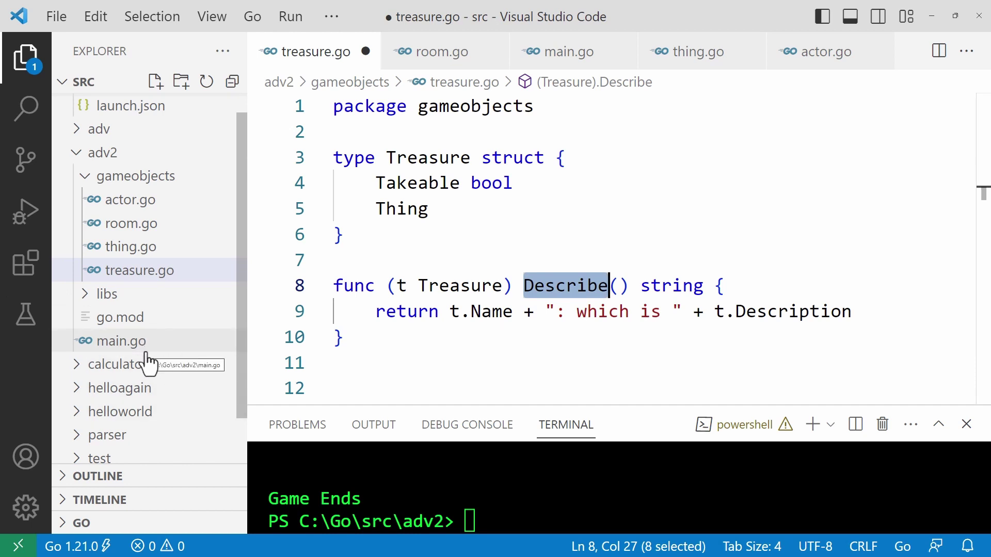
# Step: Expand libs, open listlib.go and scroll sideways through its treasure functions
pyautogui.click(106, 293)
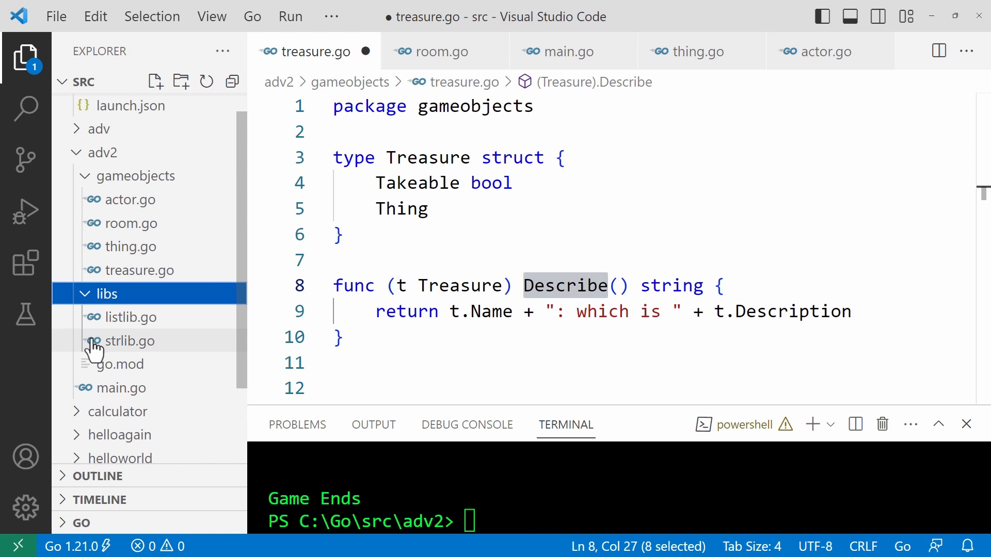
pyautogui.click(127, 316)
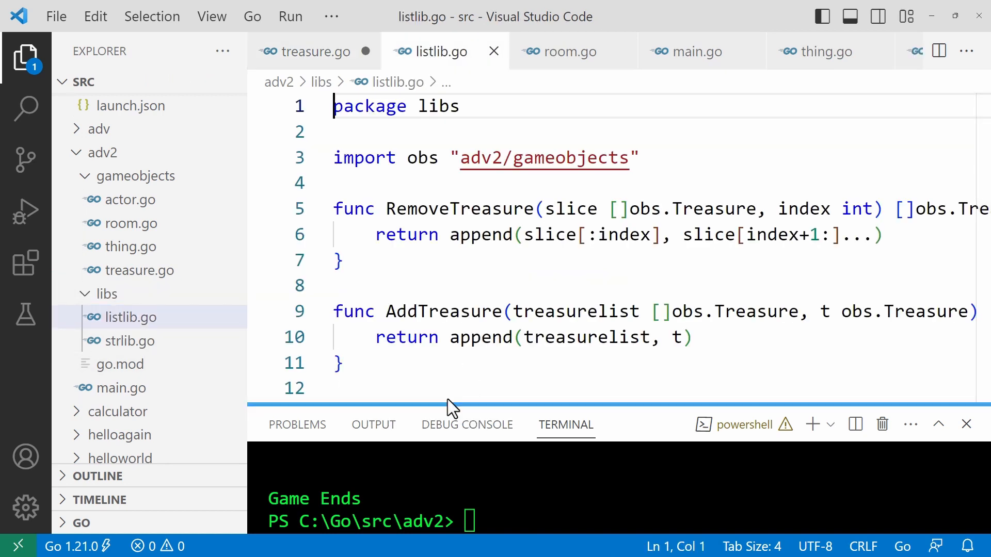
pyautogui.hscroll(3)
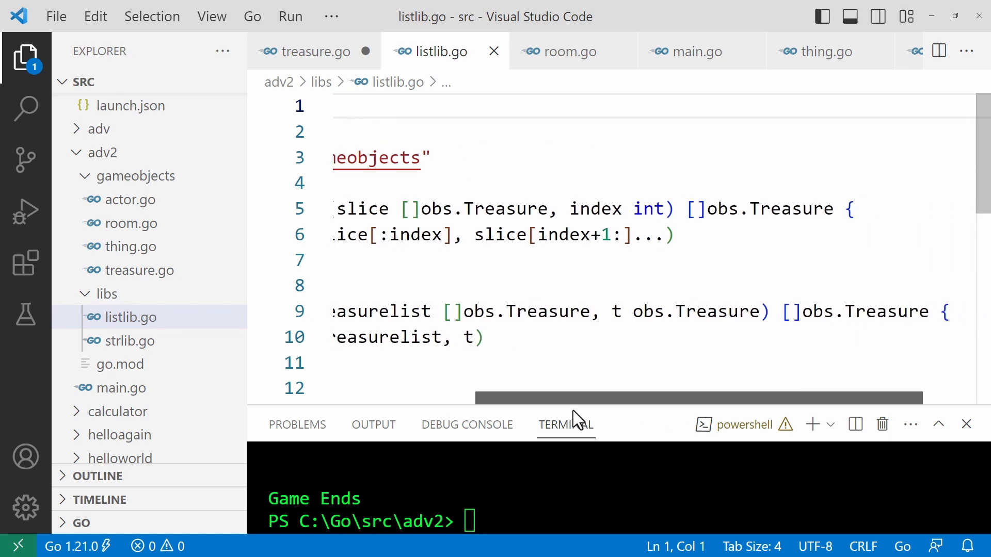
pyautogui.hscroll(-3)
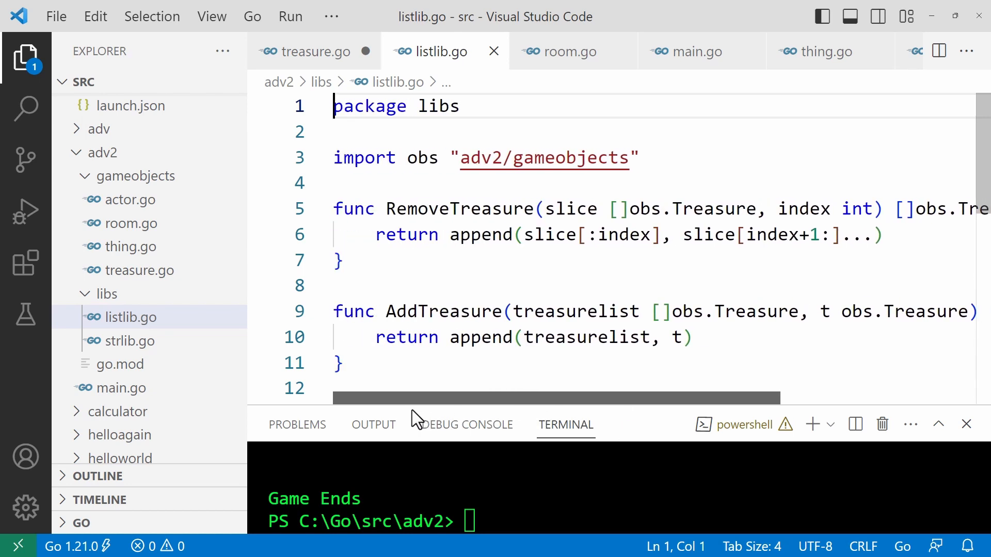
pyautogui.hscroll(3)
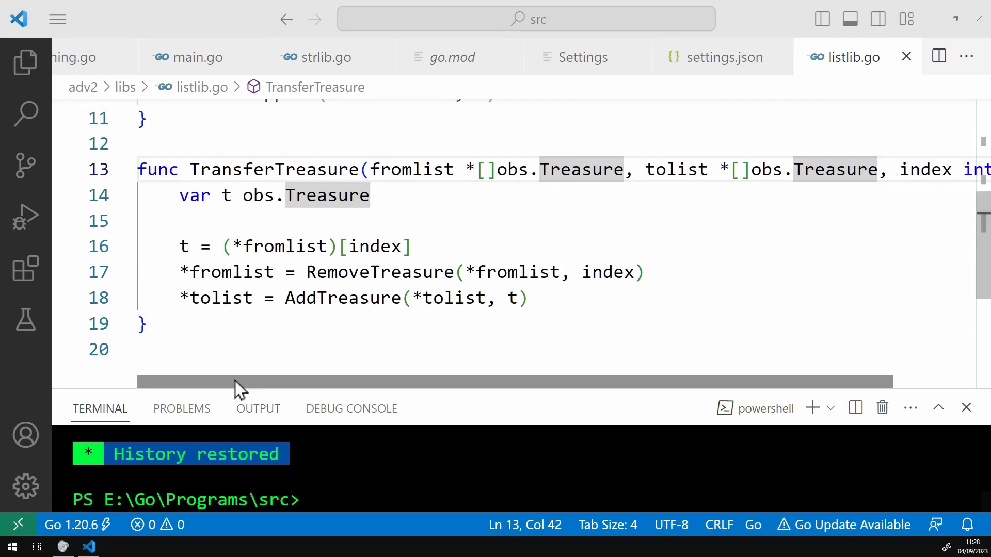
pyautogui.hscroll(3)
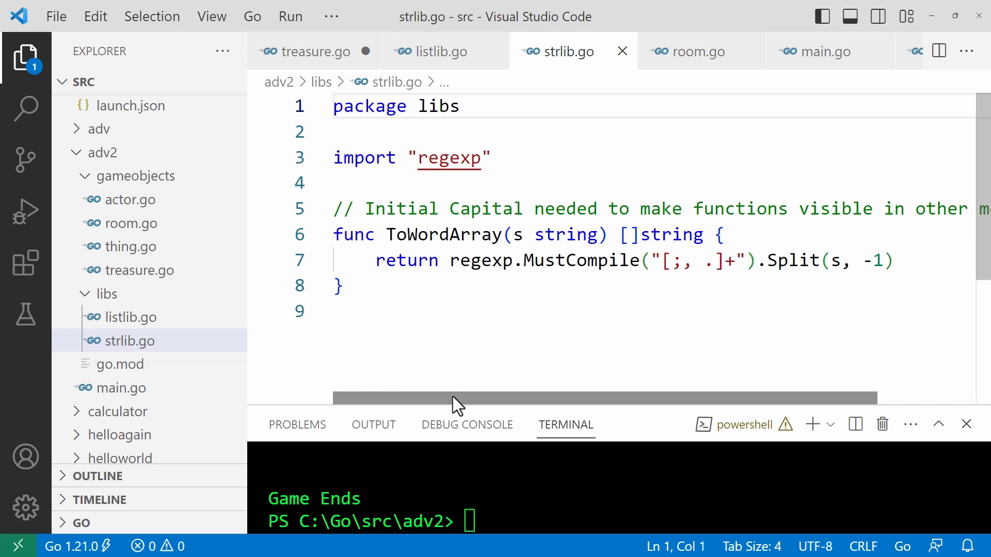
pyautogui.moveTo(568, 363)
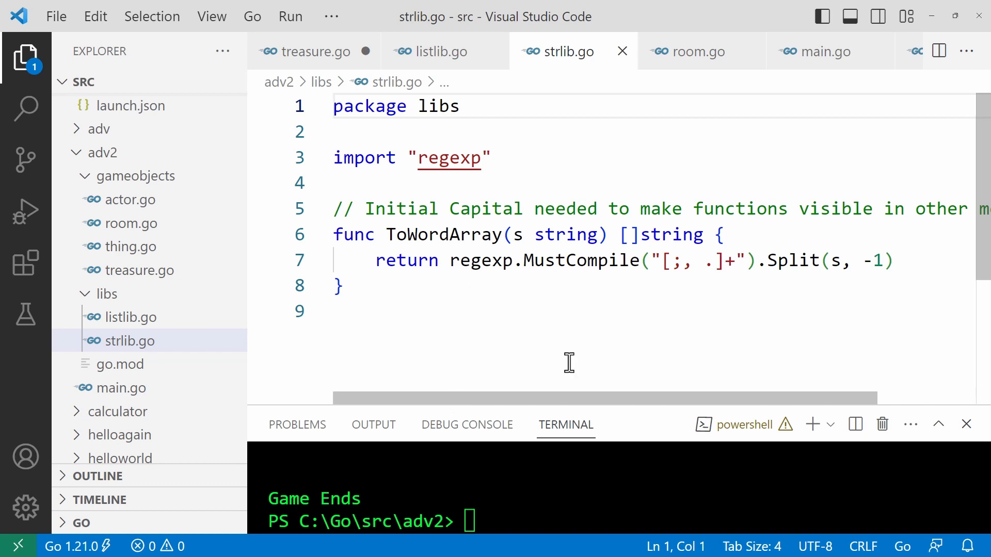
pyautogui.moveTo(572, 366)
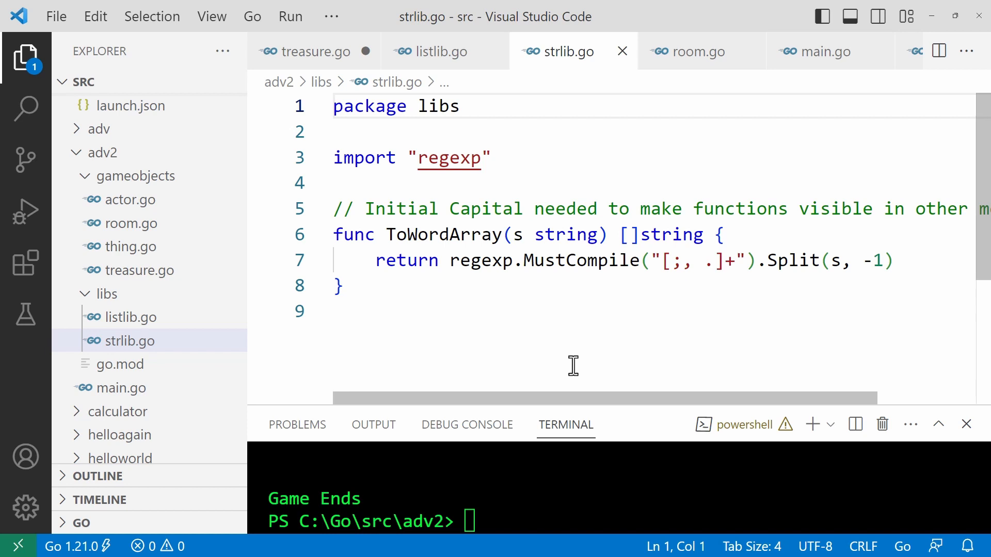
pyautogui.moveTo(669, 260)
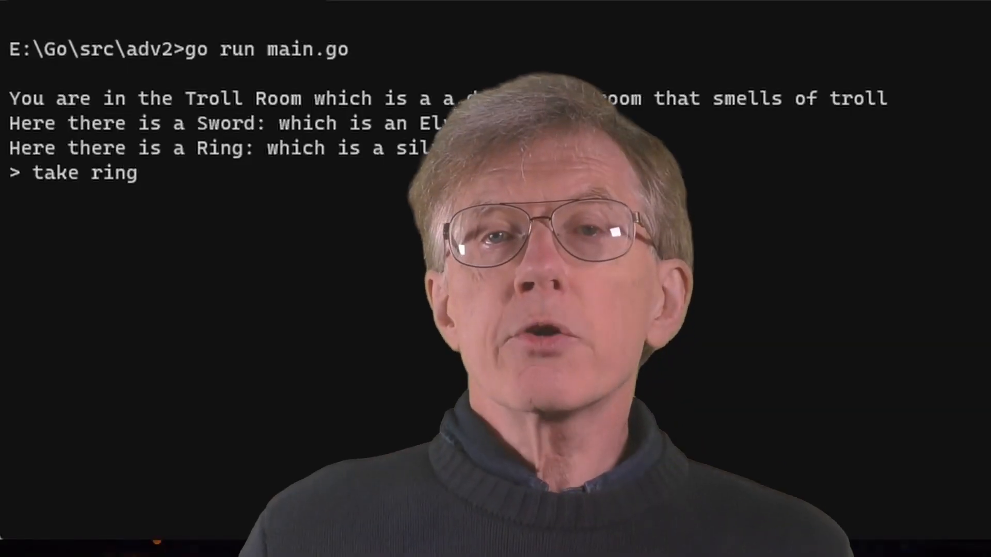
# Step: Move south and north, check the inventory, and drop the ring
pyautogui.write('s')
pyautogui.write('e')
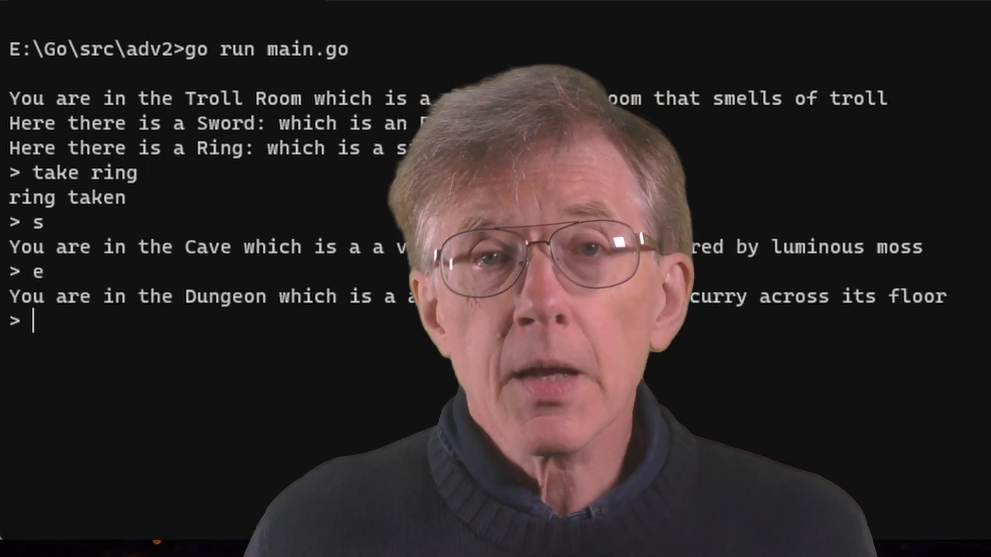
pyautogui.write('n')
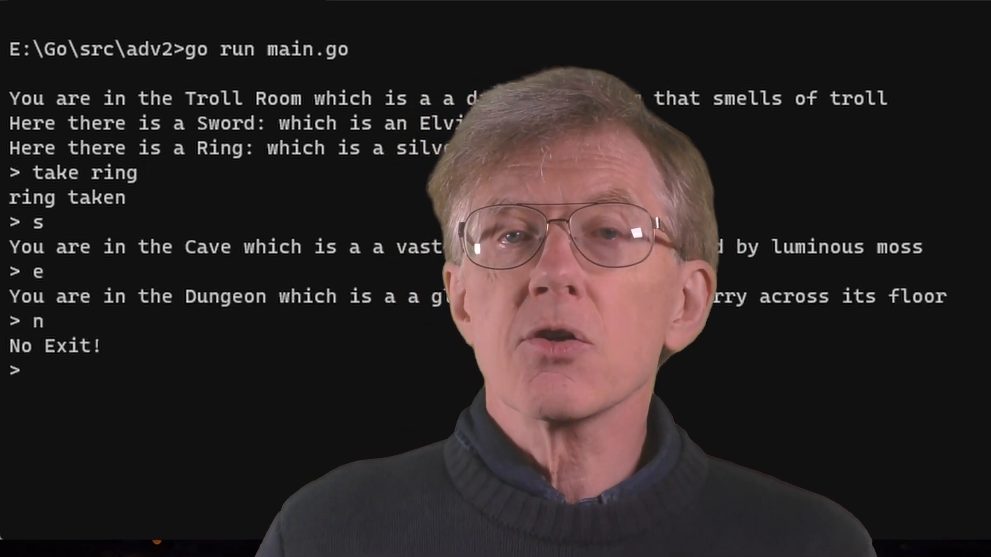
pyautogui.write('i')
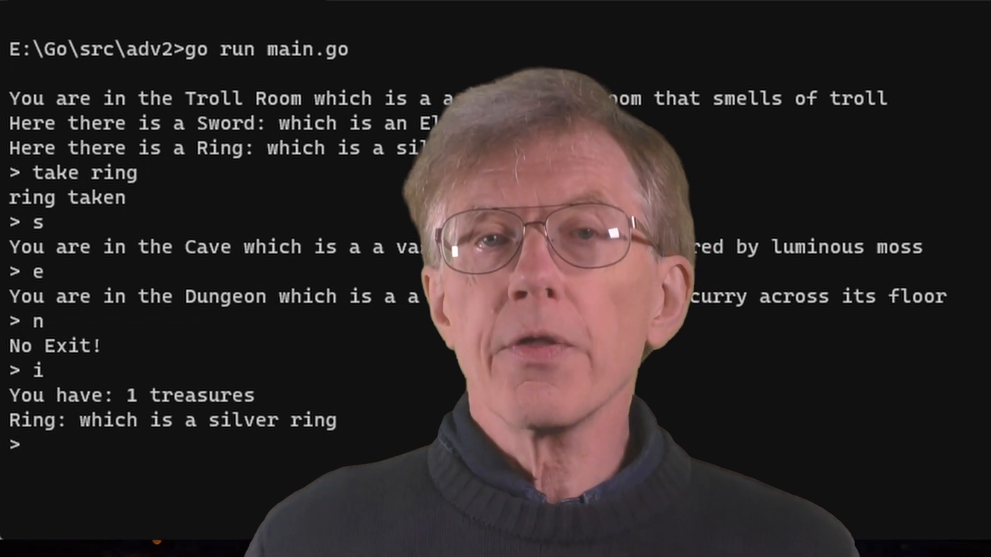
pyautogui.write('drop ri')
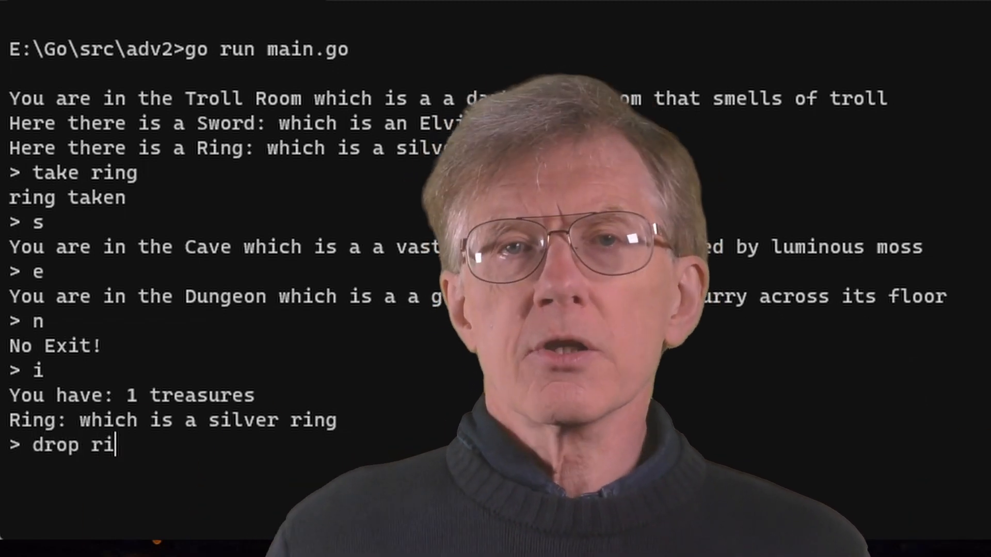
pyautogui.press('Return')
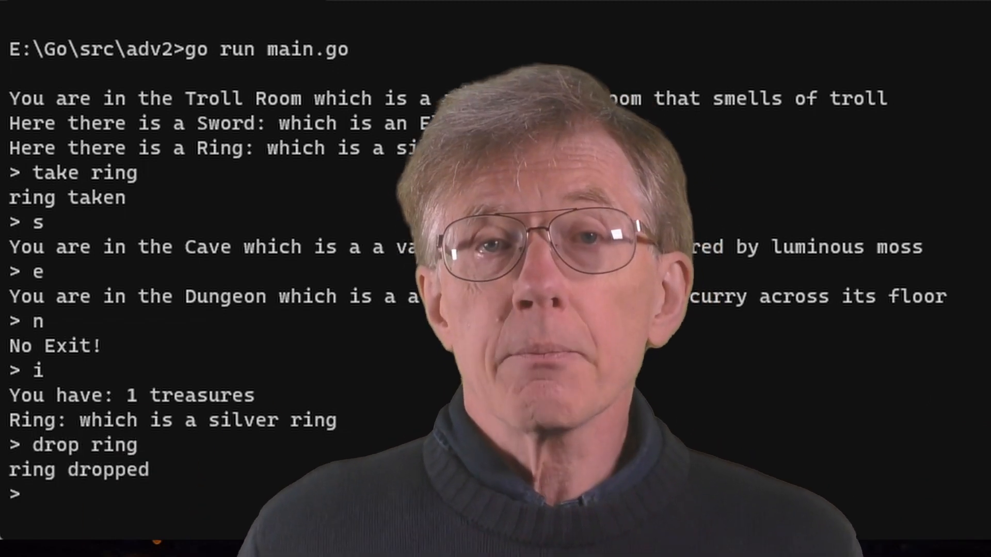
# Step: Go west and type the 'drop sword' command
pyautogui.write('w')
pyautogui.write('d')
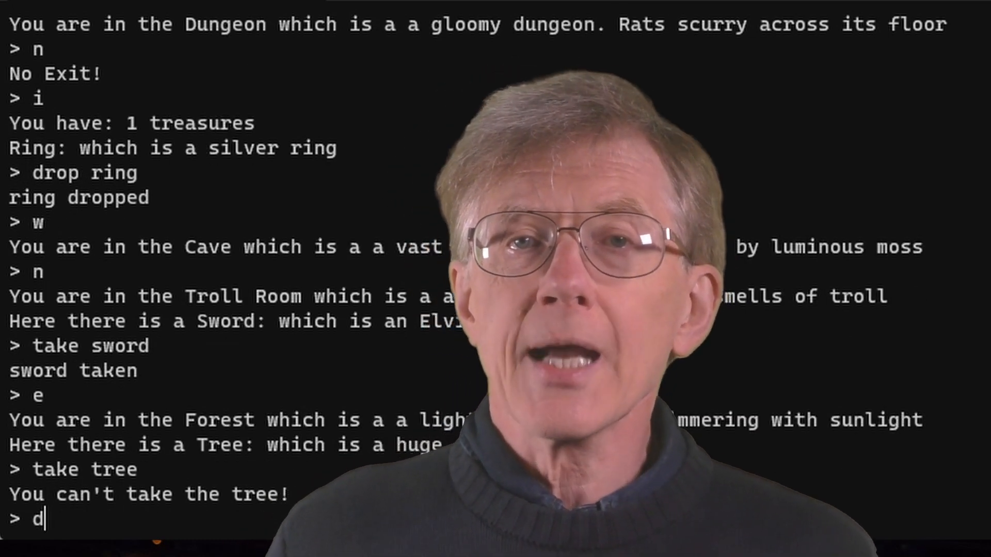
pyautogui.write('r')
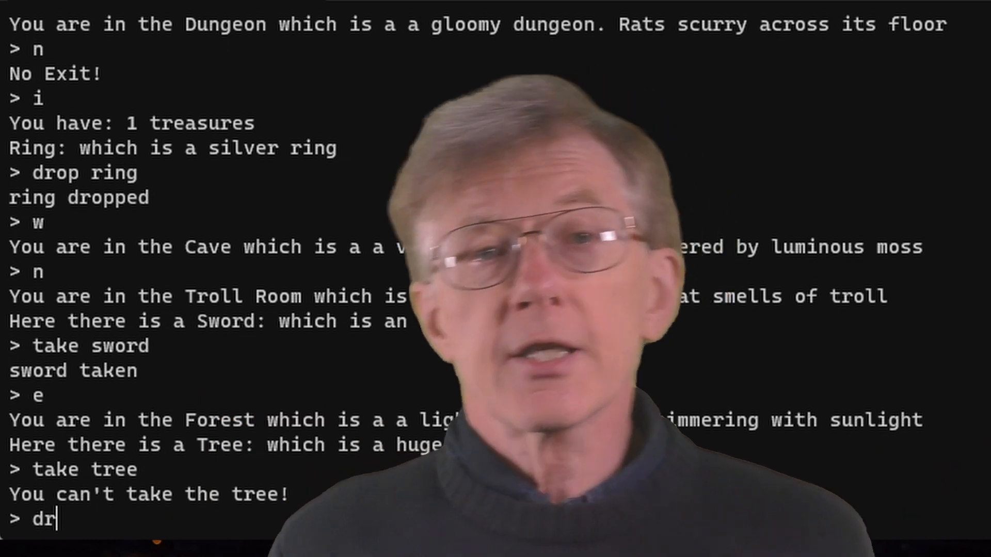
pyautogui.write('op sword')
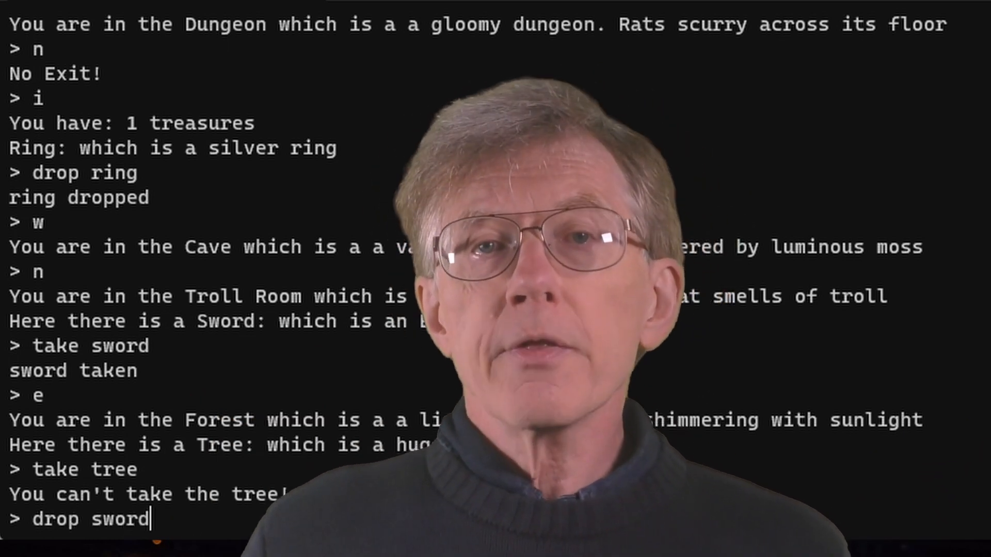